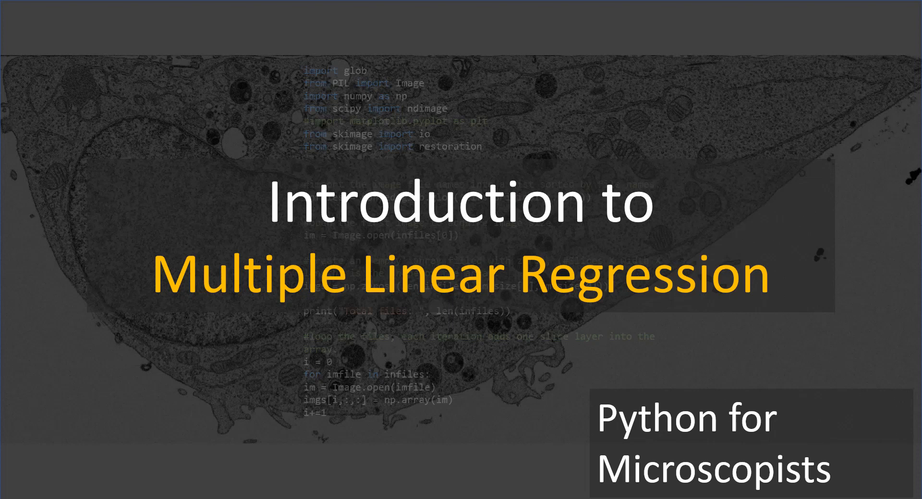
{"action": "mouse_move", "coordinate": [395, 306]}
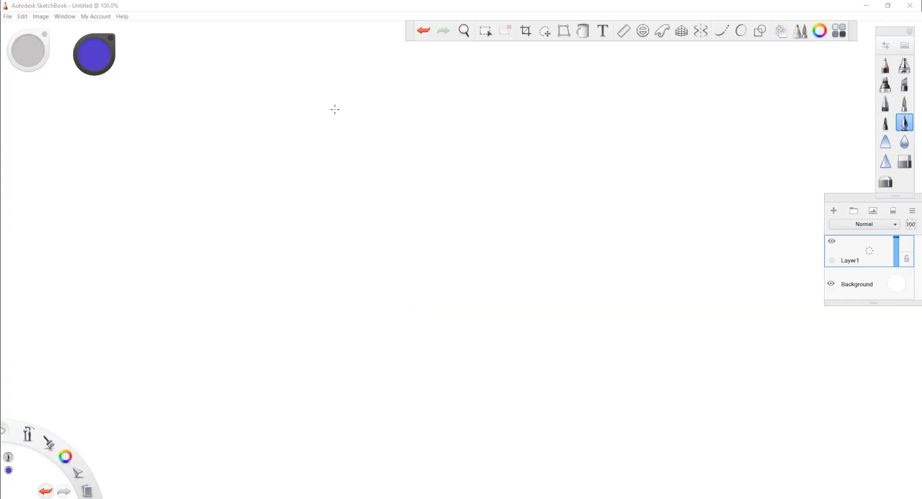
{"action": "mouse_move", "coordinate": [275, 83]}
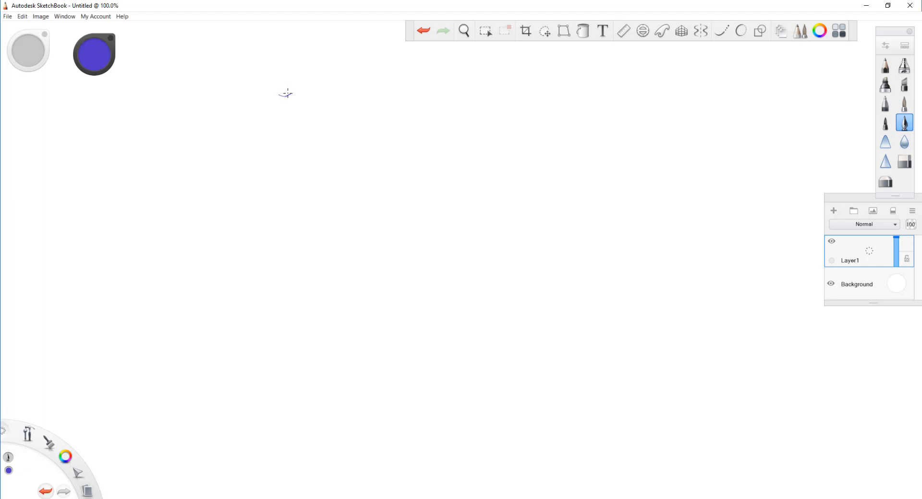
Handwrite y = mx + c on the SketchBook canvas in blue
{"action": "left_click_drag", "start_coordinate": [286, 94], "coordinate": [283, 141]}
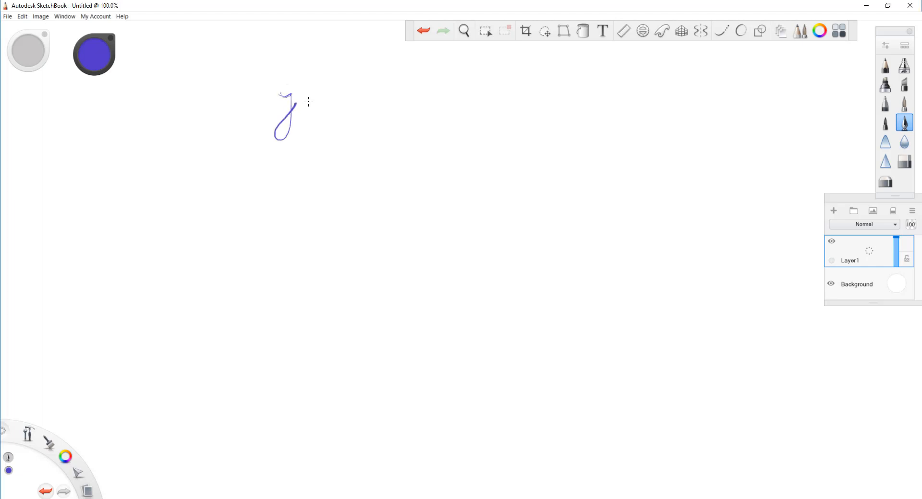
{"action": "left_click_drag", "start_coordinate": [300, 106], "coordinate": [365, 102]}
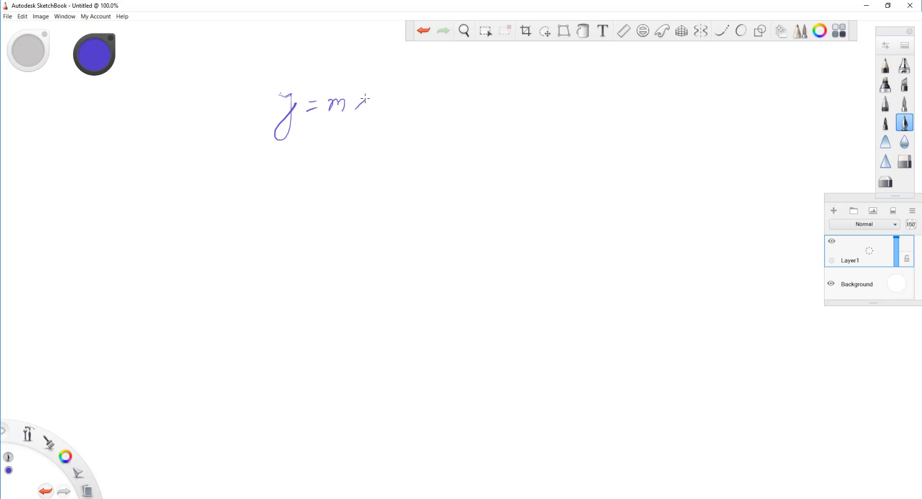
{"action": "left_click_drag", "start_coordinate": [367, 105], "coordinate": [403, 105]}
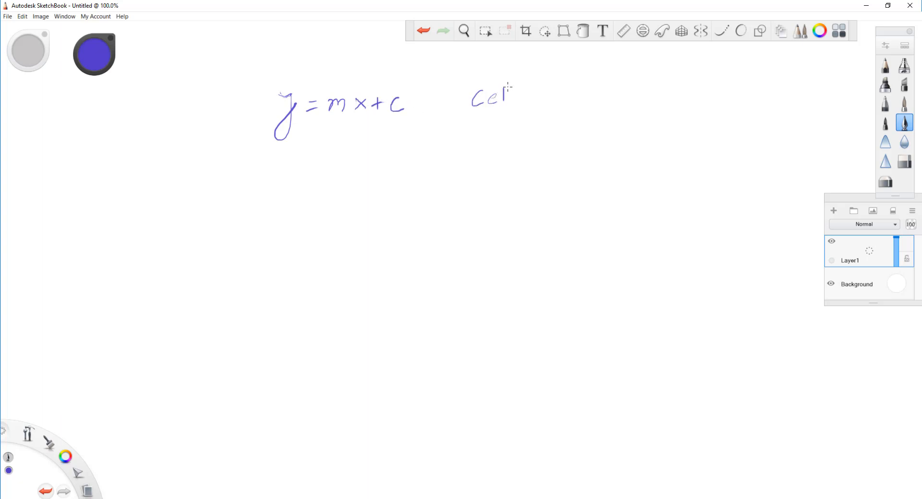
Handwrite Cells = m×time + c to the right, and label 'Linear' on the left
{"action": "left_click_drag", "start_coordinate": [502, 97], "coordinate": [556, 96]}
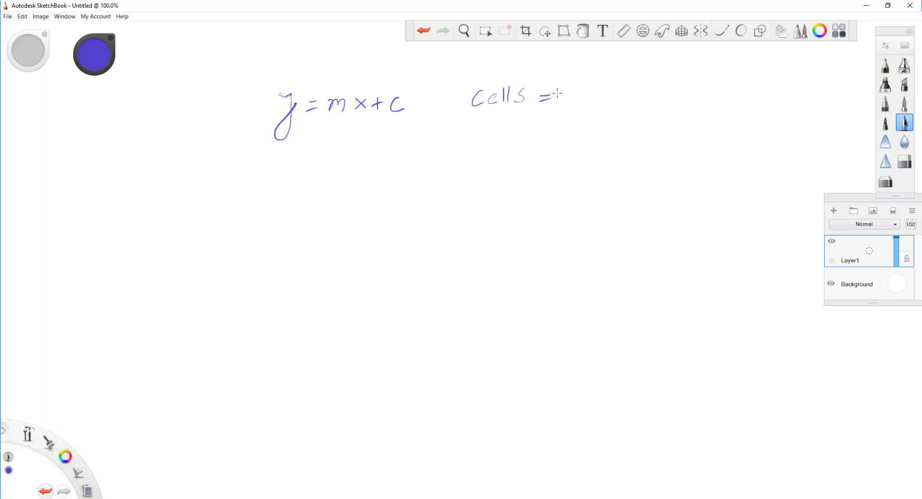
{"action": "left_click_drag", "start_coordinate": [562, 102], "coordinate": [582, 97]}
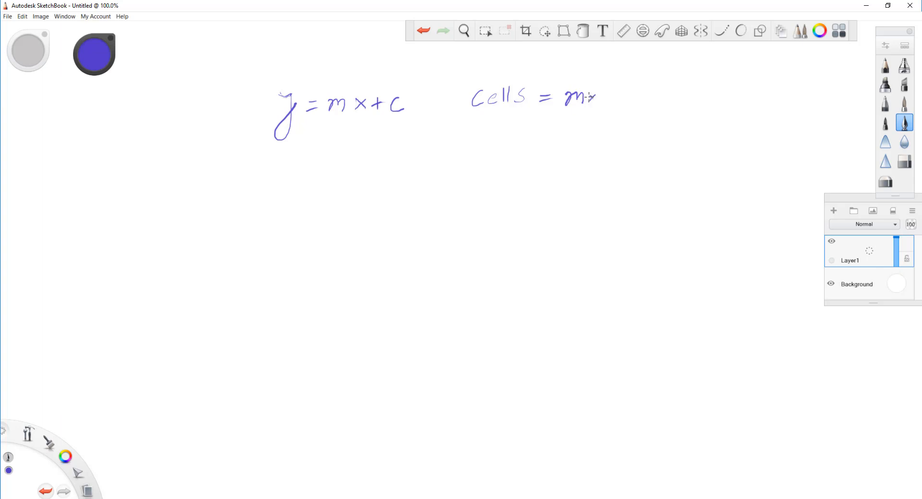
{"action": "left_click_drag", "start_coordinate": [591, 96], "coordinate": [638, 100]}
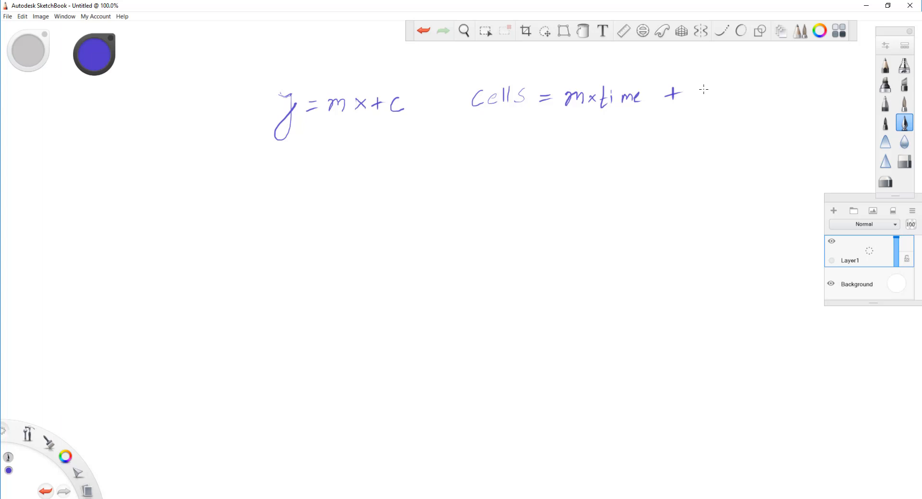
{"action": "left_click_drag", "start_coordinate": [708, 88], "coordinate": [705, 109]}
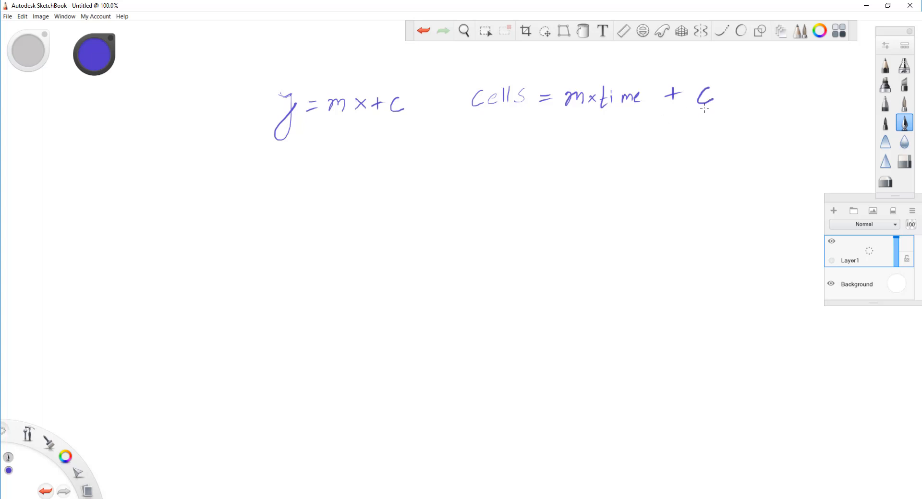
{"action": "mouse_move", "coordinate": [208, 107]}
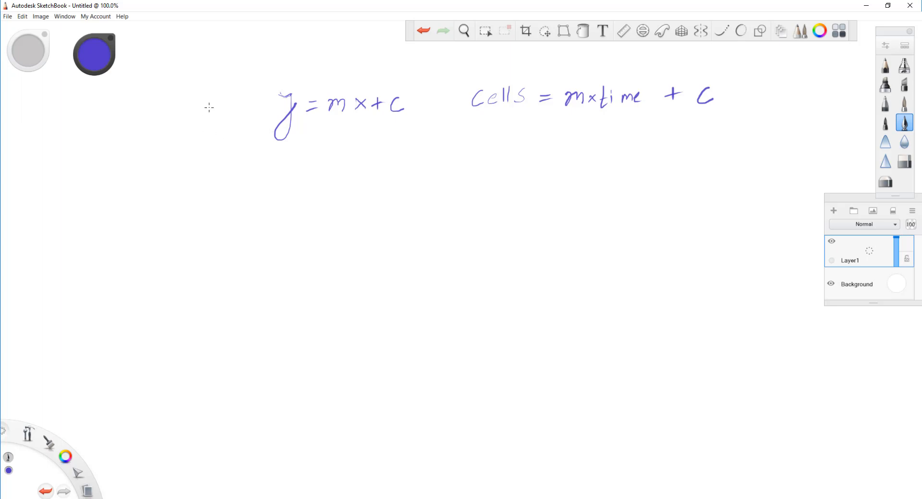
{"action": "left_click_drag", "start_coordinate": [209, 97], "coordinate": [247, 82]}
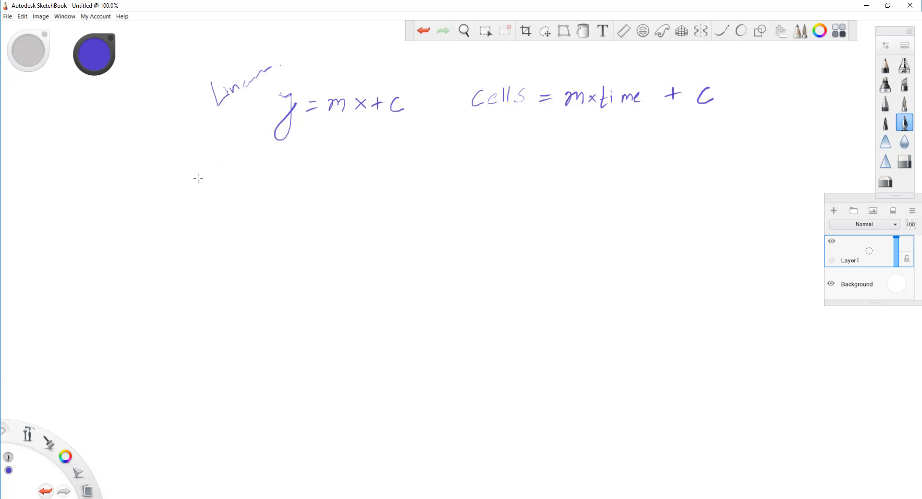
{"action": "mouse_move", "coordinate": [246, 159]}
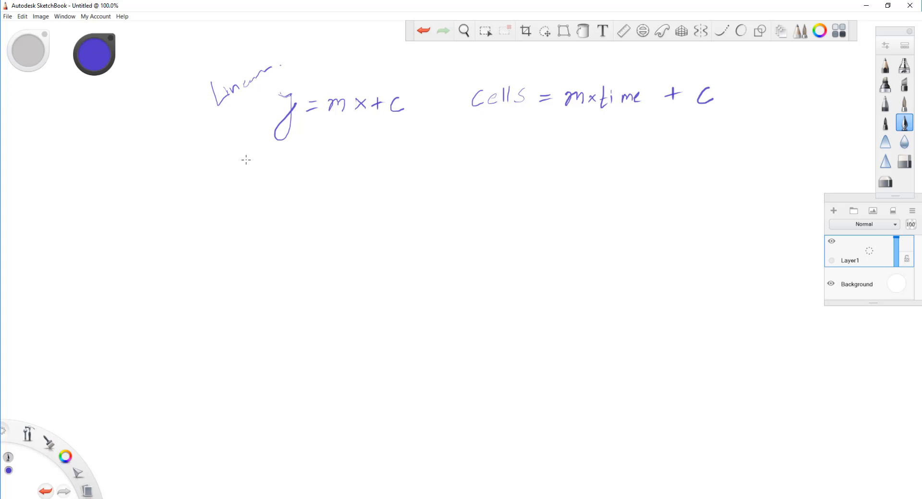
{"action": "mouse_move", "coordinate": [215, 132]}
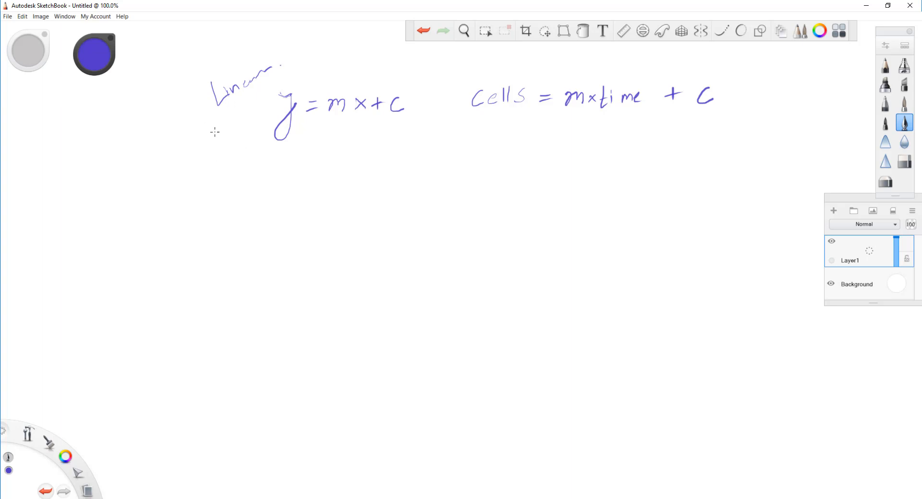
Draw a dividing line and handwrite #img = (time × a) beneath it
{"action": "left_click_drag", "start_coordinate": [139, 173], "coordinate": [715, 138]}
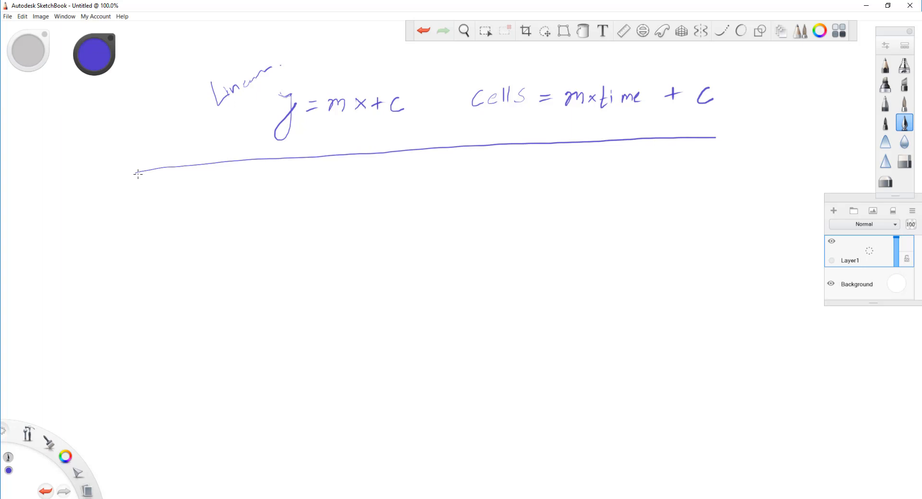
{"action": "left_click_drag", "start_coordinate": [716, 139], "coordinate": [764, 135]}
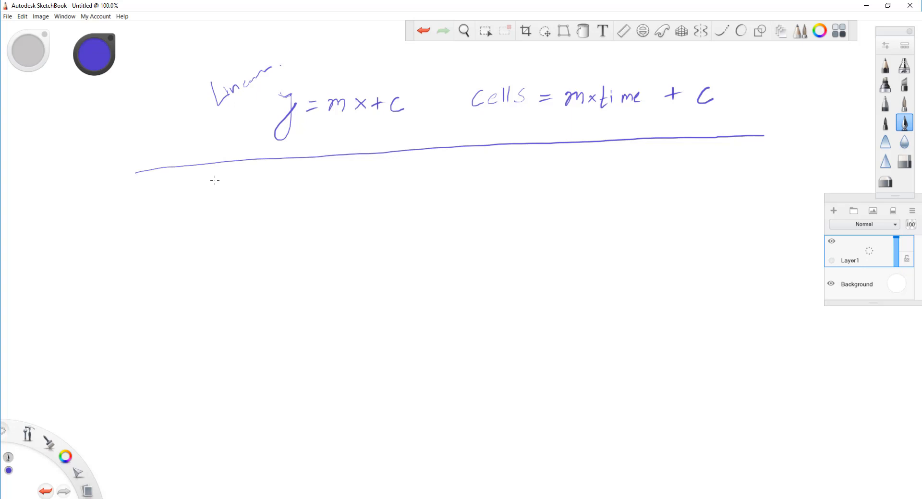
{"action": "mouse_move", "coordinate": [217, 184]}
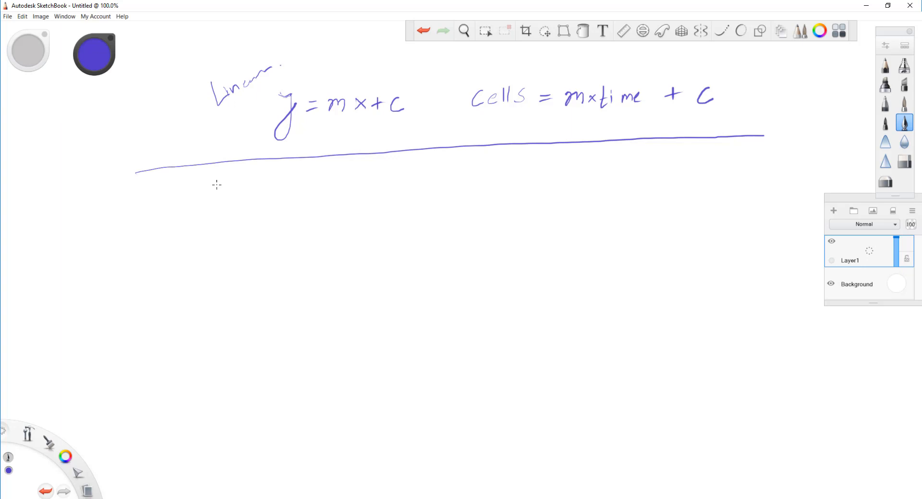
{"action": "mouse_move", "coordinate": [227, 181]}
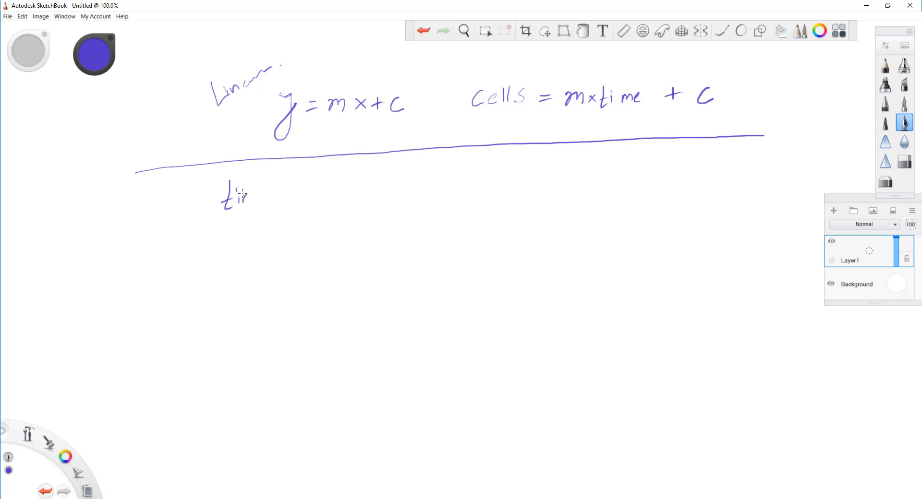
{"action": "left_click_drag", "start_coordinate": [241, 196], "coordinate": [273, 203]}
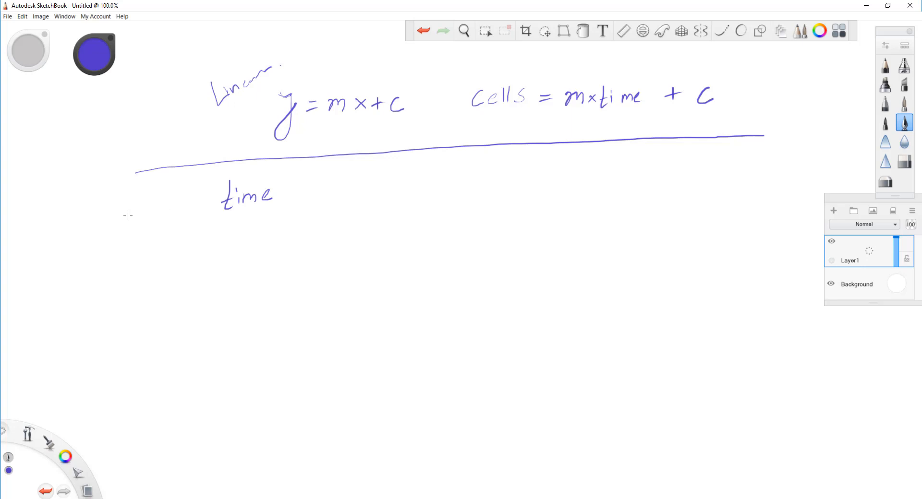
{"action": "left_click_drag", "start_coordinate": [126, 212], "coordinate": [158, 218]}
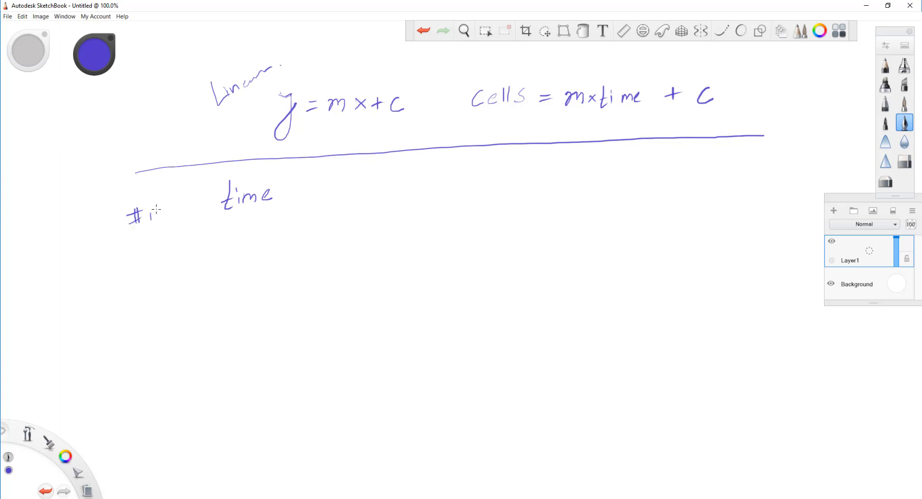
{"action": "left_click_drag", "start_coordinate": [150, 208], "coordinate": [182, 235]}
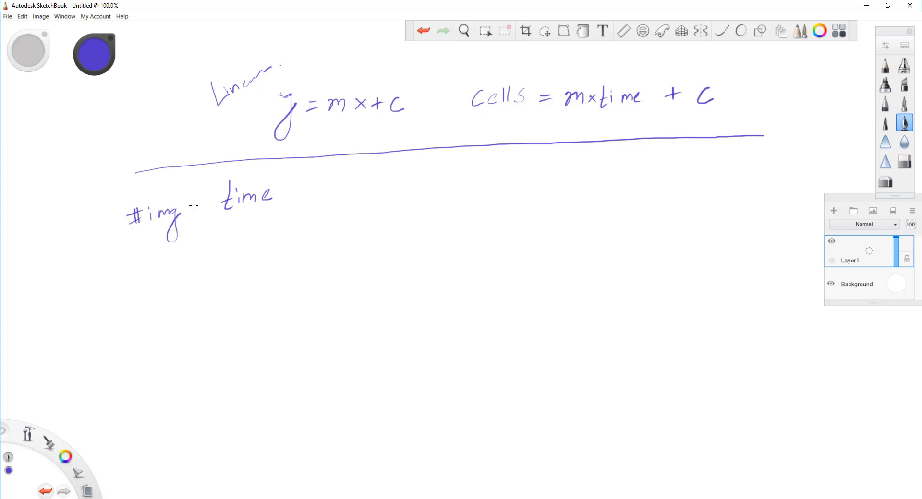
{"action": "left_click_drag", "start_coordinate": [192, 205], "coordinate": [205, 211]}
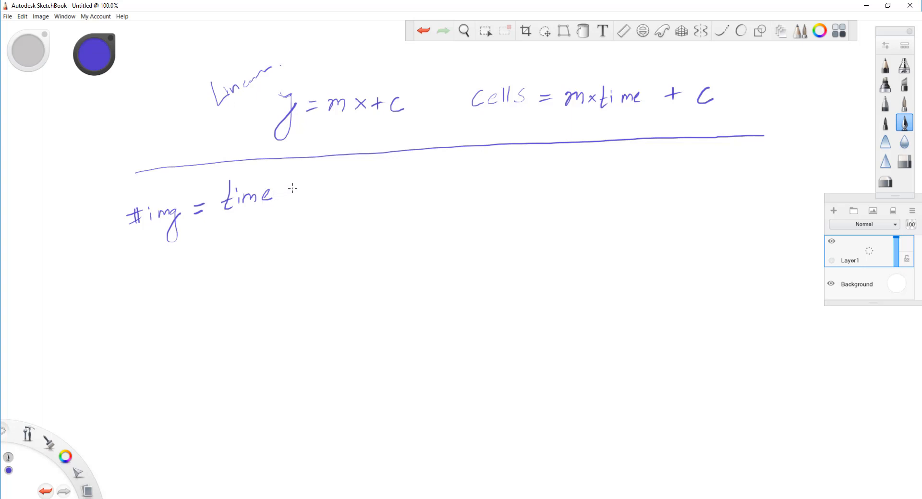
{"action": "left_click_drag", "start_coordinate": [283, 194], "coordinate": [320, 194]}
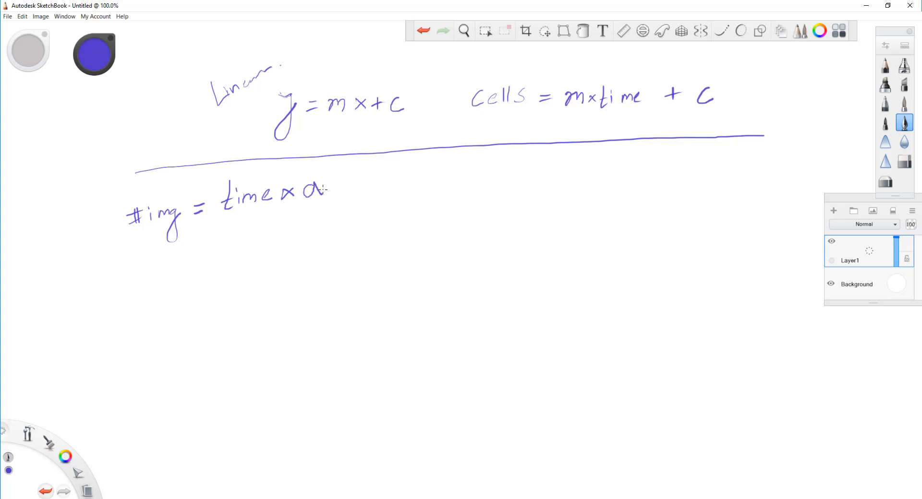
{"action": "left_click_drag", "start_coordinate": [329, 176], "coordinate": [332, 209]}
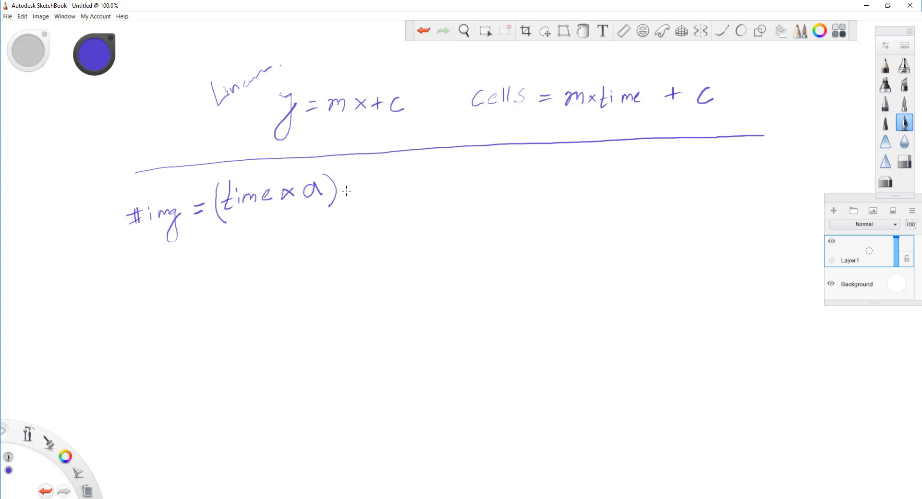
{"action": "mouse_move", "coordinate": [354, 185]}
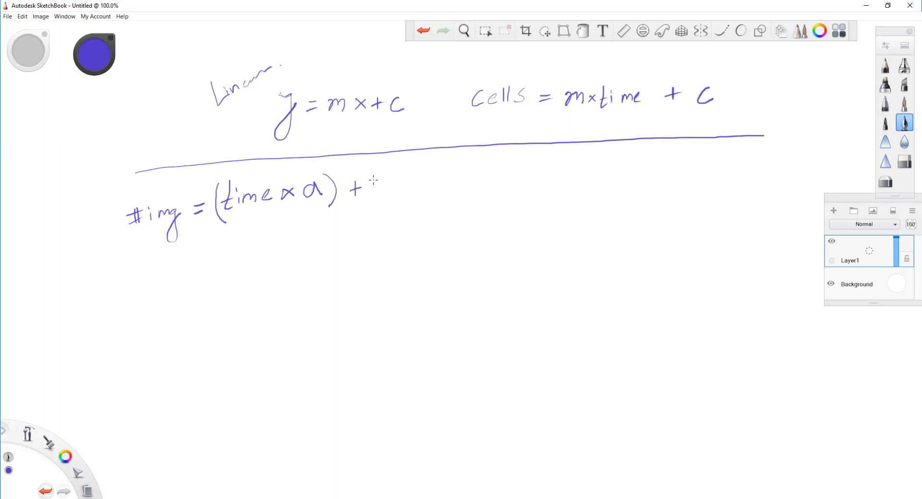
Extend the handwritten formula with + (coffee × b)
{"action": "left_click_drag", "start_coordinate": [375, 176], "coordinate": [375, 199]}
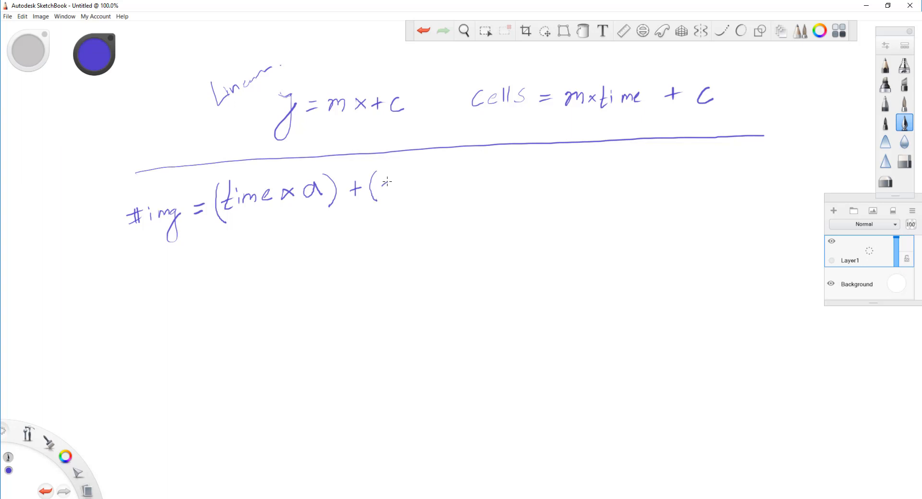
{"action": "left_click_drag", "start_coordinate": [382, 188], "coordinate": [409, 191]}
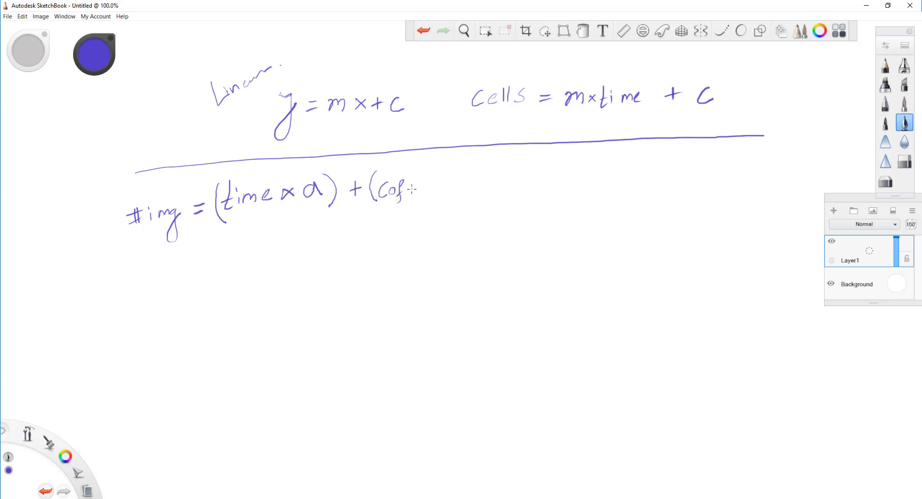
{"action": "left_click_drag", "start_coordinate": [405, 188], "coordinate": [450, 188]}
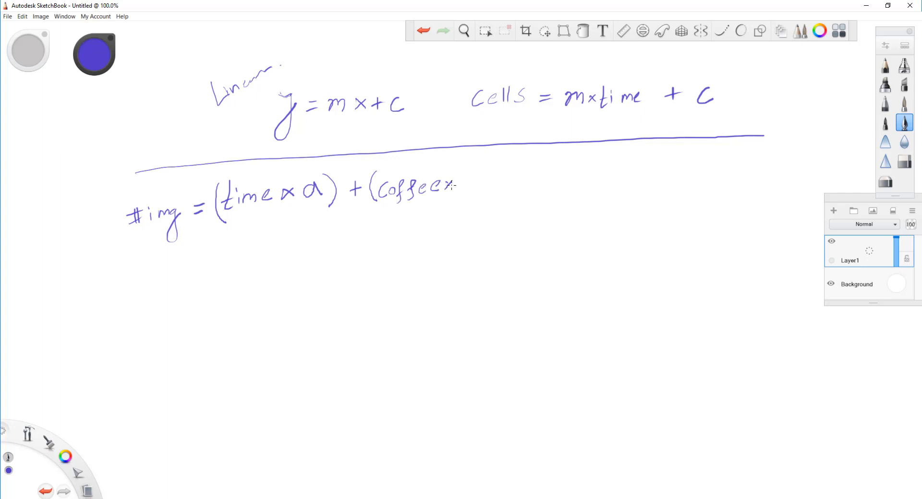
{"action": "left_click_drag", "start_coordinate": [450, 188], "coordinate": [471, 176]}
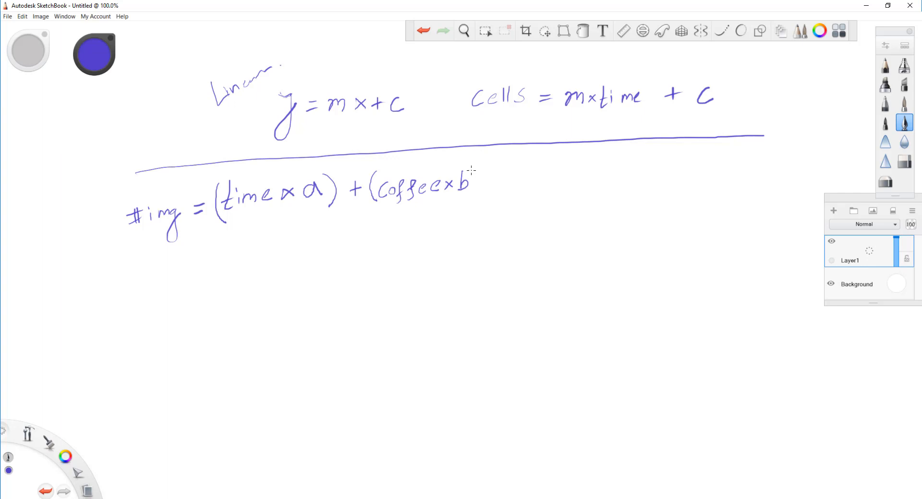
{"action": "left_click_drag", "start_coordinate": [476, 170], "coordinate": [482, 204]}
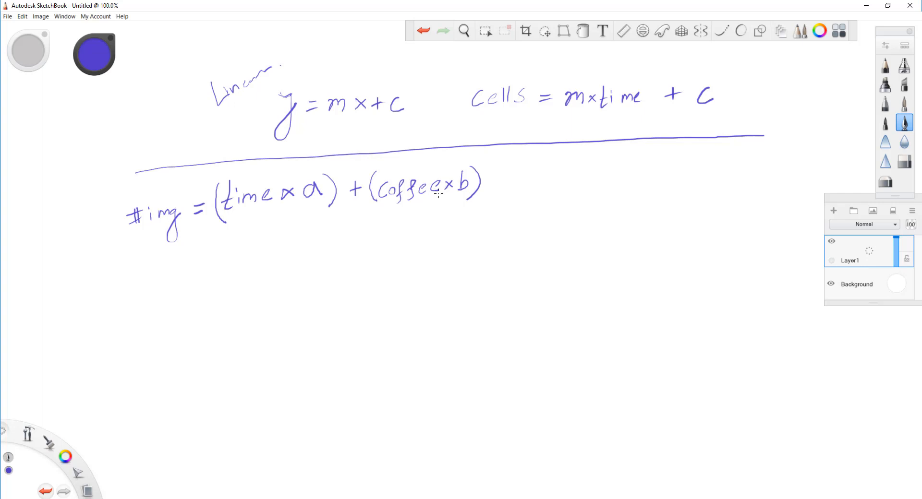
{"action": "mouse_move", "coordinate": [464, 188]}
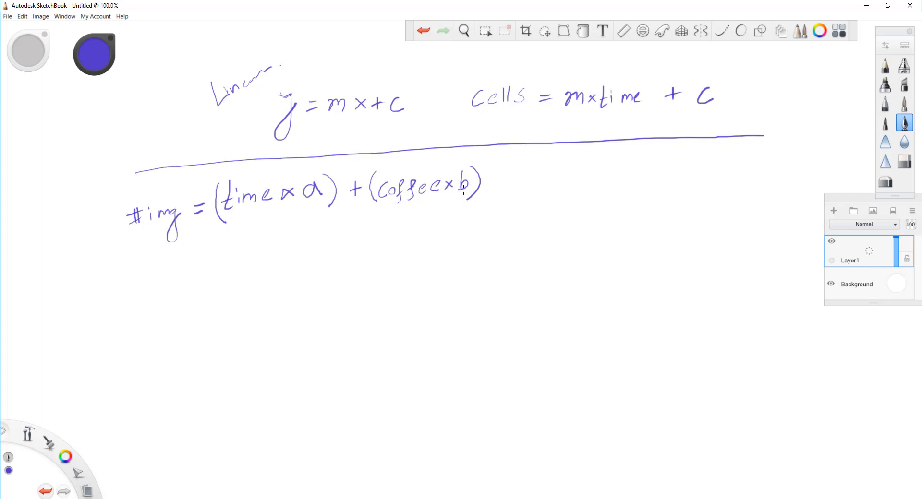
{"action": "mouse_move", "coordinate": [499, 183]}
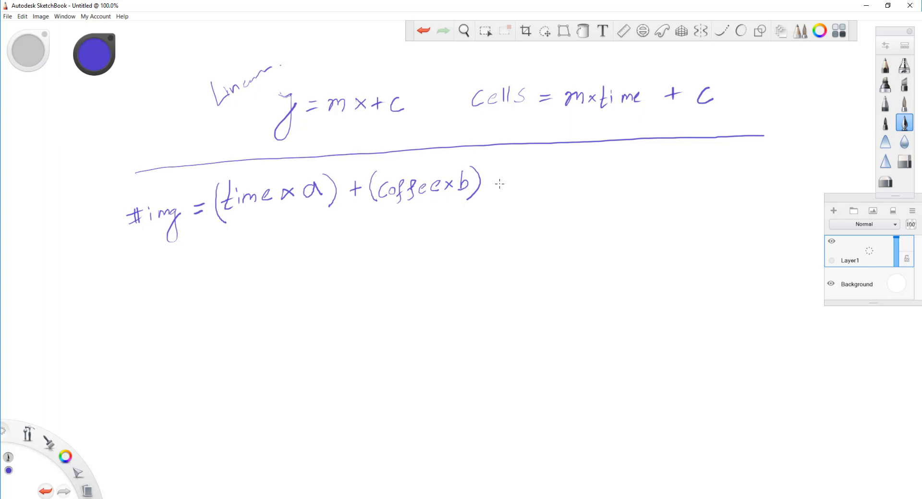
{"action": "mouse_move", "coordinate": [518, 169]}
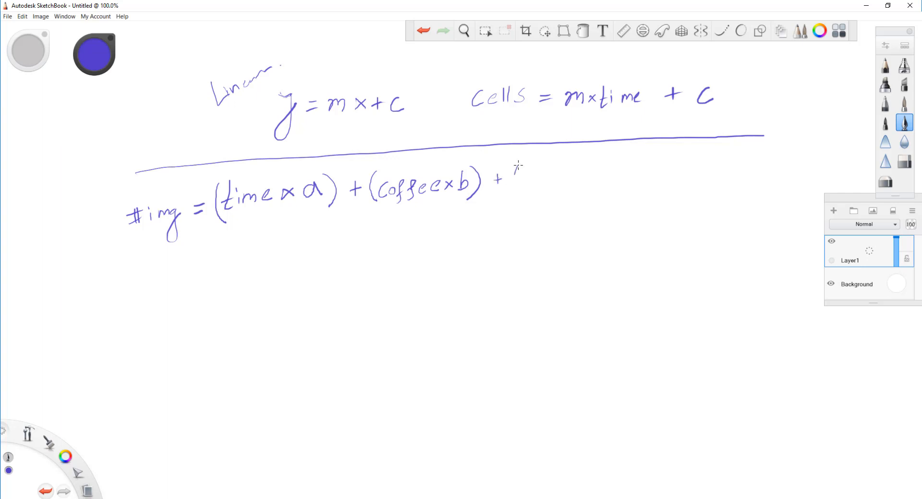
Handwrite + (age × c) and the intercept + d after the coffee term
{"action": "left_click_drag", "start_coordinate": [519, 170], "coordinate": [518, 194]}
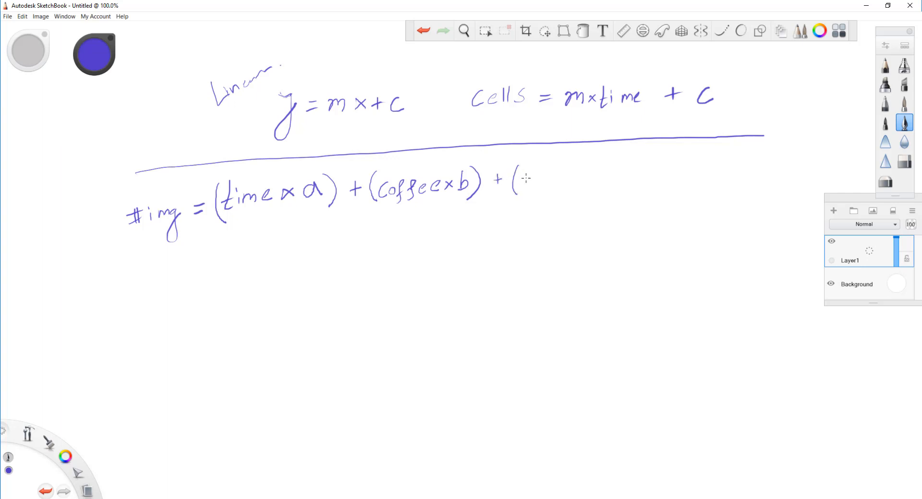
{"action": "left_click_drag", "start_coordinate": [517, 189], "coordinate": [549, 182]}
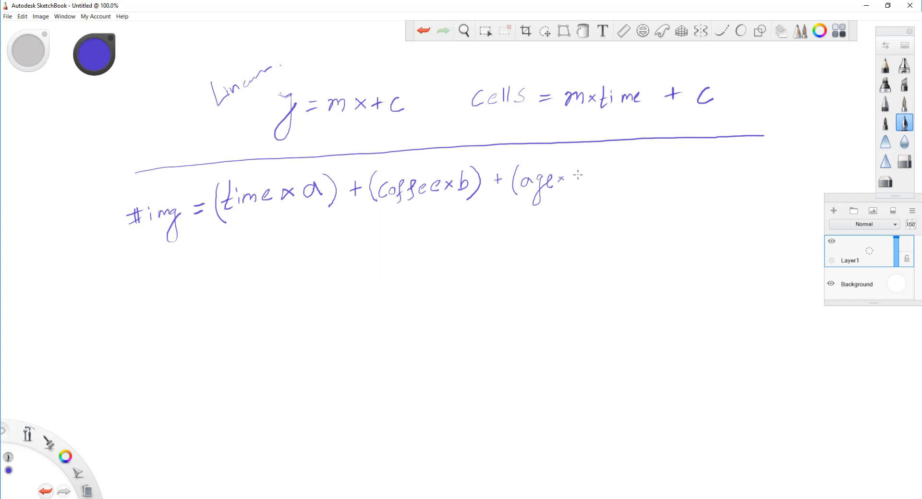
{"action": "left_click_drag", "start_coordinate": [573, 188], "coordinate": [581, 173]}
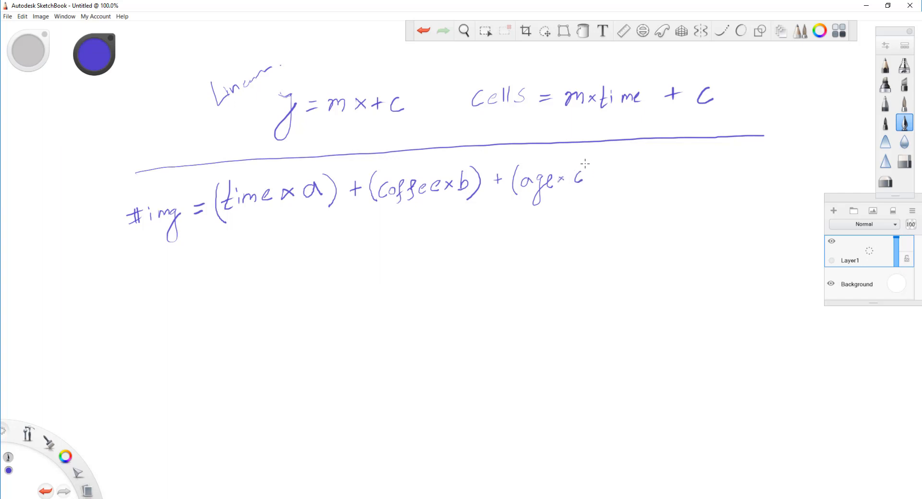
{"action": "left_click_drag", "start_coordinate": [588, 168], "coordinate": [585, 194]}
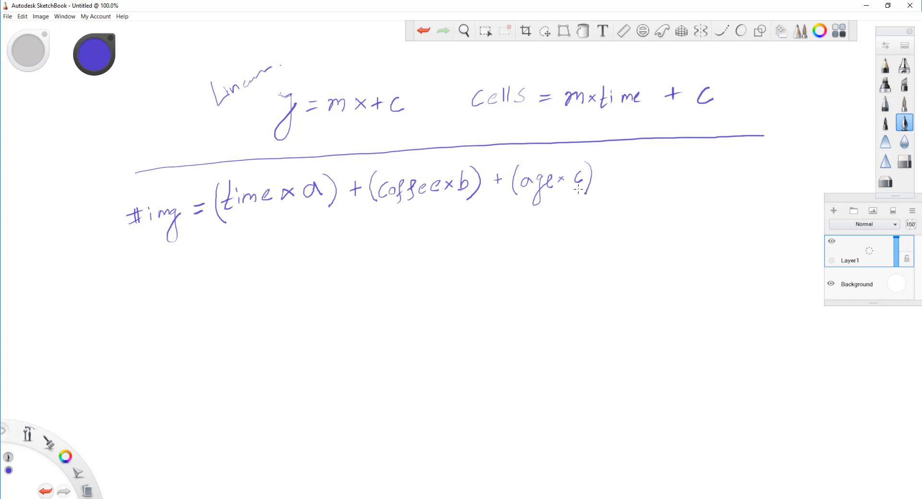
{"action": "mouse_move", "coordinate": [555, 191]}
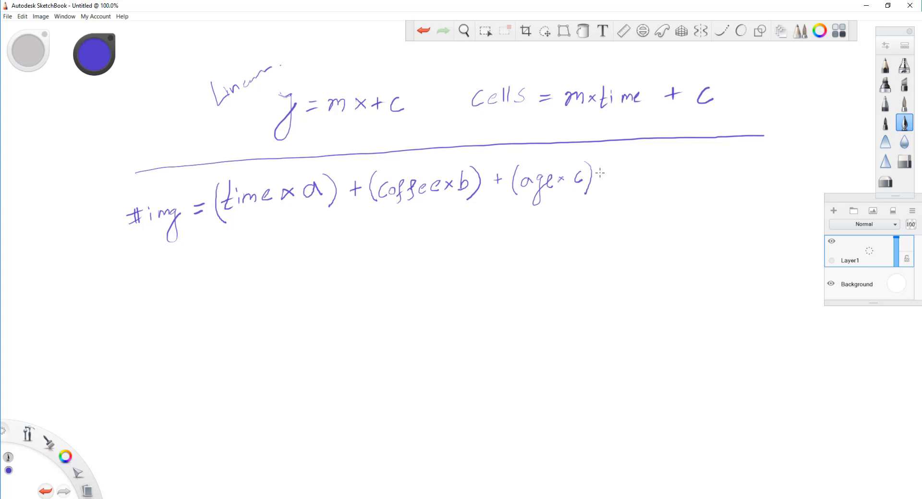
{"action": "left_click_drag", "start_coordinate": [605, 176], "coordinate": [638, 182]}
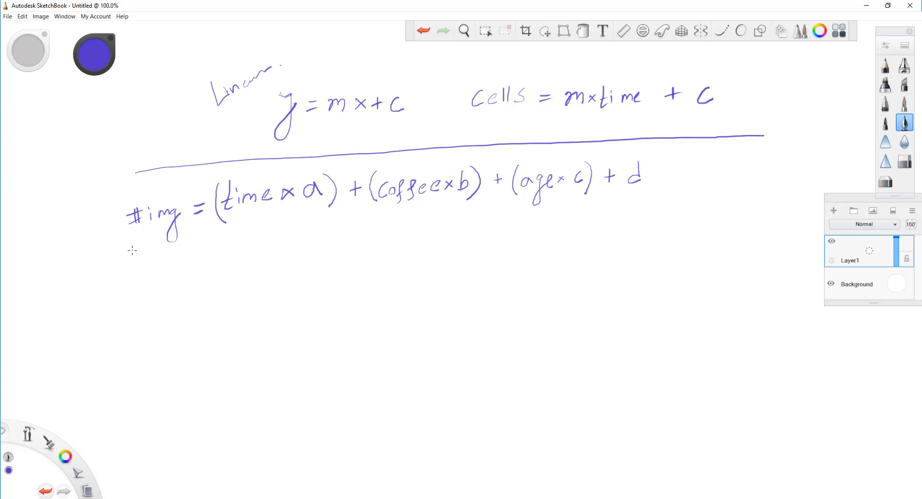
{"action": "mouse_move", "coordinate": [145, 244]}
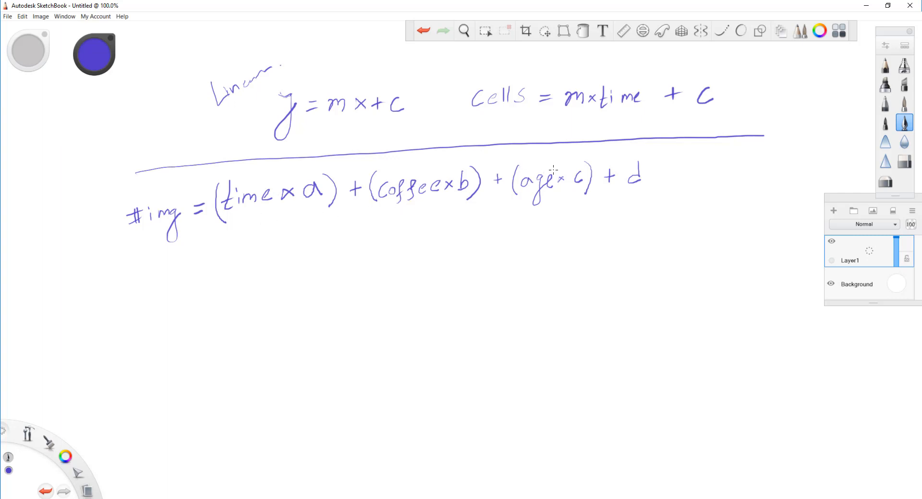
{"action": "mouse_move", "coordinate": [540, 143]}
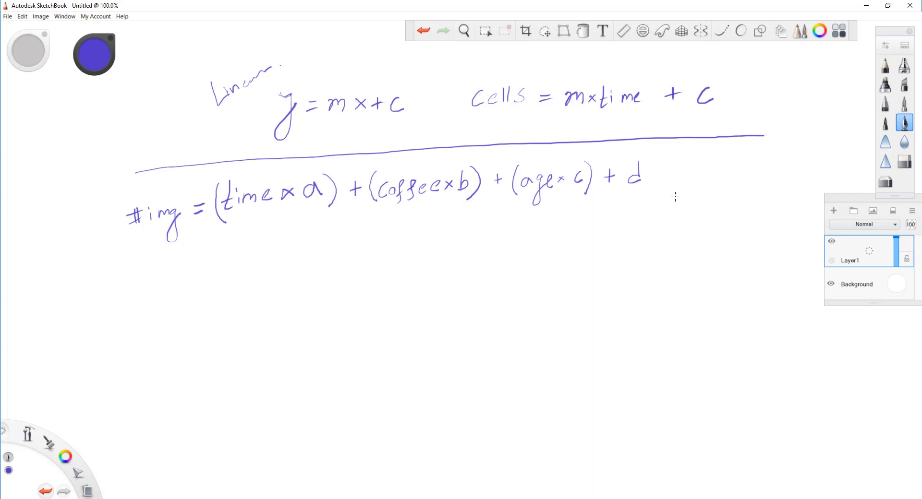
{"action": "mouse_move", "coordinate": [318, 200]}
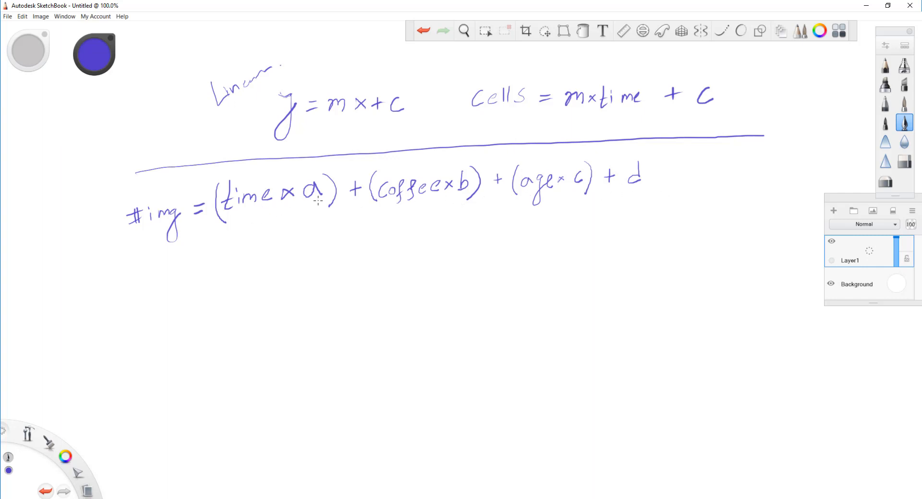
{"action": "mouse_move", "coordinate": [384, 209]}
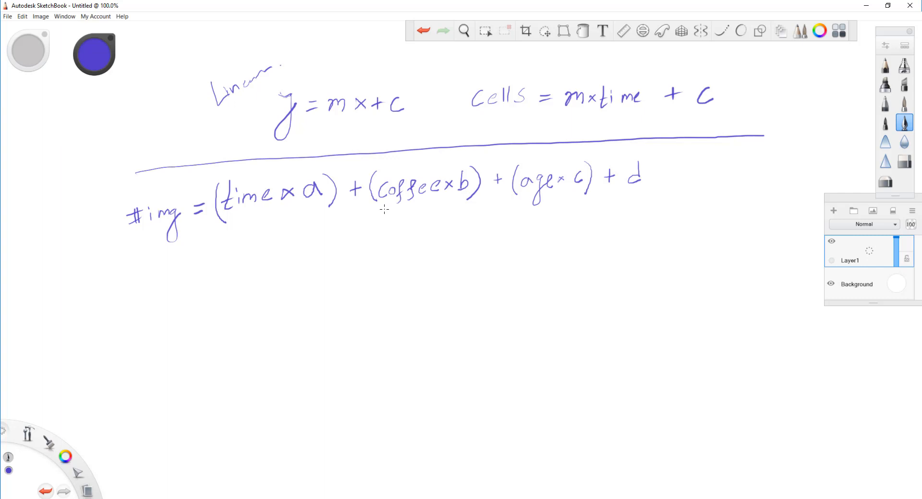
Draw a small plus sign below the coffee term and scribble it out
{"action": "left_click_drag", "start_coordinate": [406, 220], "coordinate": [406, 238]}
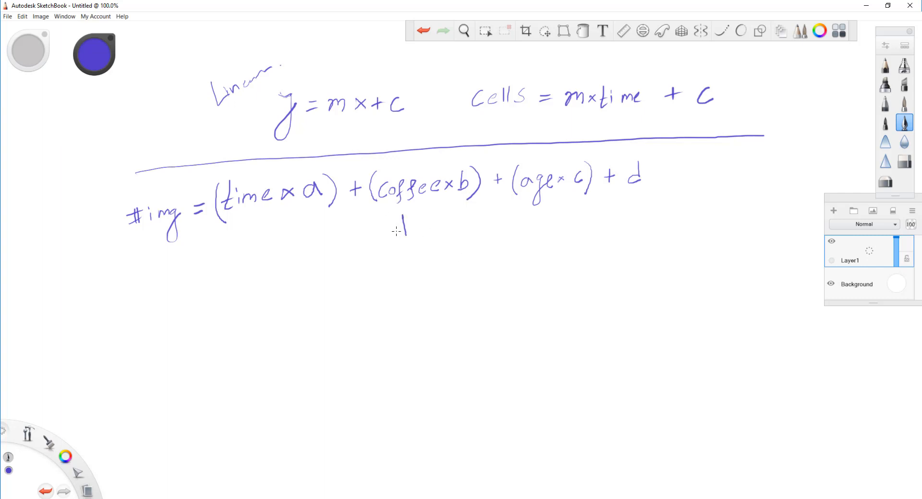
{"action": "left_click_drag", "start_coordinate": [394, 233], "coordinate": [411, 222]}
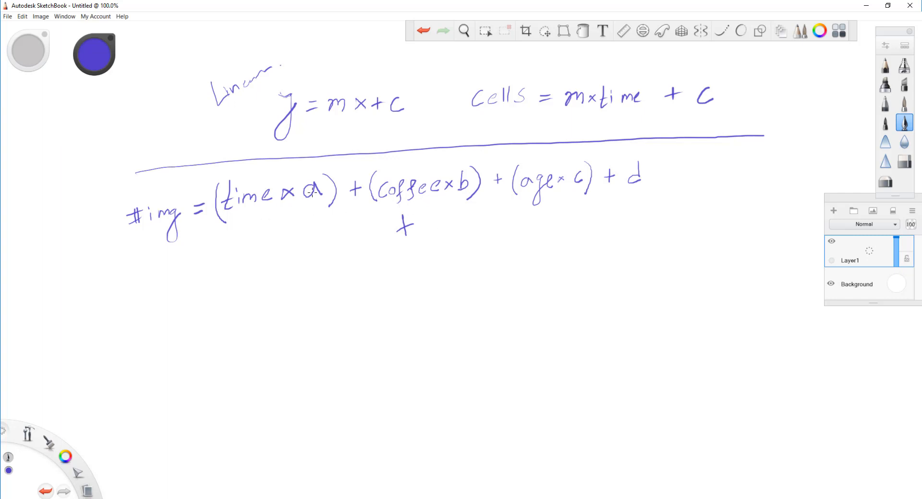
{"action": "left_click_drag", "start_coordinate": [402, 227], "coordinate": [405, 233]}
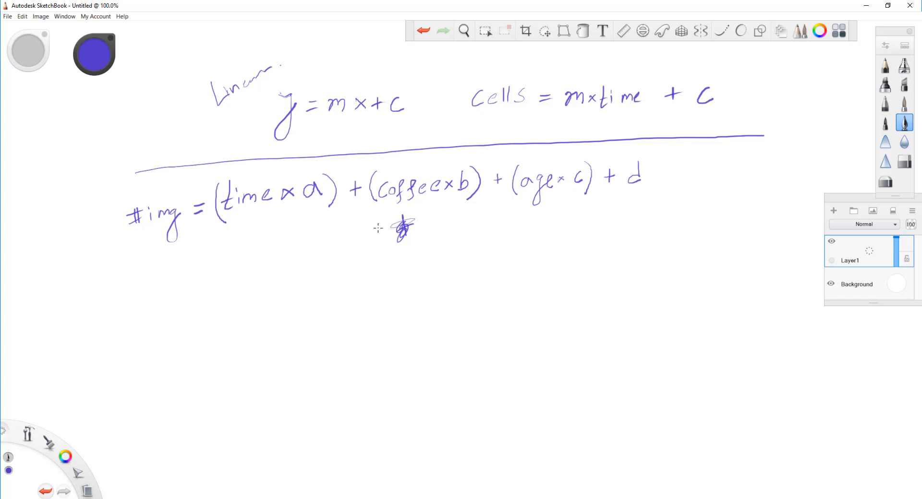
{"action": "mouse_move", "coordinate": [262, 260]}
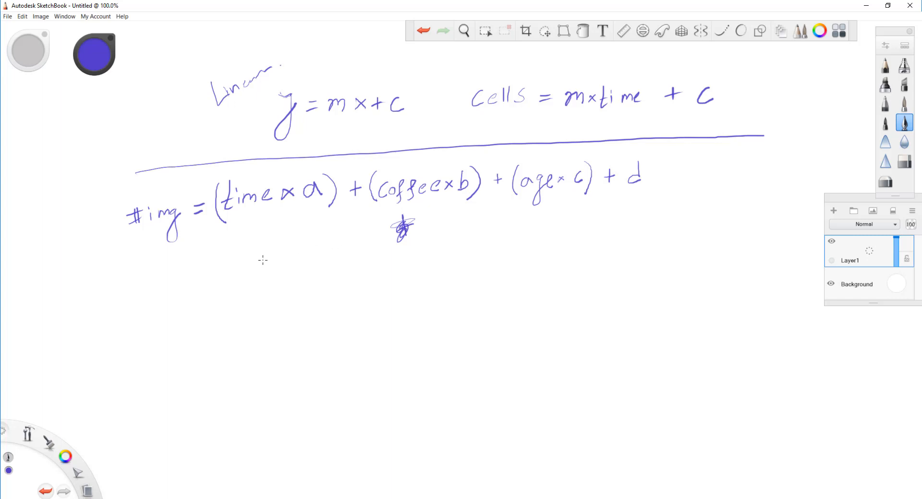
{"action": "mouse_move", "coordinate": [256, 261]}
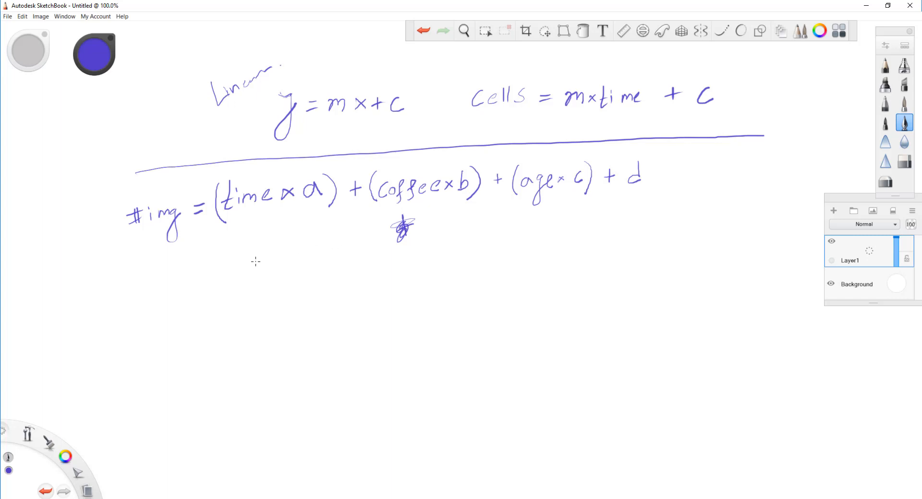
{"action": "mouse_move", "coordinate": [360, 110]}
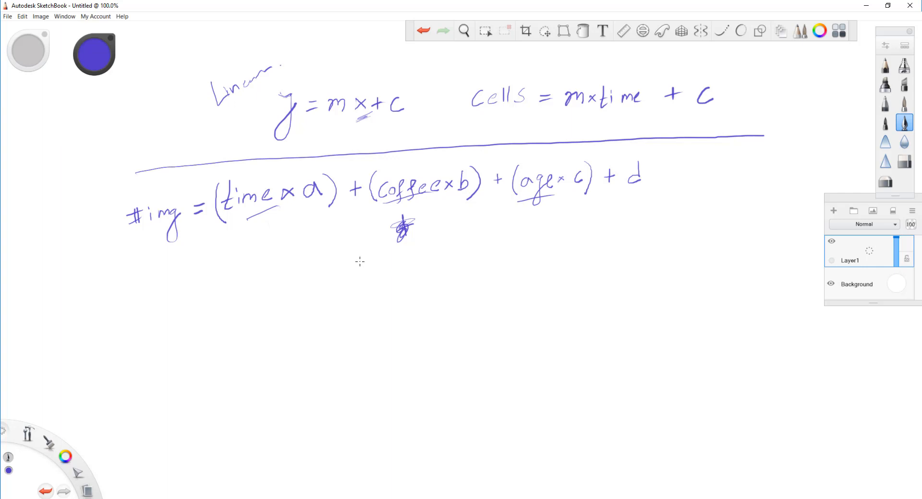
{"action": "mouse_move", "coordinate": [347, 270]}
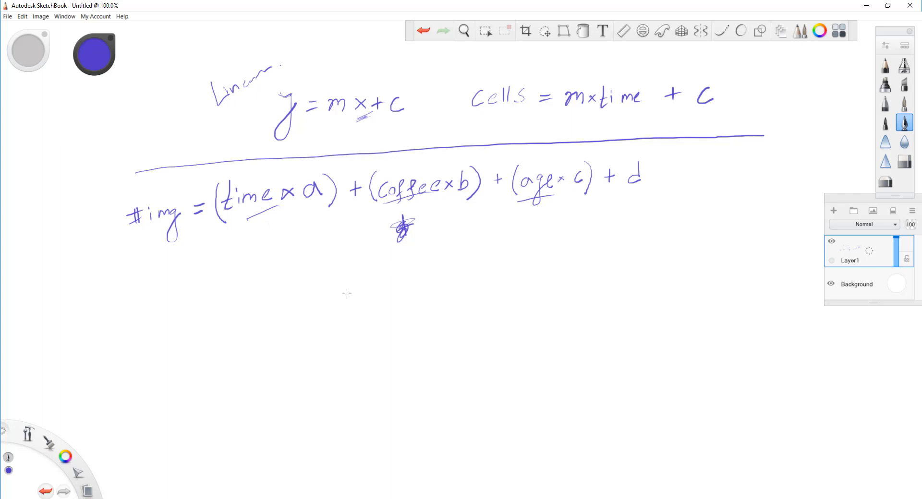
{"action": "mouse_move", "coordinate": [344, 305]}
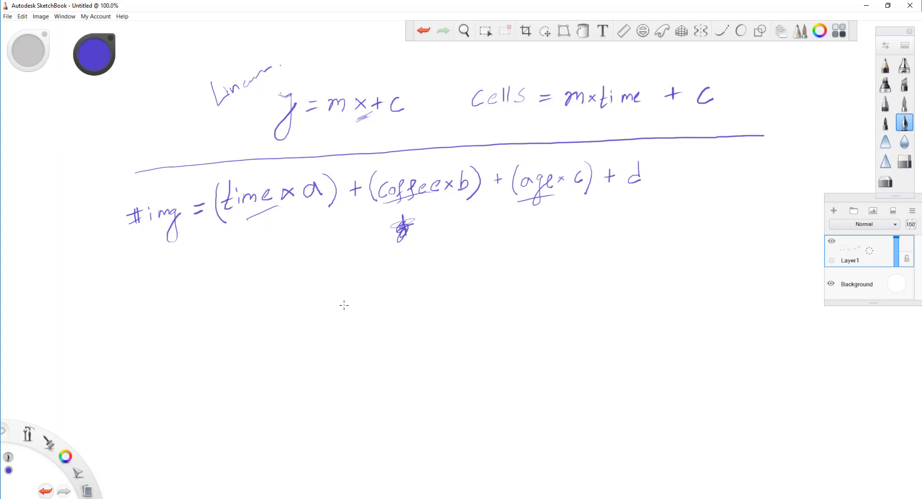
{"action": "mouse_move", "coordinate": [337, 361]}
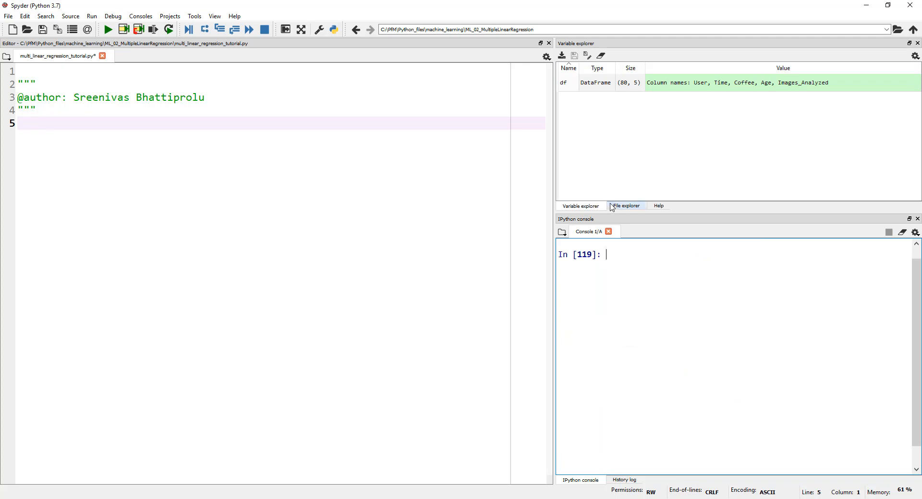
Remove all variables from the Variable explorer and clear the console with cls
{"action": "left_click", "coordinate": [600, 55]}
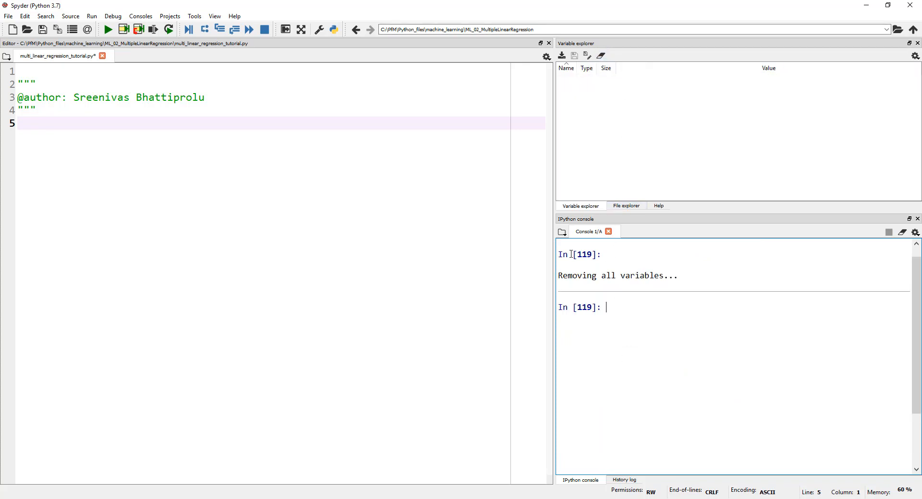
{"action": "type", "text": "cls"}
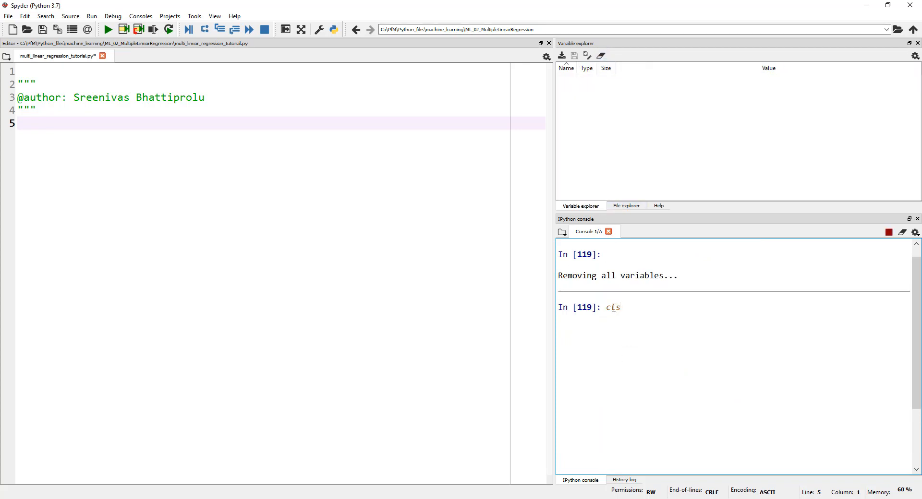
{"action": "key", "text": "enter"}
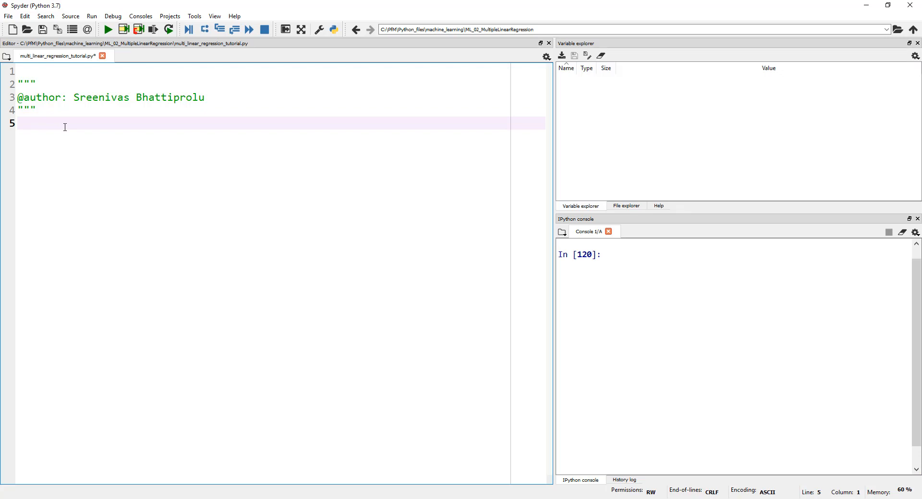
Import pandas as pd and read 'images_analyzed.xlsx' into df
{"action": "type", "text": "import pan"}
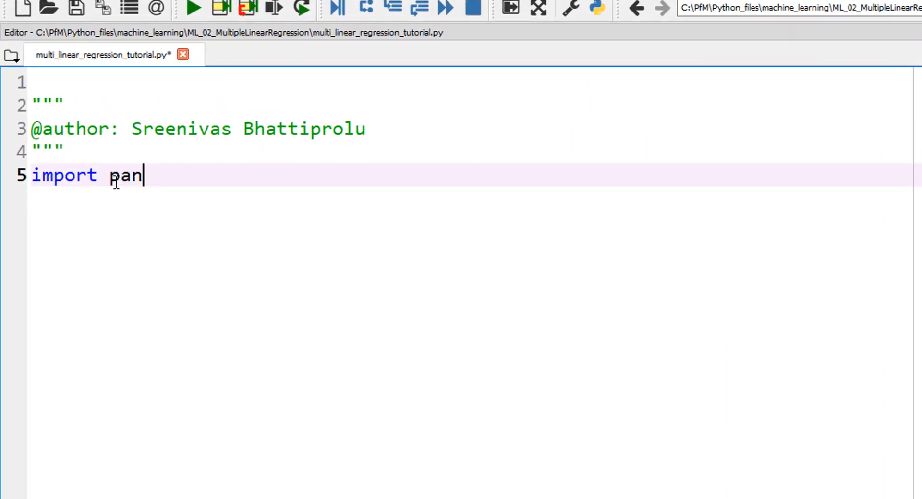
{"action": "type", "text": "das as pd"}
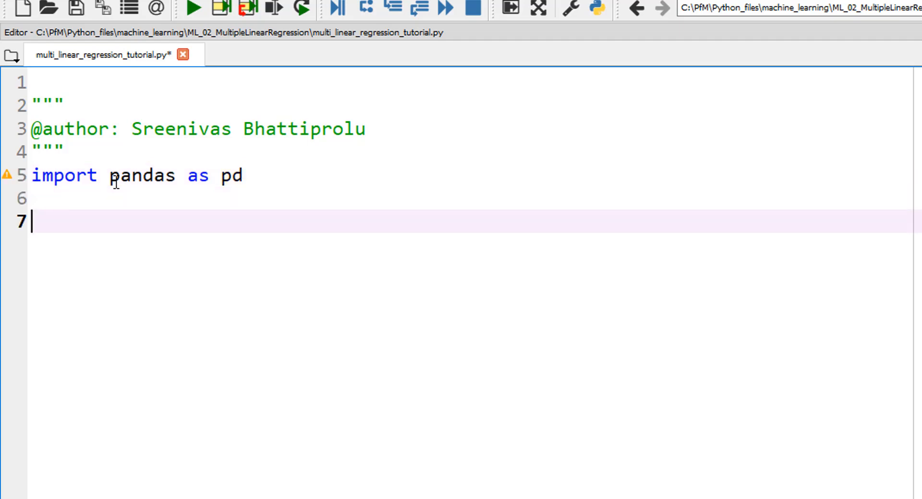
{"action": "type", "text": "df"}
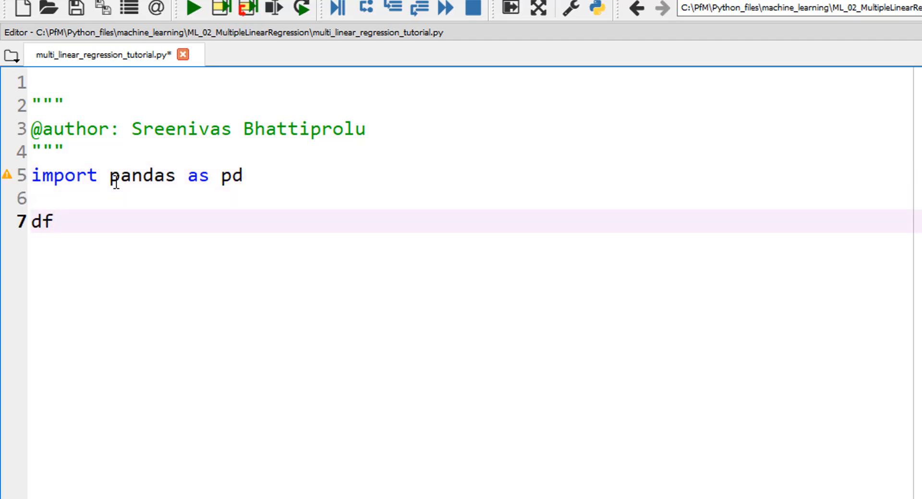
{"action": "type", "text": "= pd"}
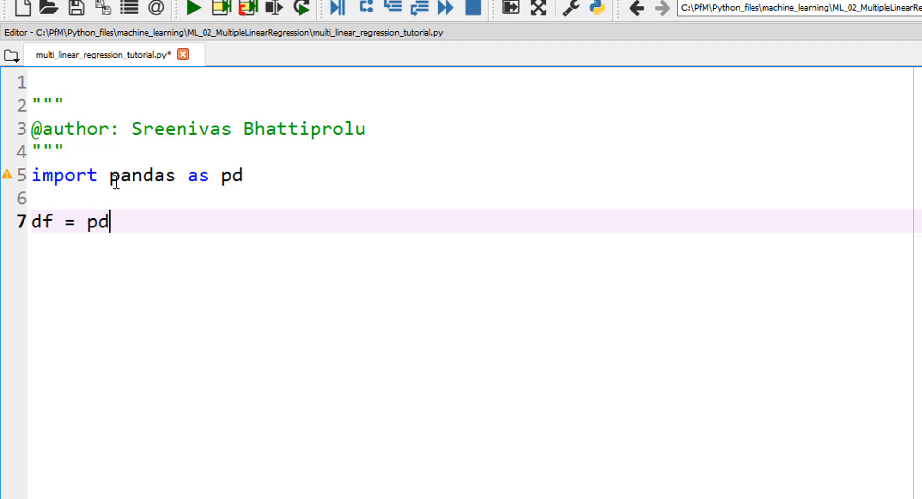
{"action": "type", "text": ".re"}
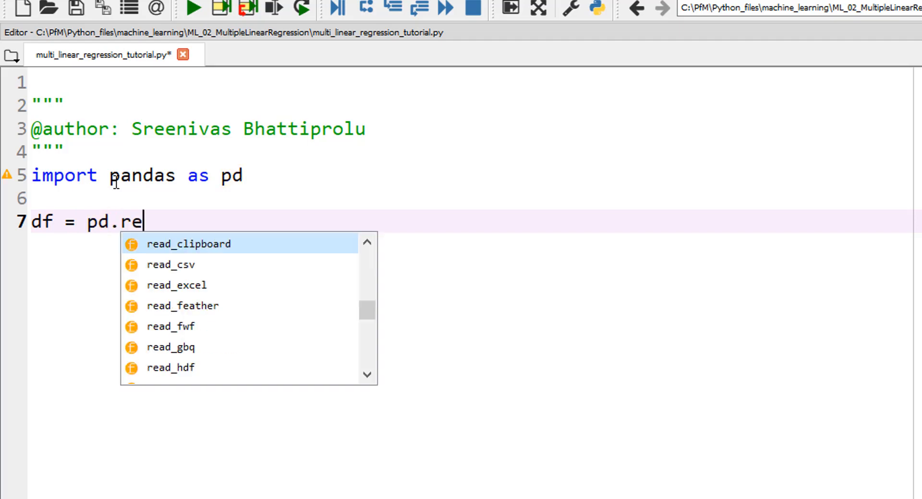
{"action": "type", "text": "ad"}
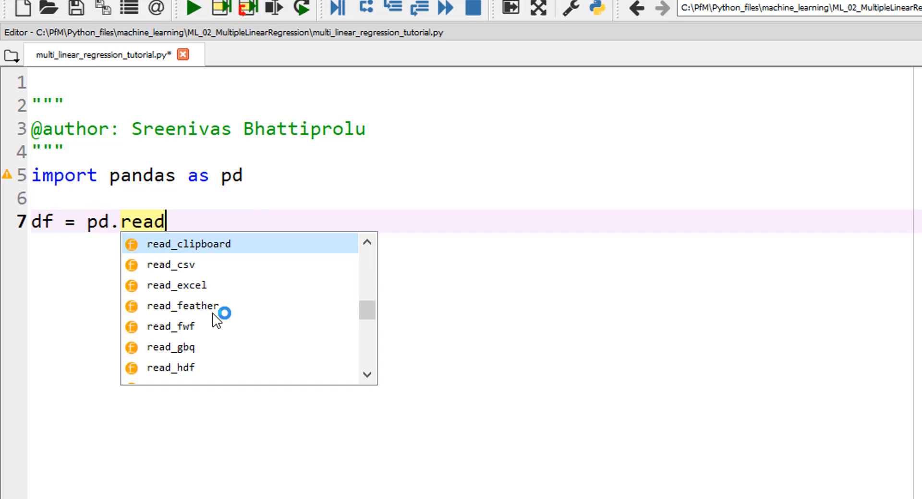
{"action": "mouse_move", "coordinate": [191, 292]}
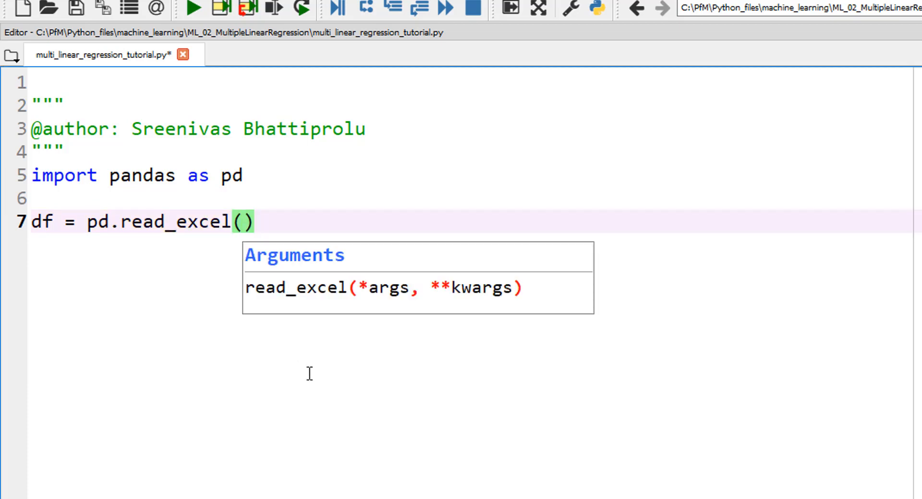
{"action": "type", "text": "'images"}
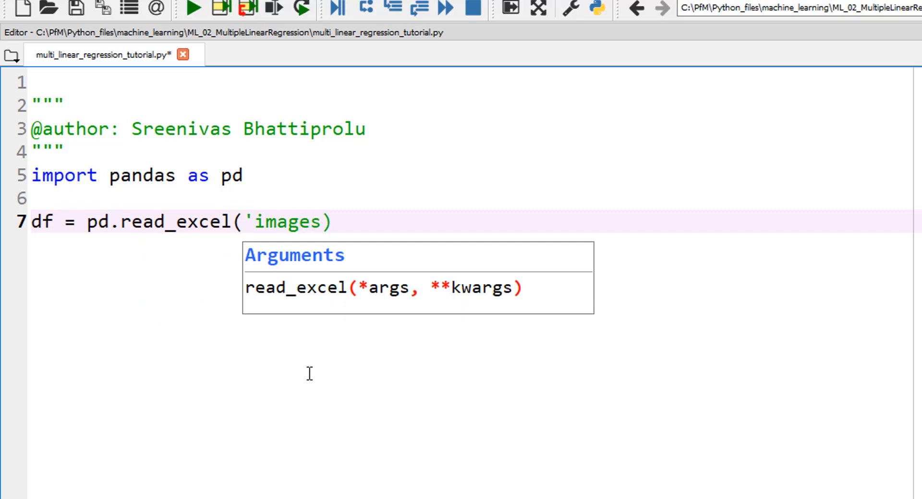
{"action": "type", "text": "_analyz"}
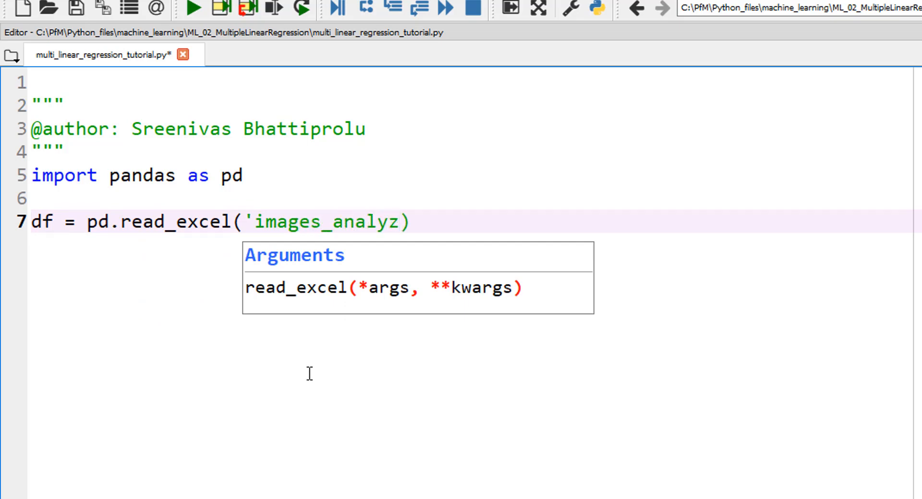
{"action": "type", "text": "ed.x"}
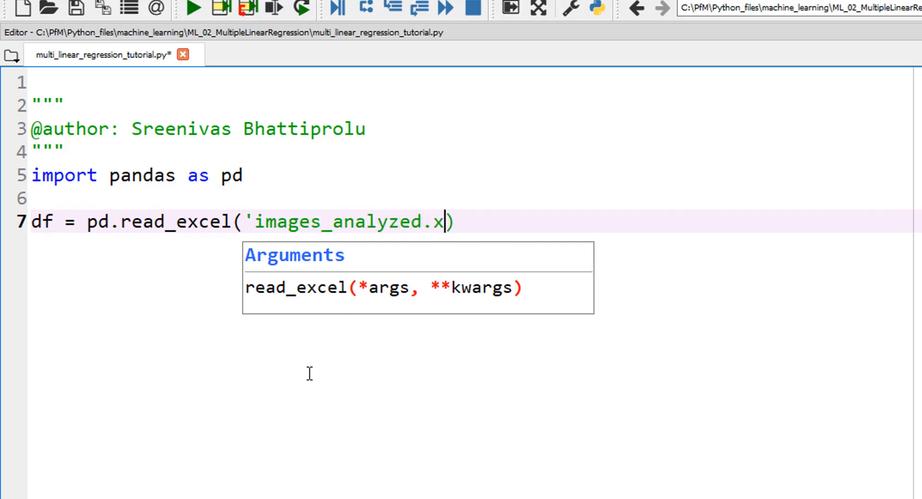
{"action": "type", "text": "lsx"}
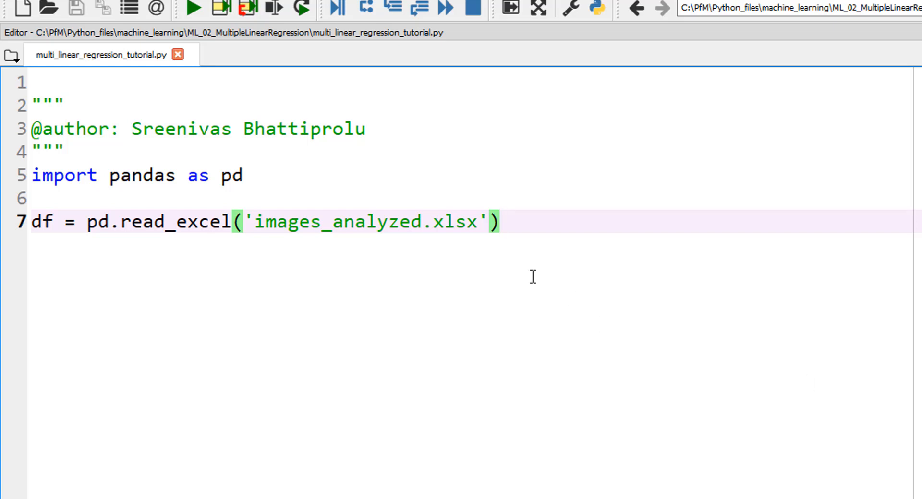
Add print(df.head()) on the next line
{"action": "type", "text": "prin"}
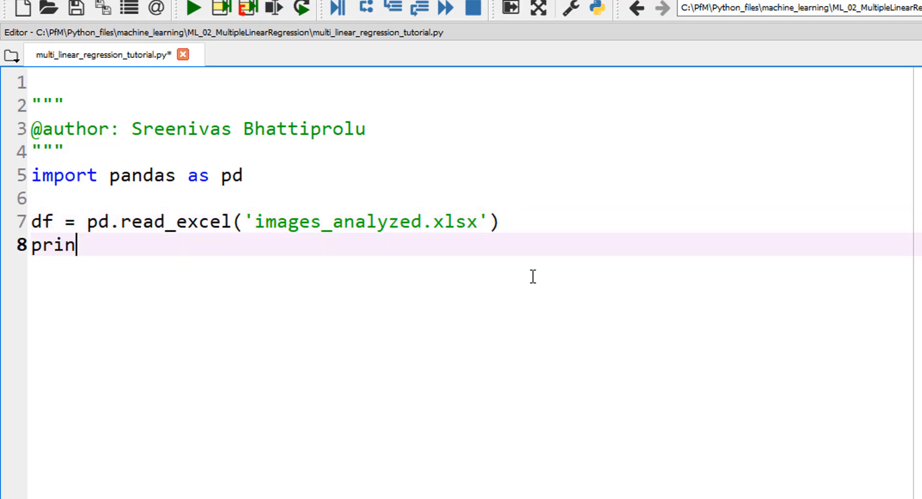
{"action": "type", "text": "t()"}
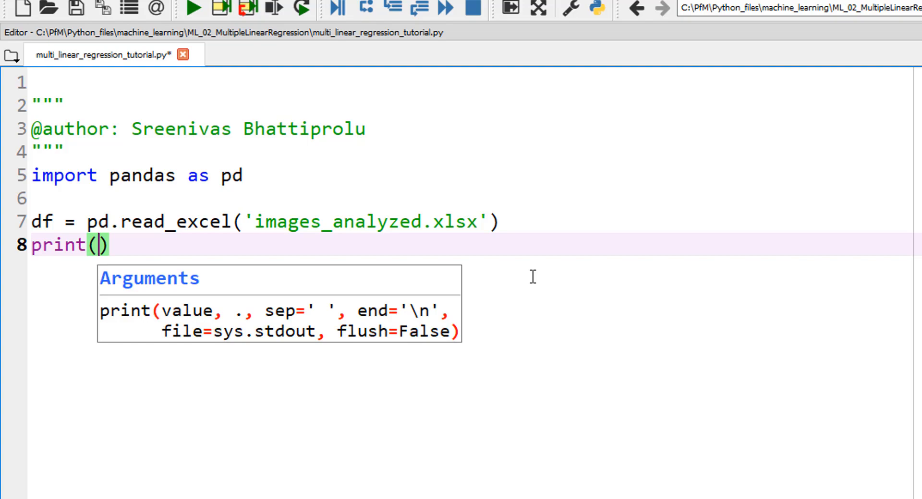
{"action": "type", "text": "df.head()"}
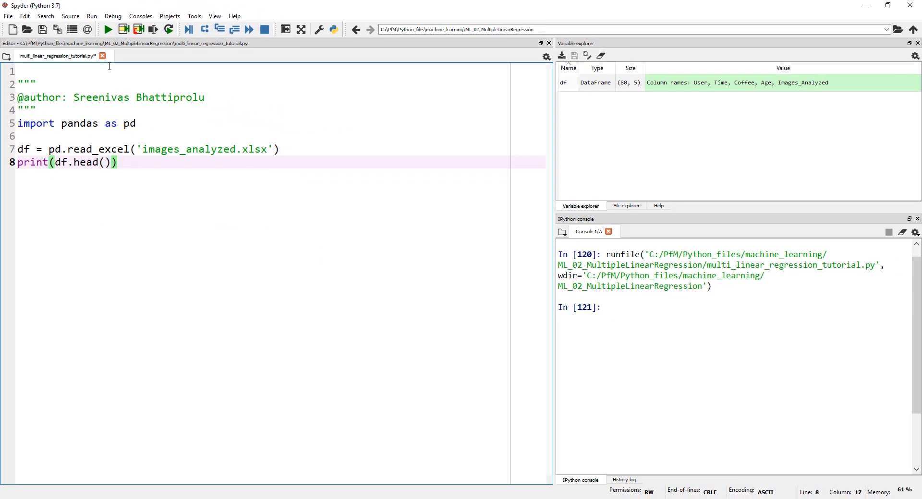
Run the script and inspect the printed first five DataFrame rows in the console
{"action": "left_click", "coordinate": [108, 29]}
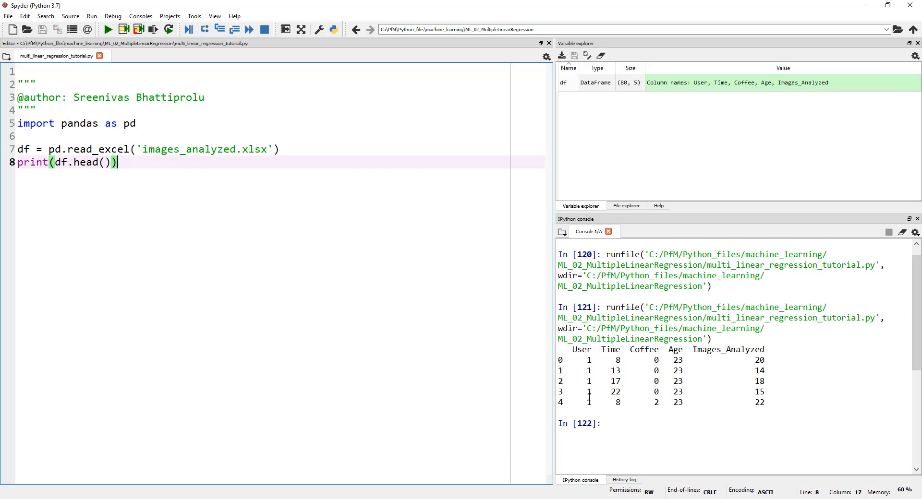
{"action": "mouse_move", "coordinate": [592, 398]}
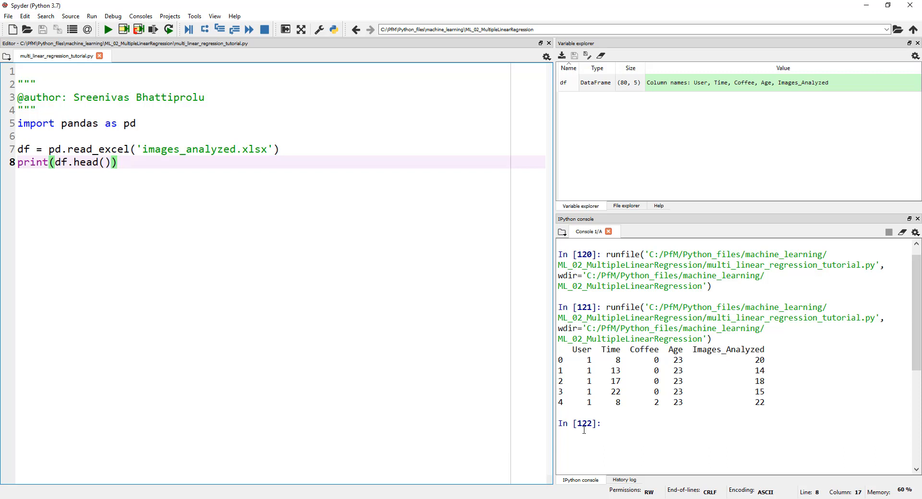
{"action": "double_click", "coordinate": [617, 360]}
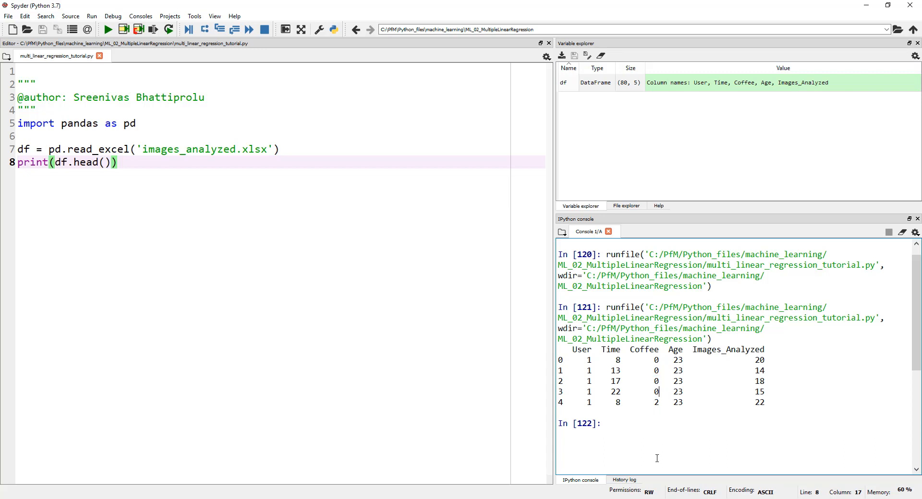
{"action": "double_click", "coordinate": [678, 360]}
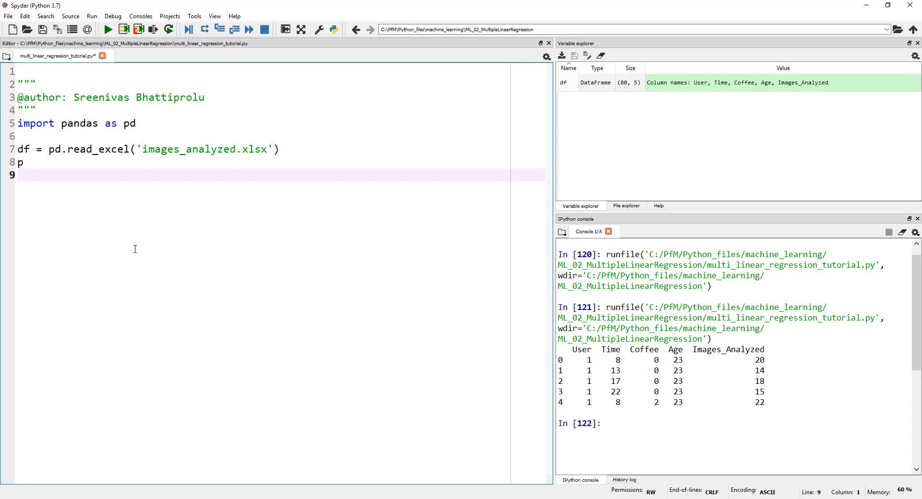
Delete the leftover fragment and import seaborn as sns
{"action": "key", "text": "BackSpace"}
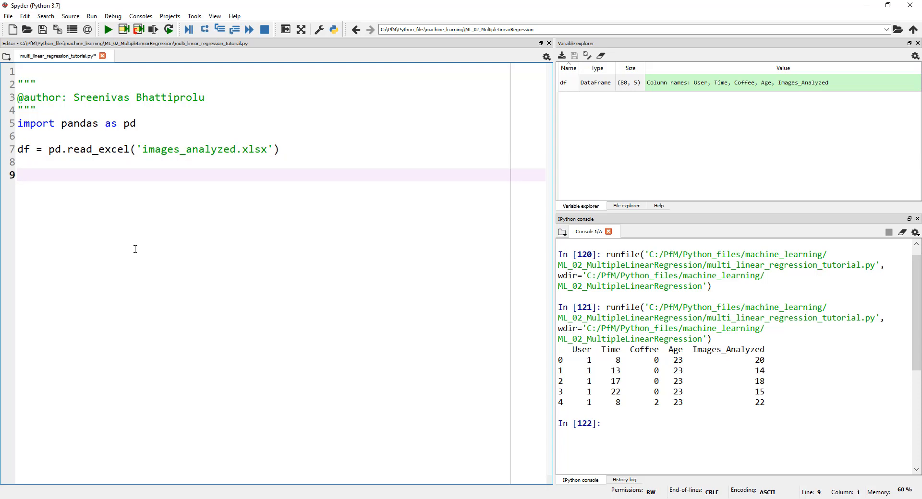
{"action": "type", "text": "import se"}
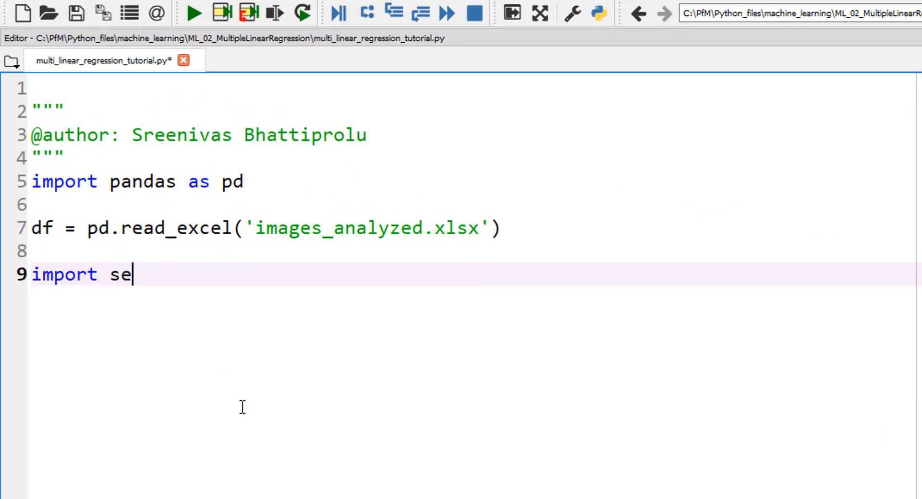
{"action": "type", "text": "aborn"}
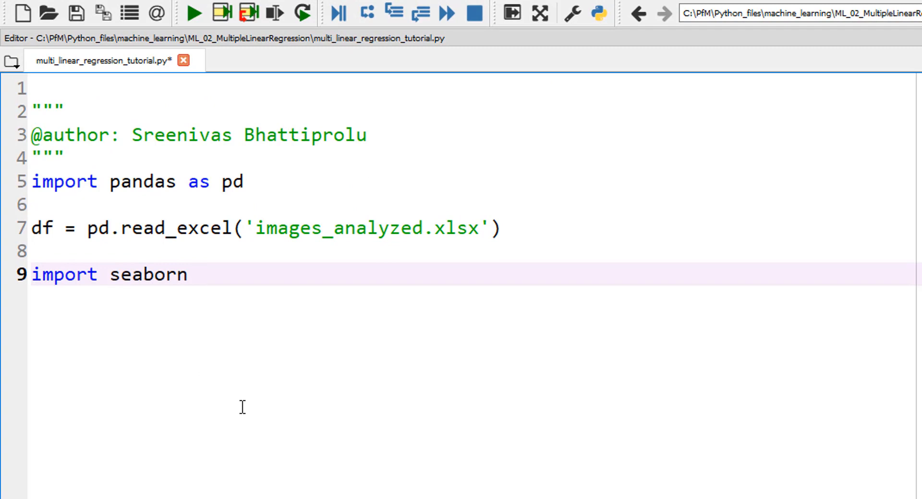
{"action": "type", "text": "as sns"}
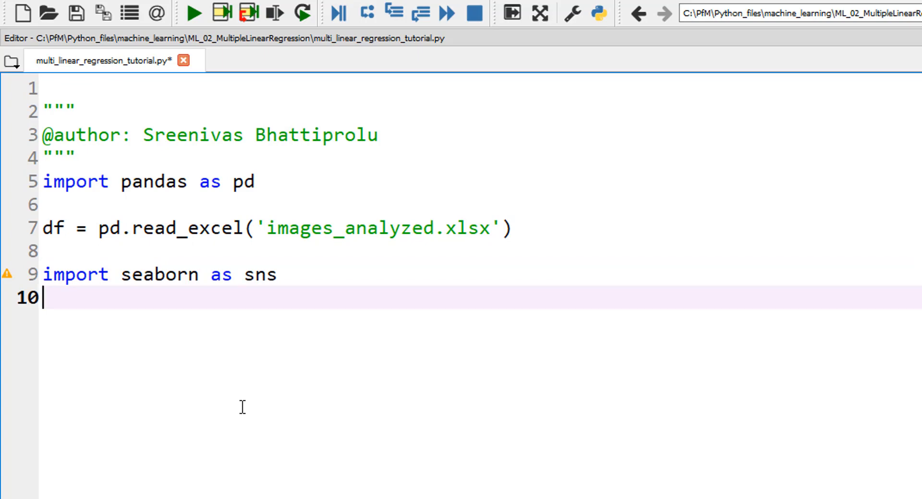
Begin sns.lmplot with x='Time' and y='Images_Analyzed' on line 10
{"action": "type", "text": "sns."}
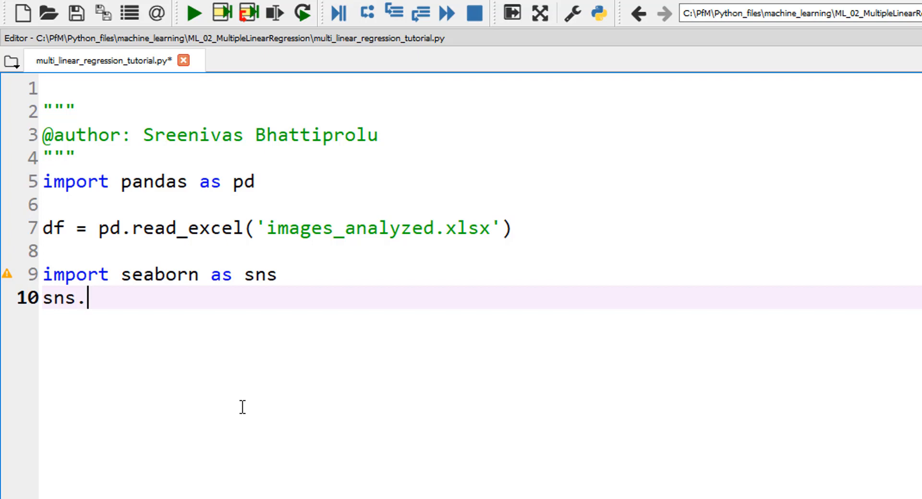
{"action": "type", "text": "lmplot"}
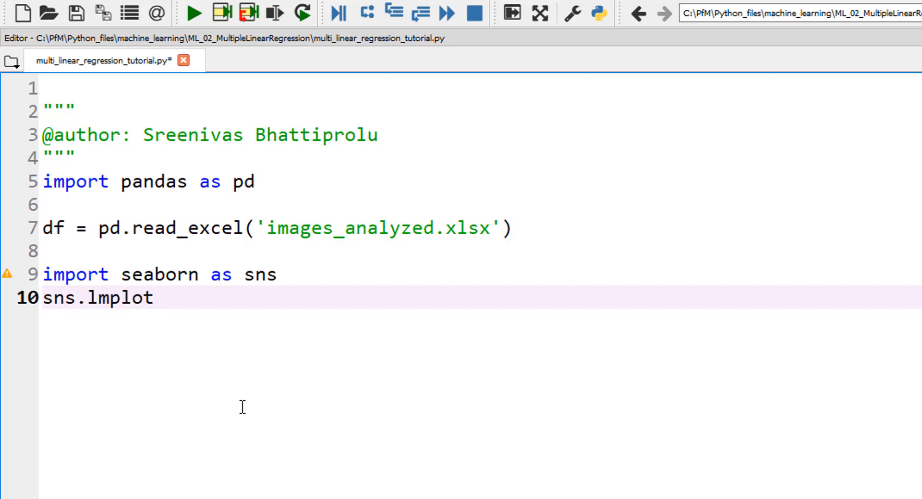
{"action": "type", "text": "(x"}
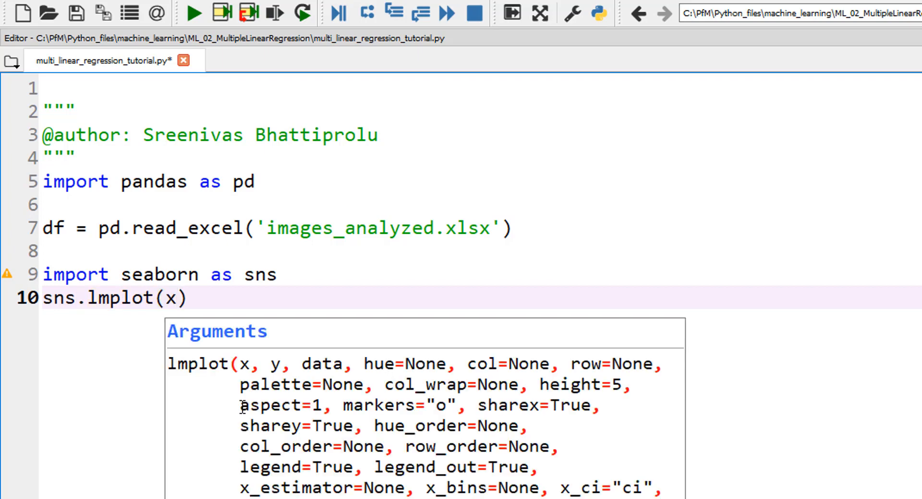
{"action": "type", "text": "='"}
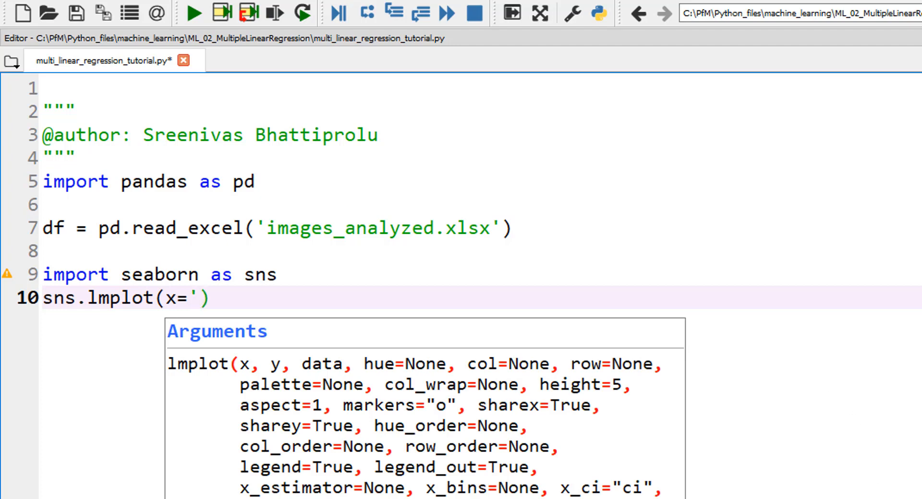
{"action": "type", "text": "Tim"}
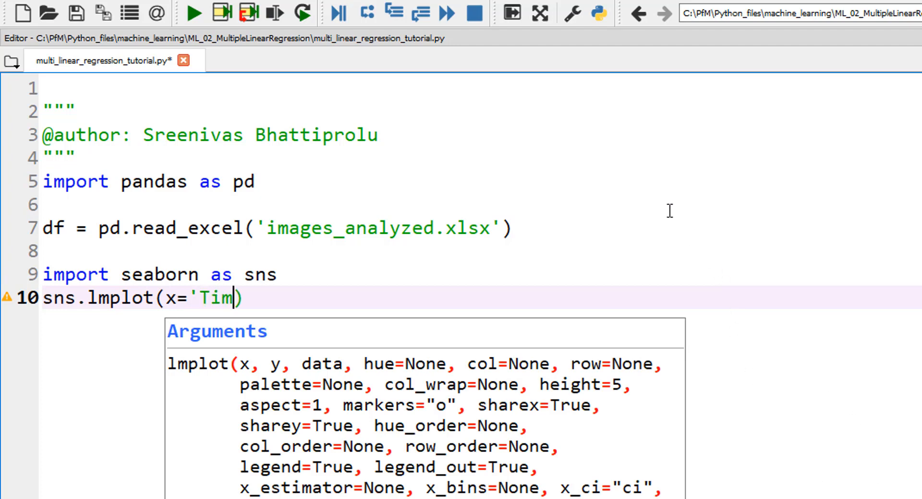
{"action": "type", "text": "e',"}
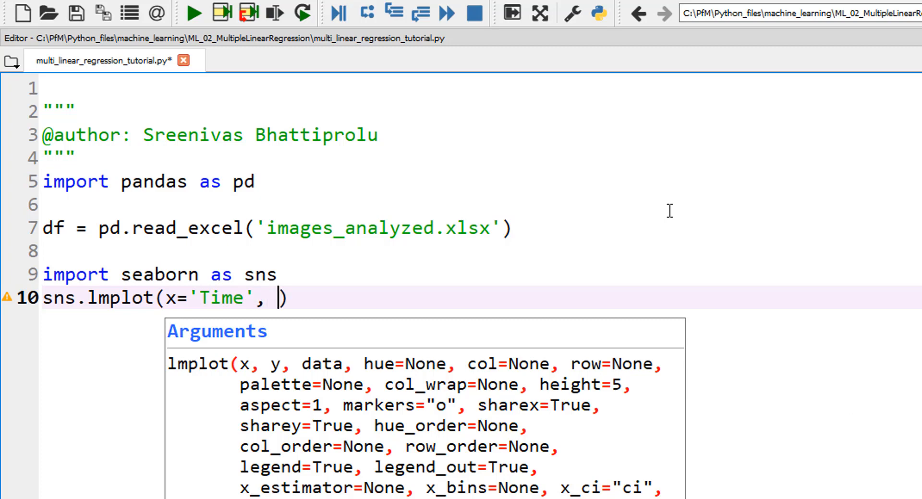
{"action": "type", "text": "y='Im"}
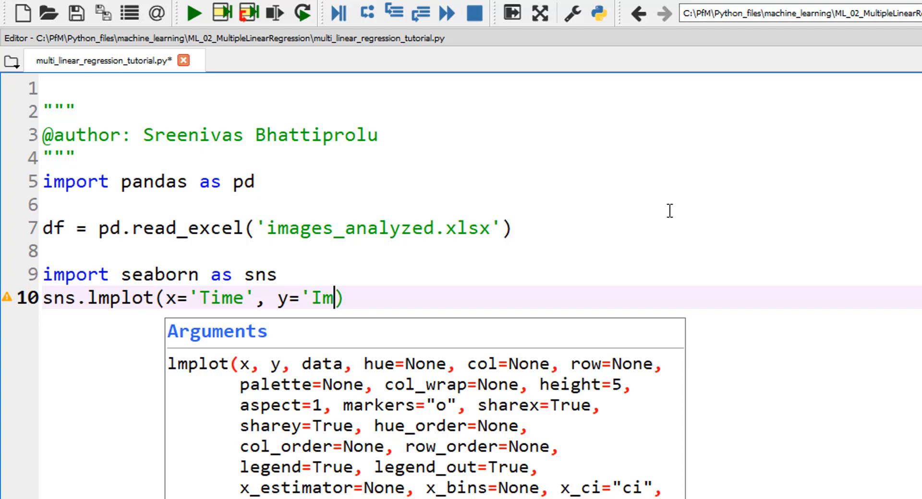
{"action": "type", "text": "ages_"}
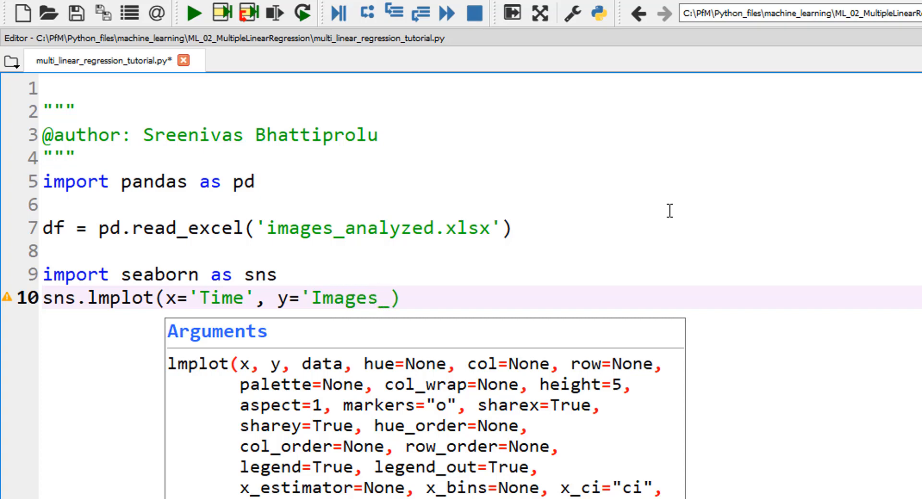
{"action": "type", "text": "Analyzed"}
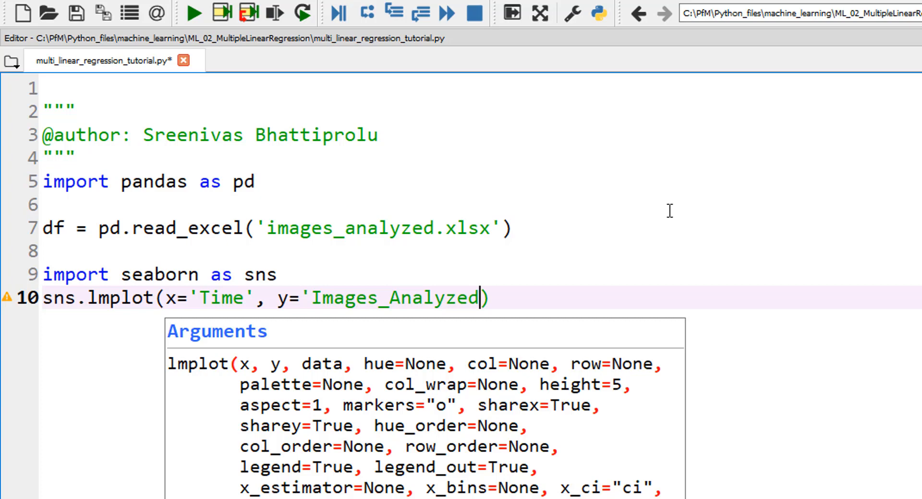
Complete the lmplot call with data=df and hue='Age'
{"action": "type", "text": ","}
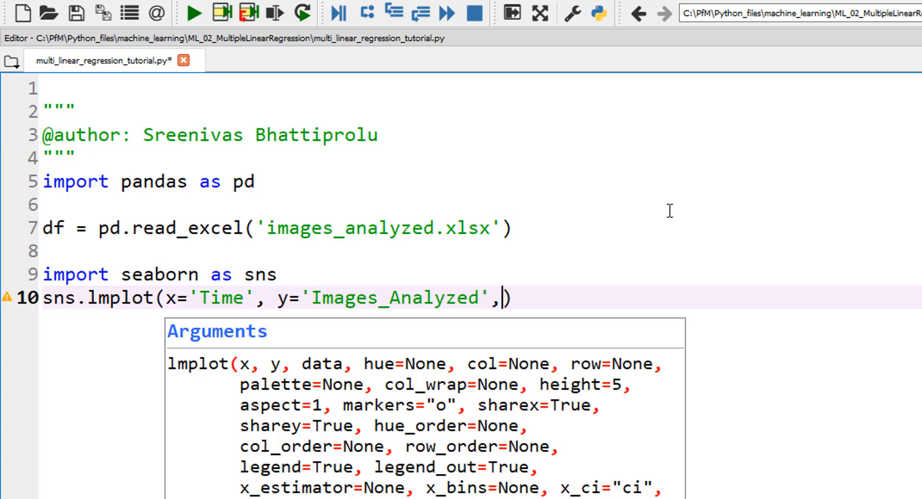
{"action": "type", "text": "data"}
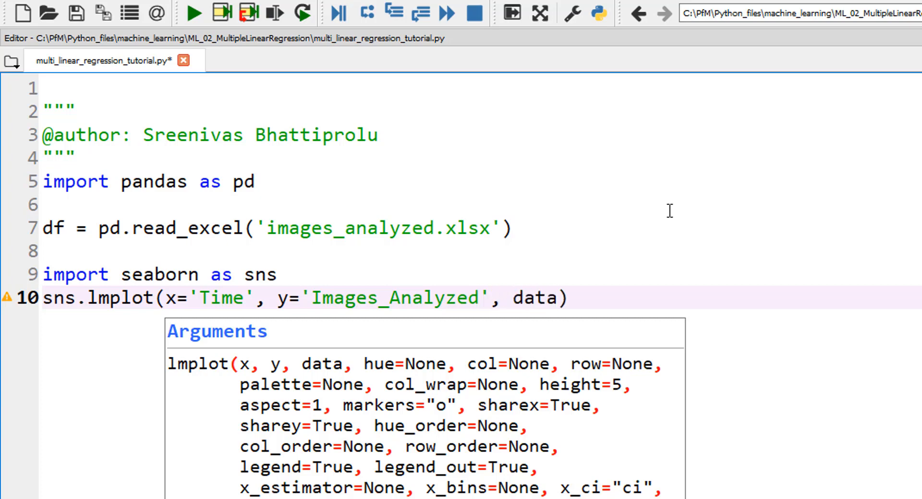
{"action": "type", "text": "=df"}
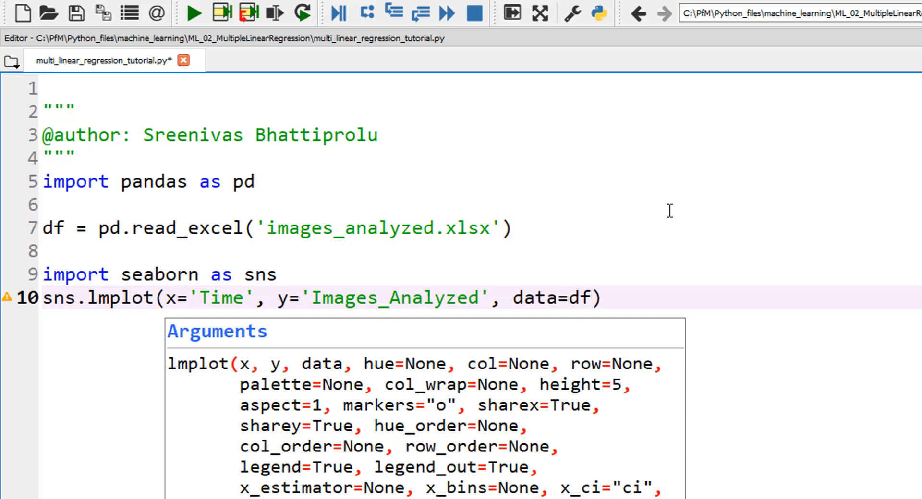
{"action": "type", "text": ","}
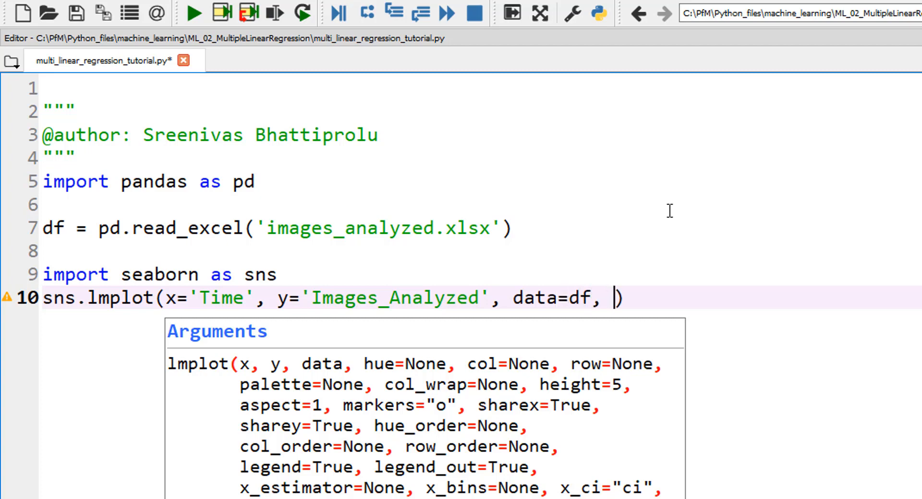
{"action": "type", "text": "hue"}
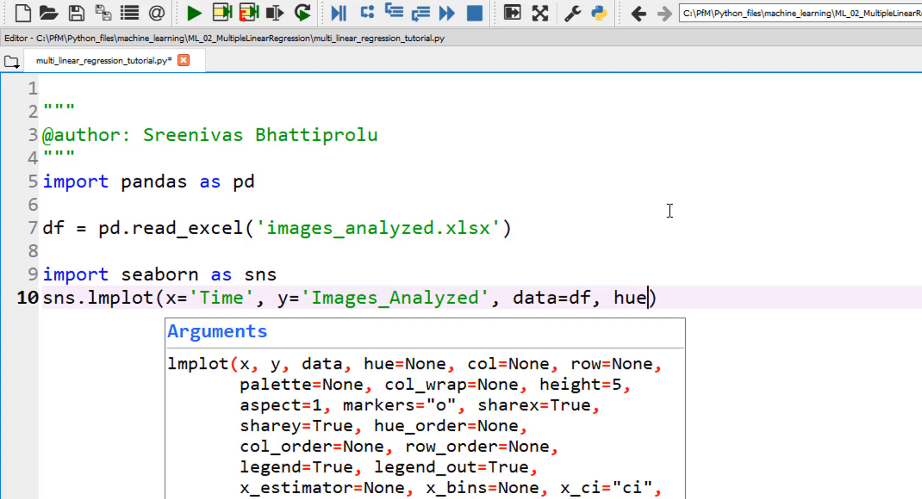
{"action": "type", "text": ")"}
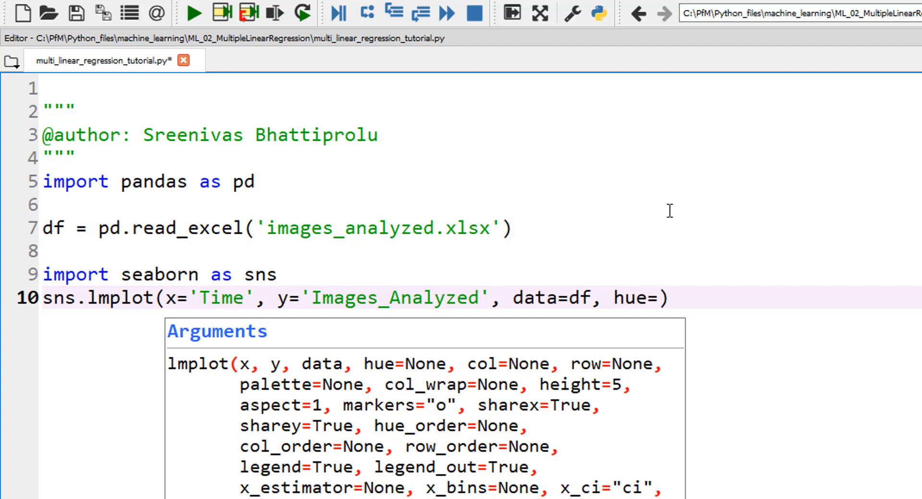
{"action": "type", "text": "'Ag"}
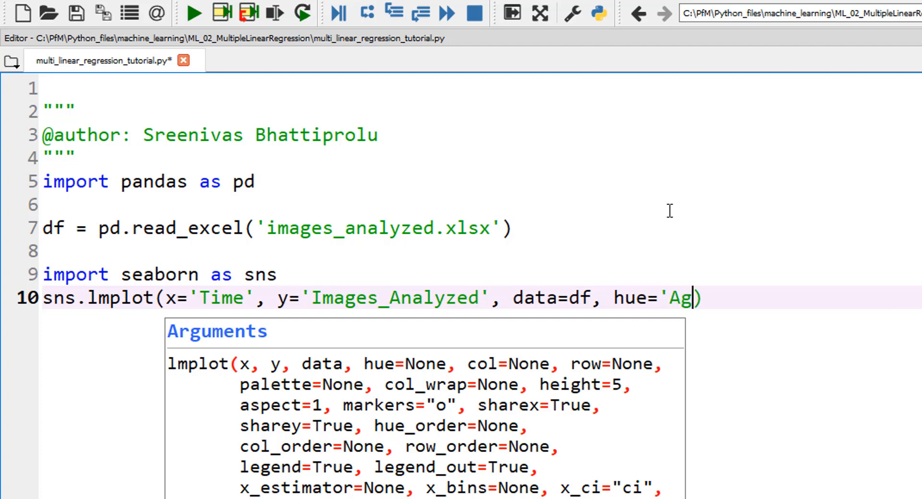
{"action": "type", "text": "e'"}
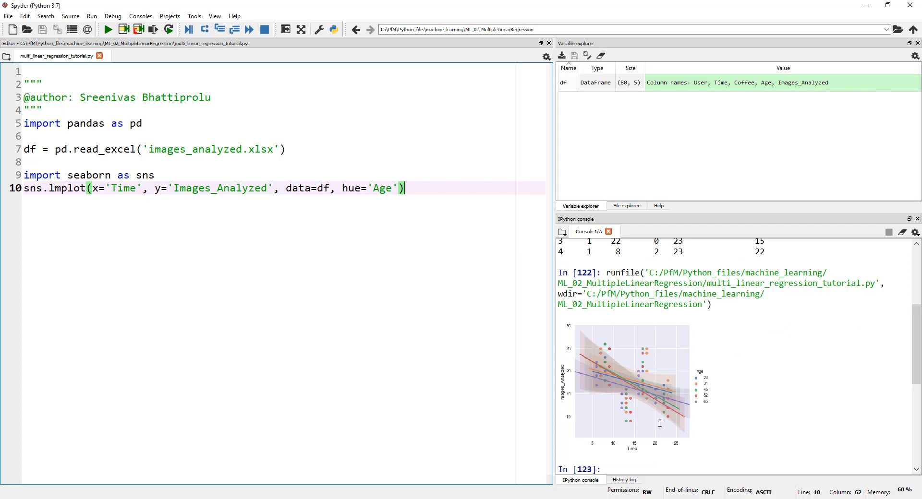
{"action": "mouse_move", "coordinate": [553, 379]}
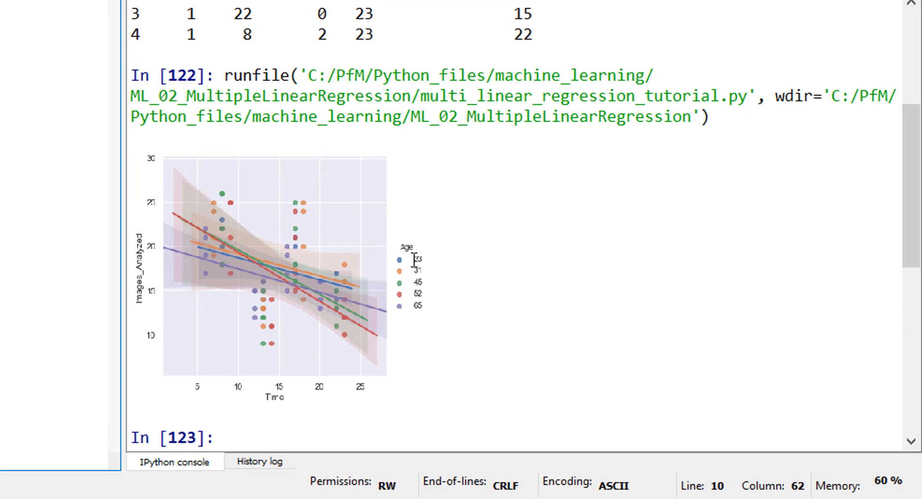
{"action": "mouse_move", "coordinate": [261, 403]}
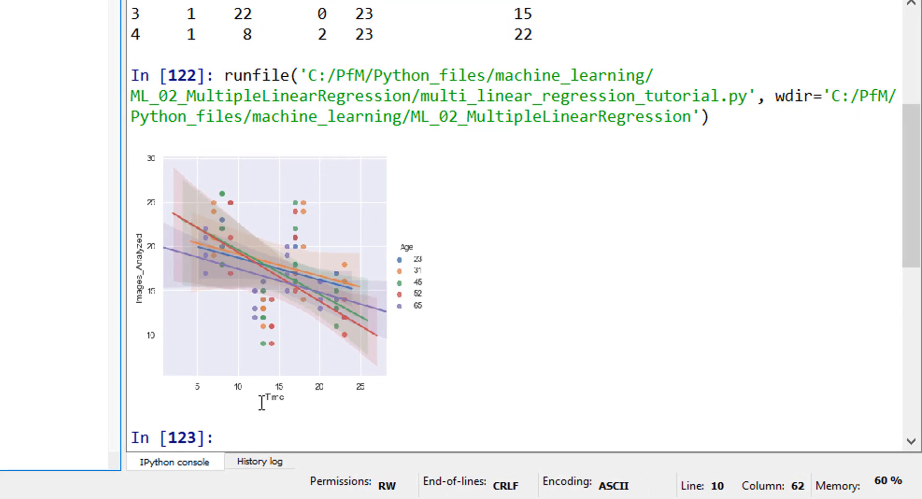
{"action": "mouse_move", "coordinate": [154, 263]}
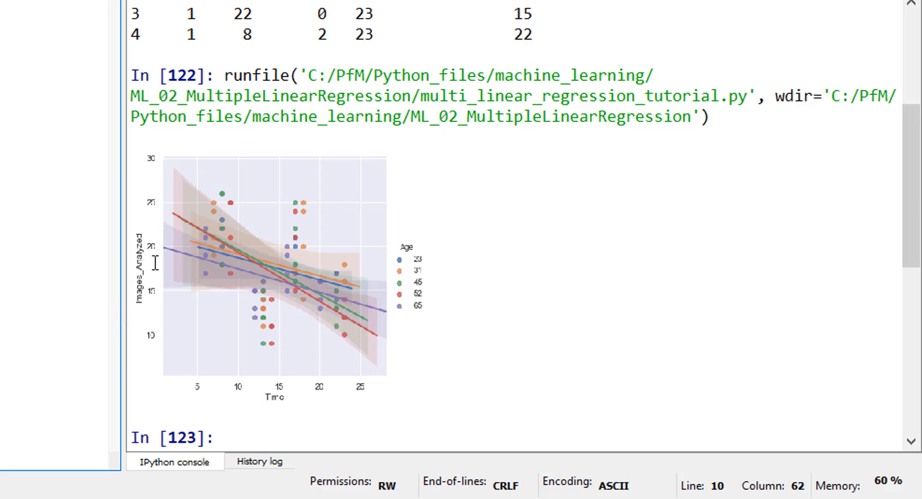
{"action": "mouse_move", "coordinate": [337, 387]}
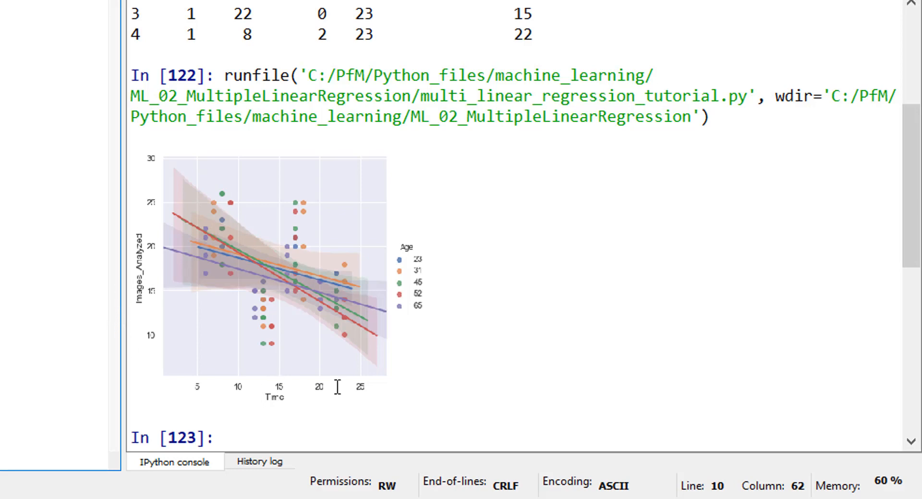
{"action": "mouse_move", "coordinate": [427, 332]}
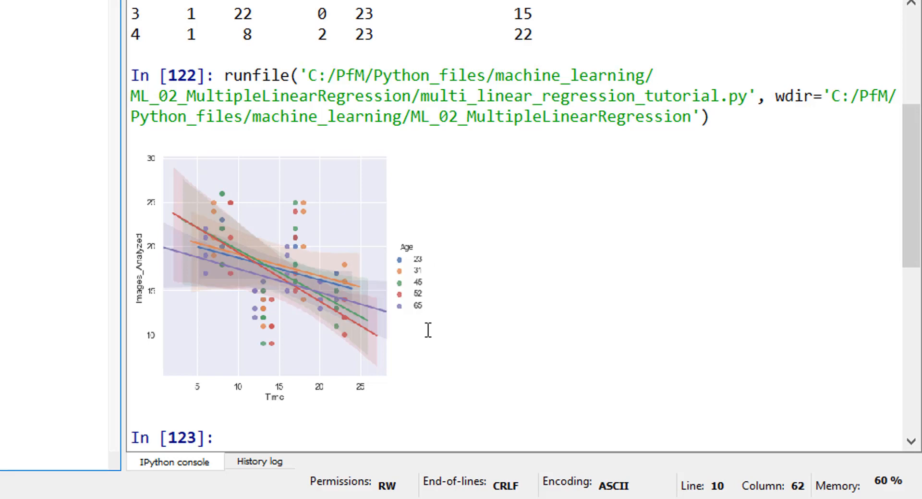
{"action": "mouse_move", "coordinate": [321, 407]}
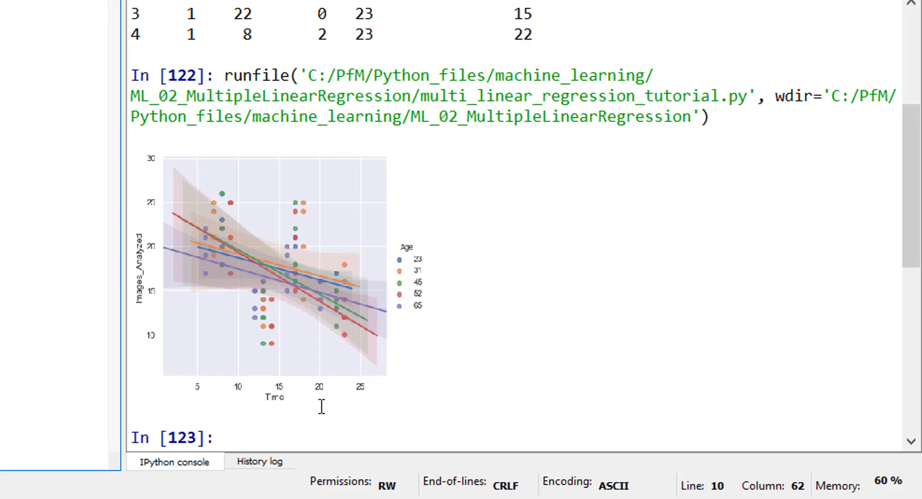
{"action": "mouse_move", "coordinate": [352, 313]}
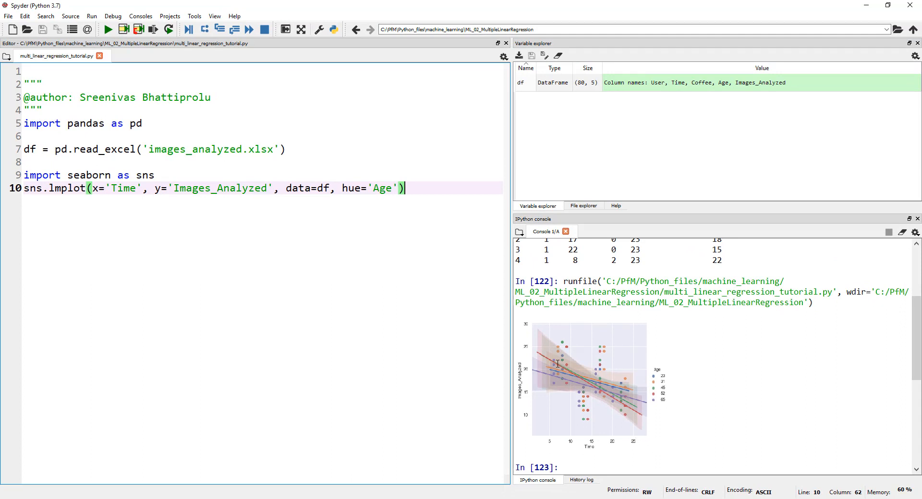
{"action": "mouse_move", "coordinate": [635, 405]}
{"action": "type", "text": "sns"}
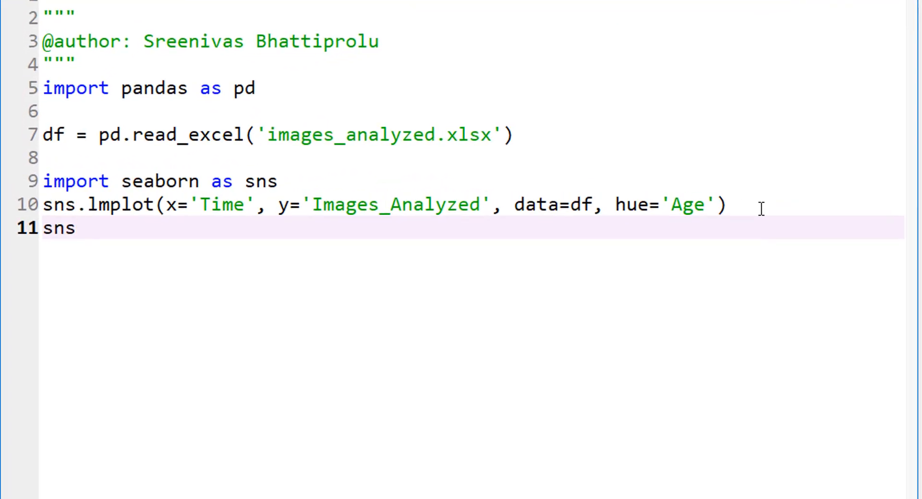
Type sns.lmplot(x='Coffee', y='Images_Analyzed', data=df, hue='Age') on line 11
{"action": "type", "text": ".lmplot"}
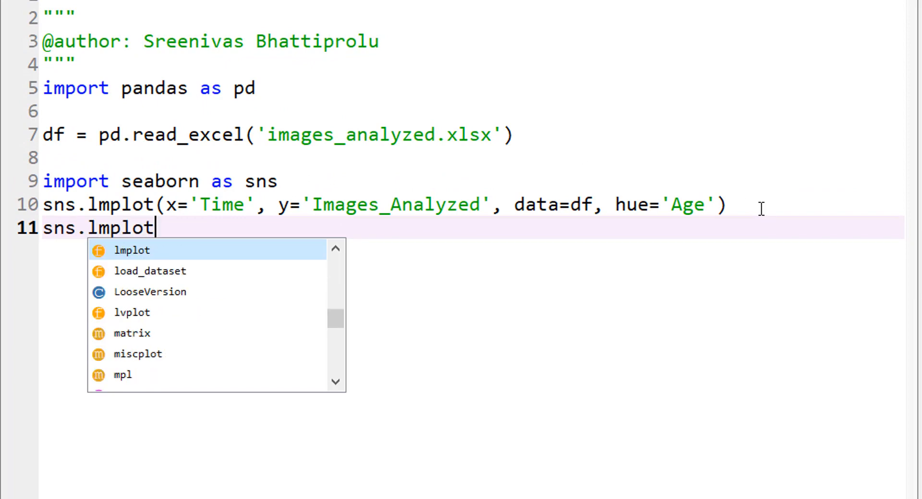
{"action": "type", "text": "("}
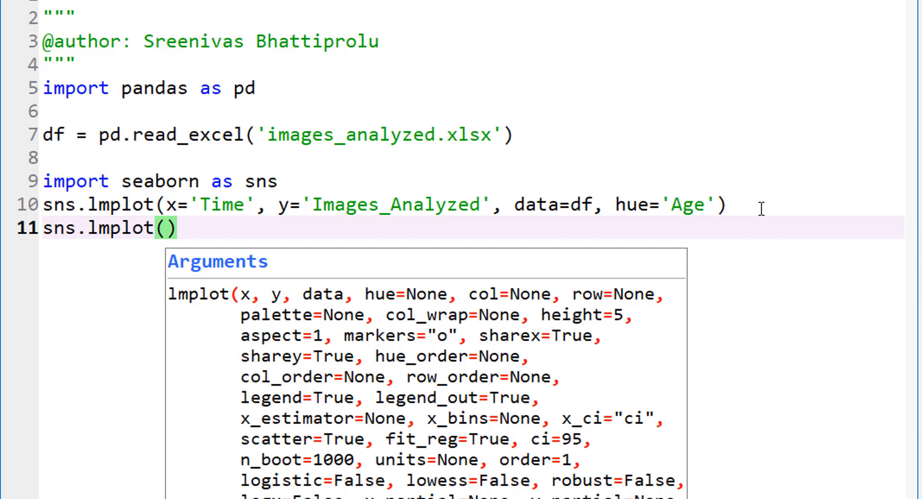
{"action": "type", "text": "x='"}
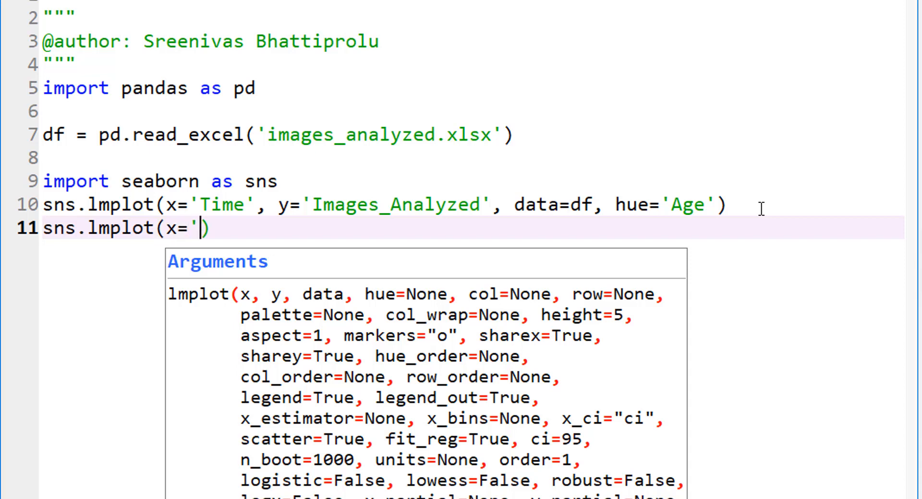
{"action": "type", "text": "Coffee',"}
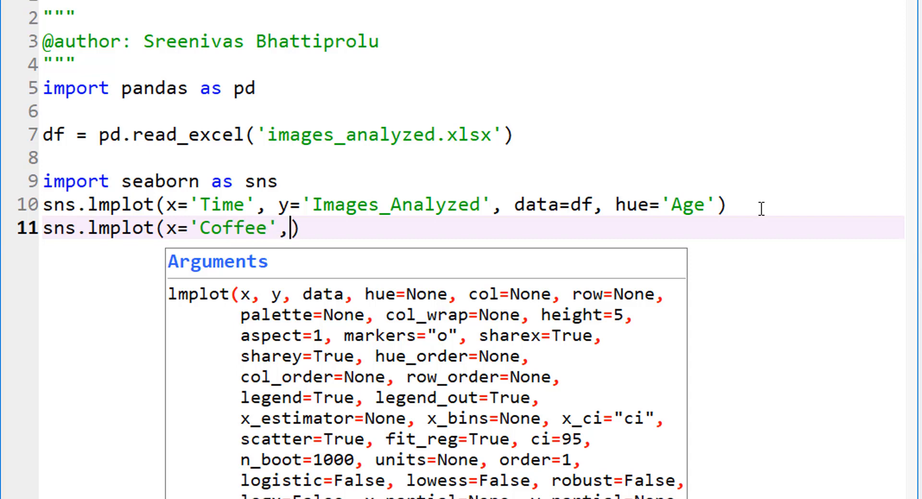
{"action": "type", "text": "y="}
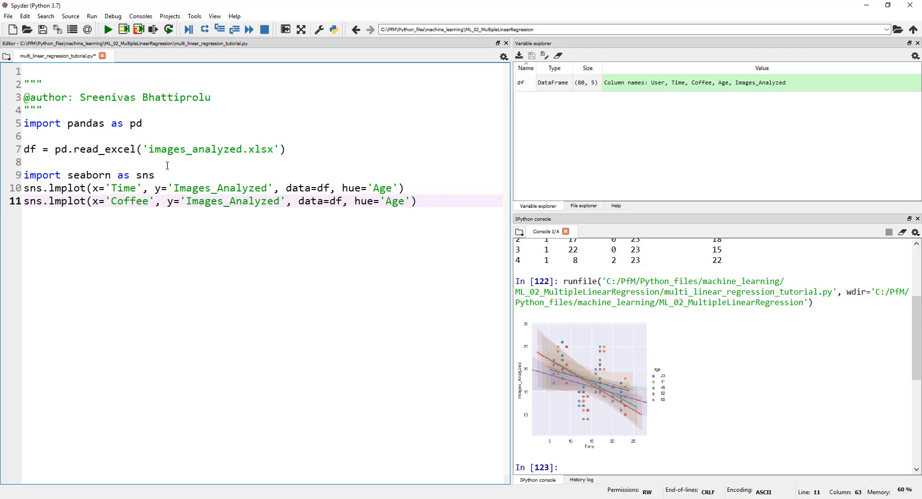
Scroll the console down to the new Coffee vs Images_Analyzed regression plot
{"action": "scroll", "scroll_direction": "down", "scroll_amount": 3}
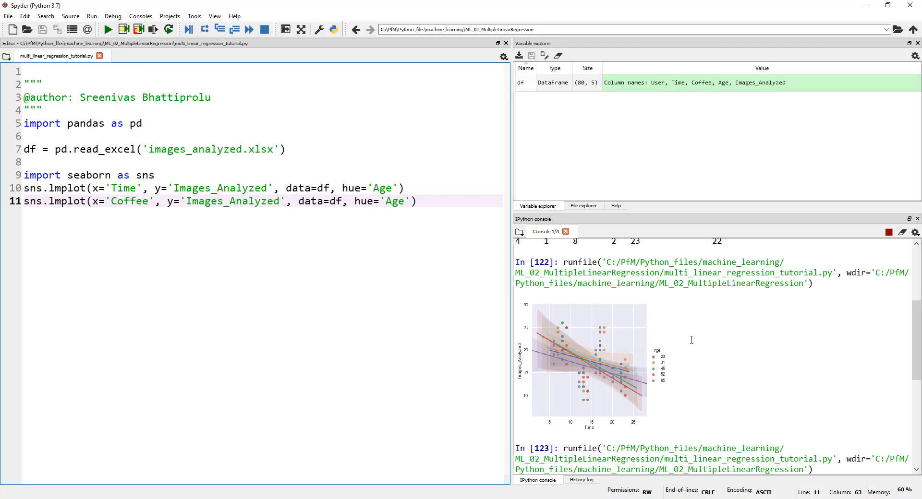
{"action": "scroll", "scroll_direction": "down", "scroll_amount": 3}
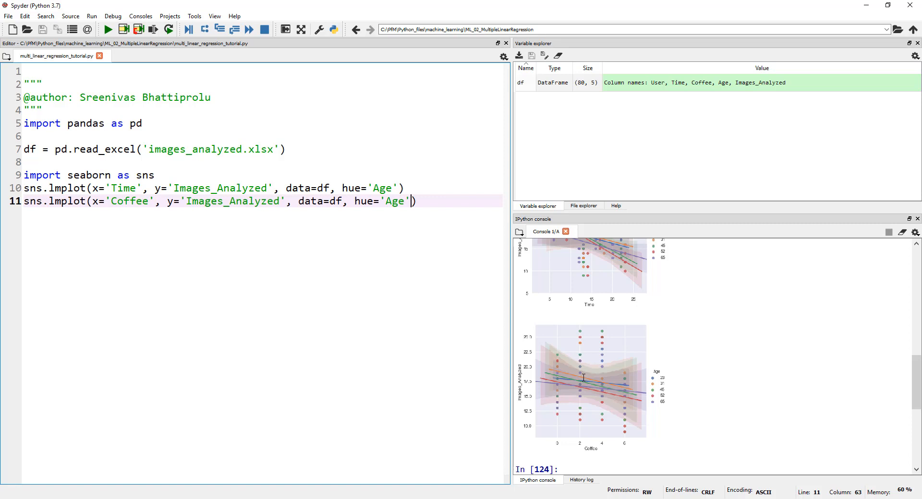
{"action": "mouse_move", "coordinate": [618, 381]}
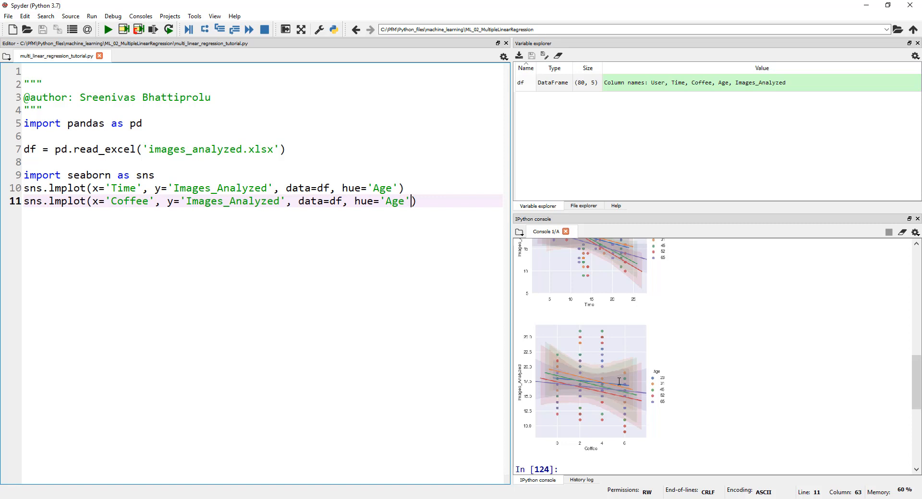
{"action": "mouse_move", "coordinate": [414, 201]}
{"action": "type", "text": ", "}
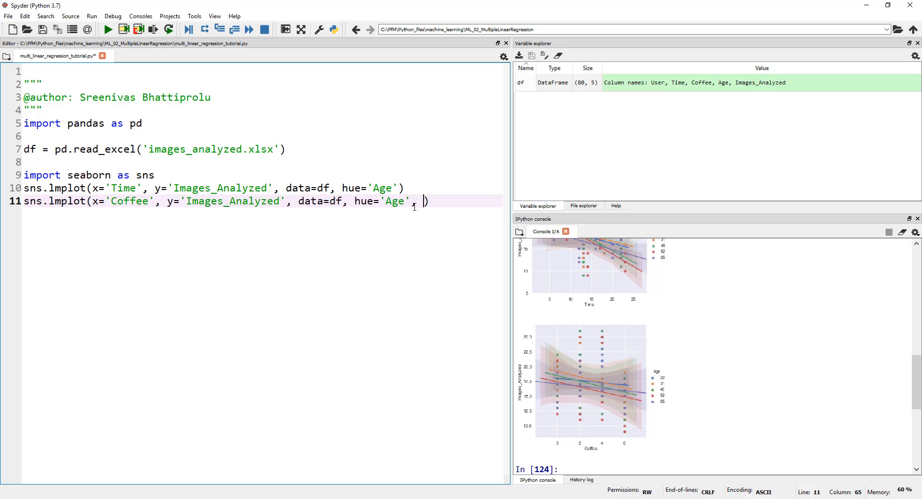
Finish the Coffee lmplot call with order=2 and rerun the script
{"action": "type", "text": "order=2"}
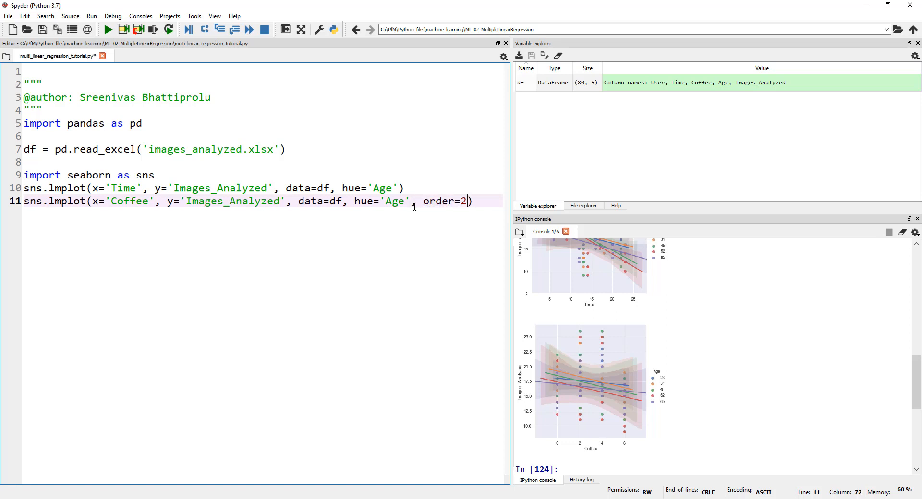
{"action": "left_click", "coordinate": [108, 29]}
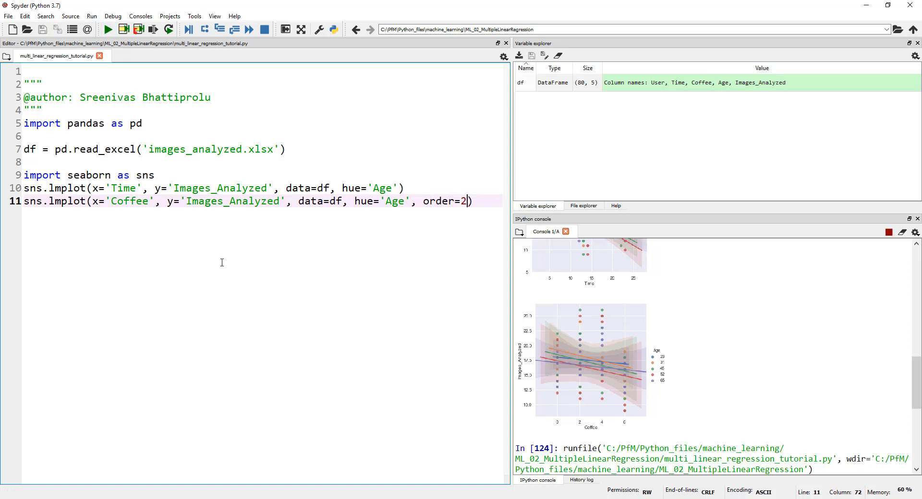
{"action": "mouse_move", "coordinate": [781, 339]}
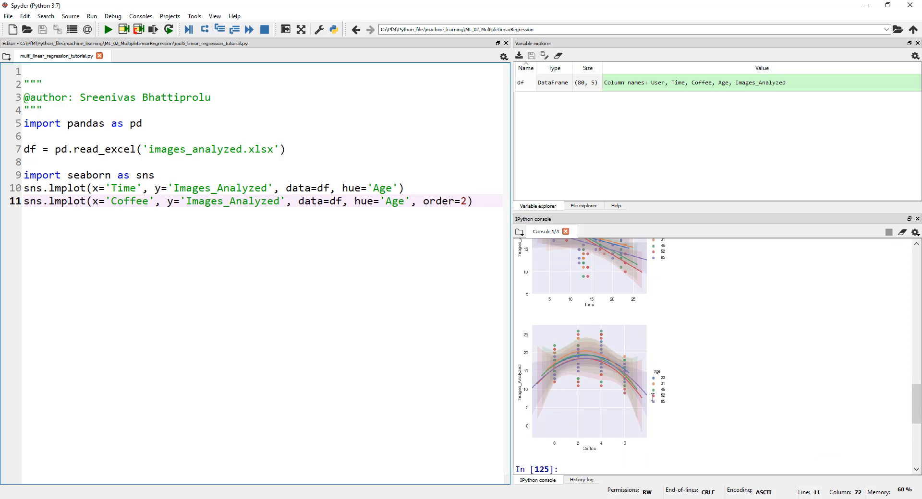
{"action": "mouse_move", "coordinate": [559, 397]}
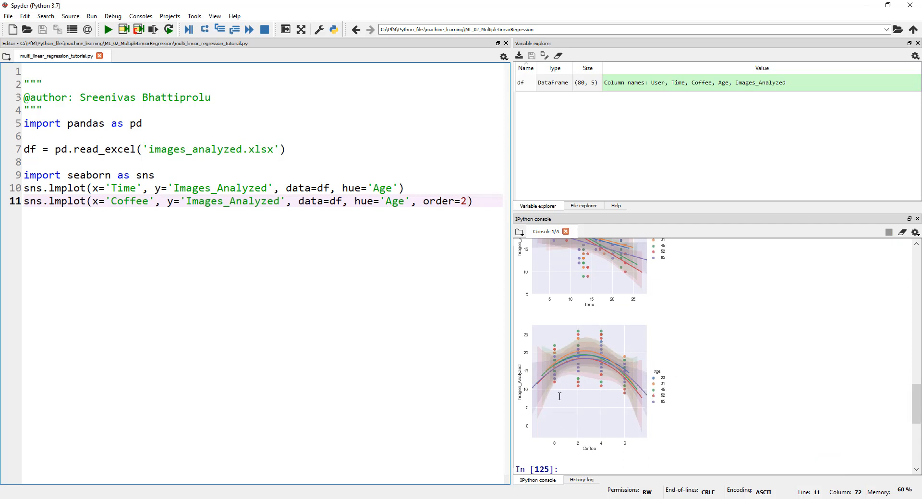
{"action": "mouse_move", "coordinate": [582, 357]}
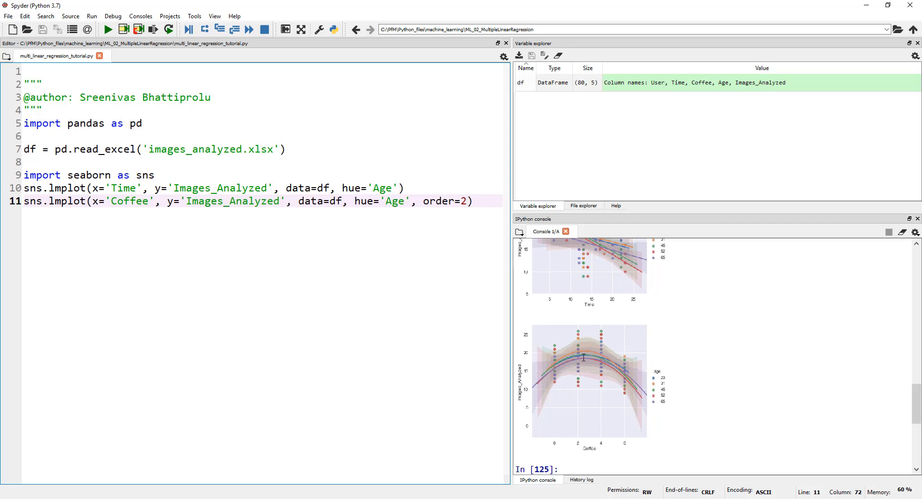
{"action": "mouse_move", "coordinate": [582, 358]}
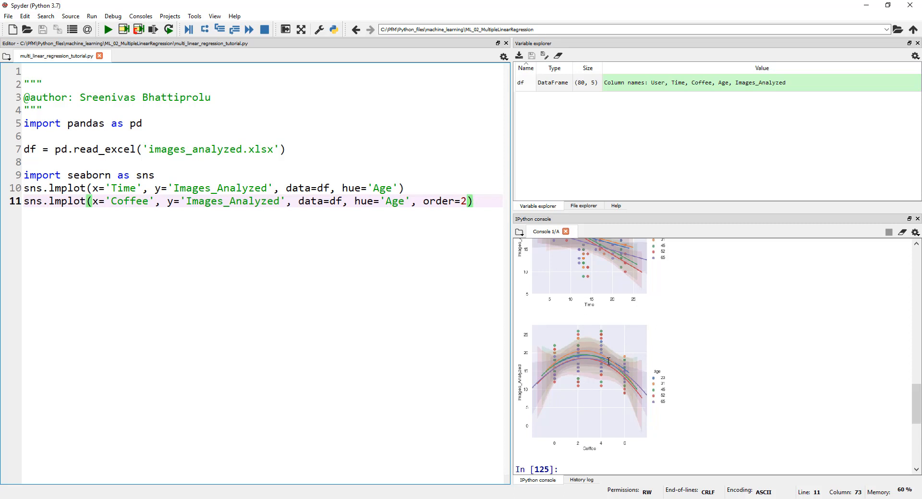
{"action": "mouse_move", "coordinate": [587, 390]}
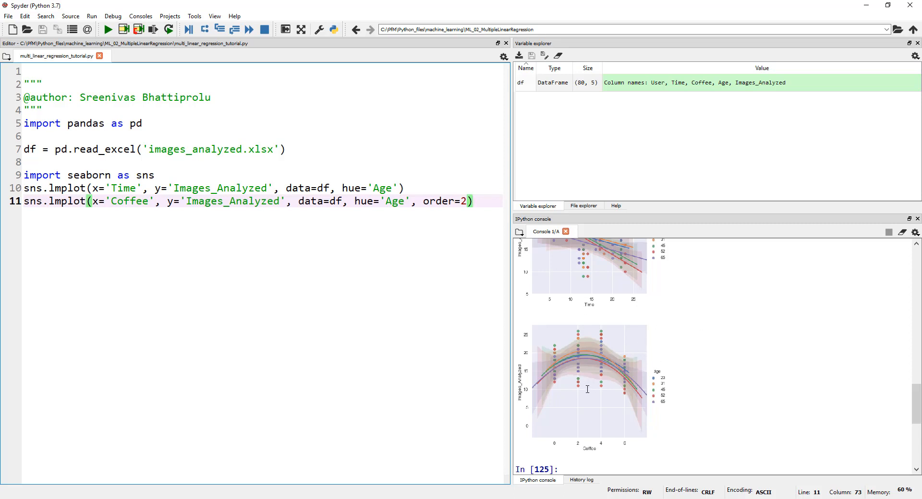
{"action": "mouse_move", "coordinate": [112, 211]}
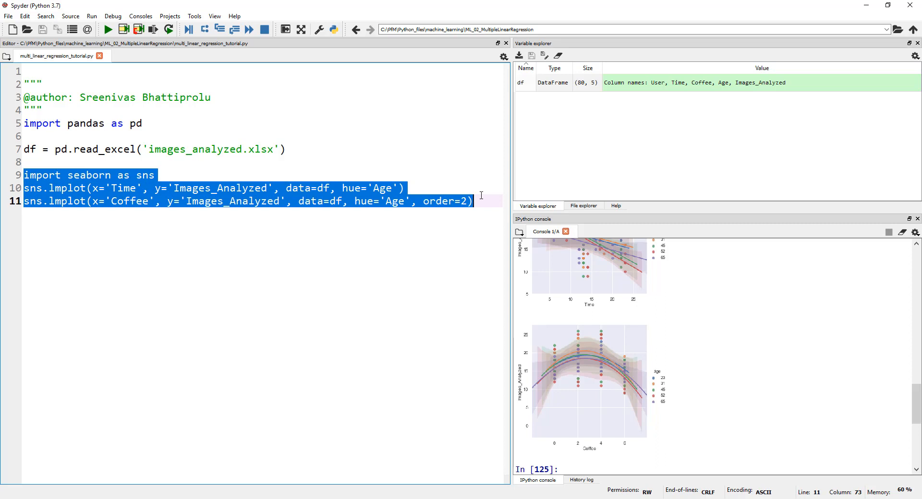
Delete the seaborn plotting lines and add import numpy as np
{"action": "key", "text": "Delete"}
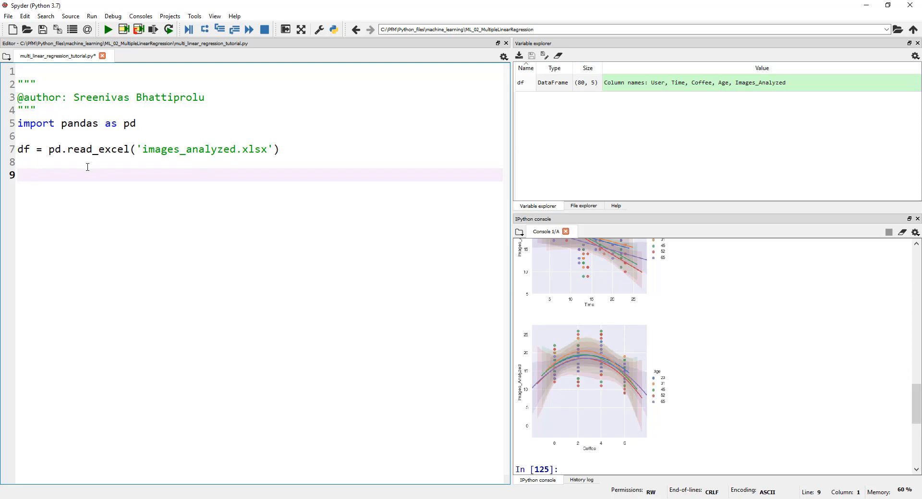
{"action": "type", "text": "import"}
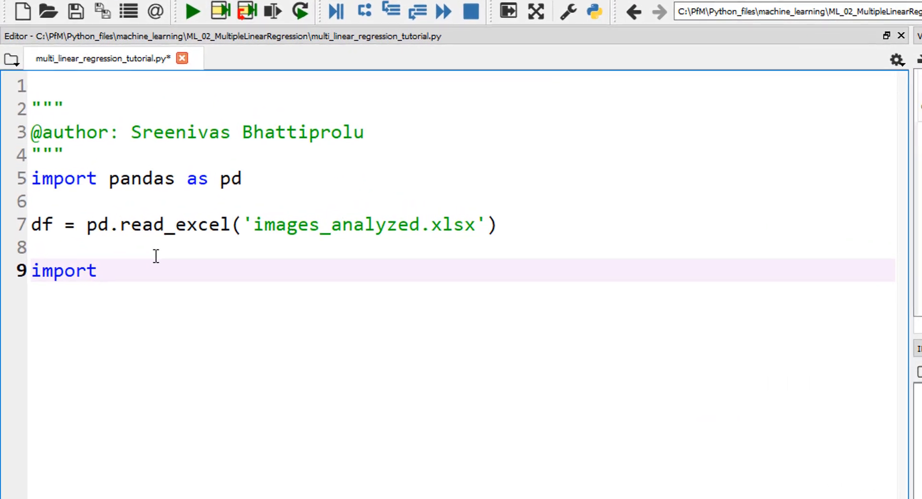
{"action": "type", "text": "numpy as np"}
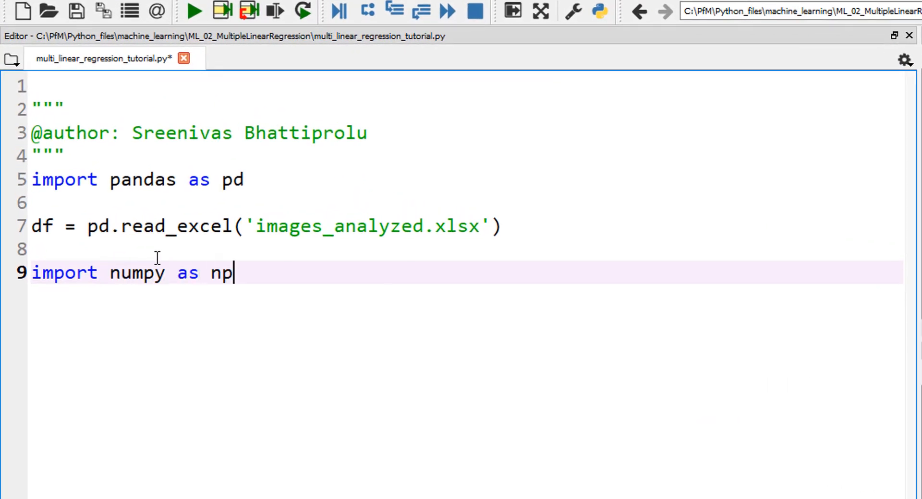
{"action": "key", "text": "enter"}
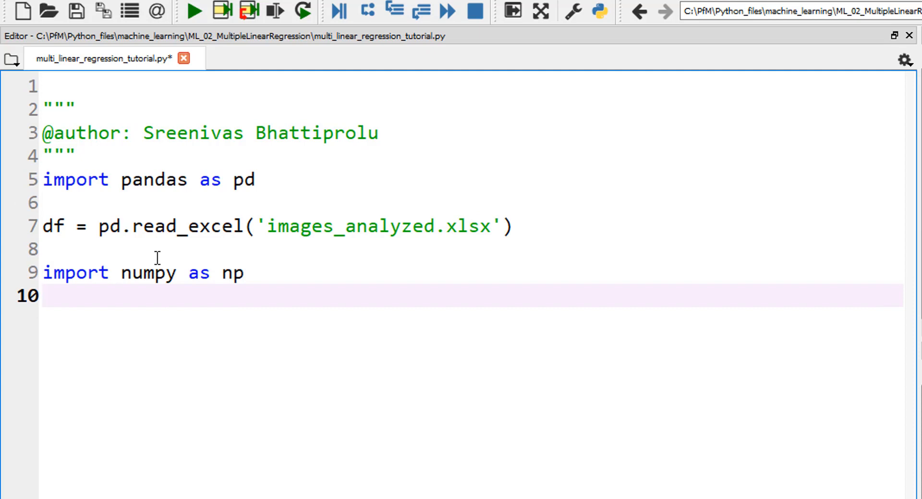
Import linear_model from sklearn and create reg = linear_model.LinearRegression()
{"action": "type", "text": "from sklearn"}
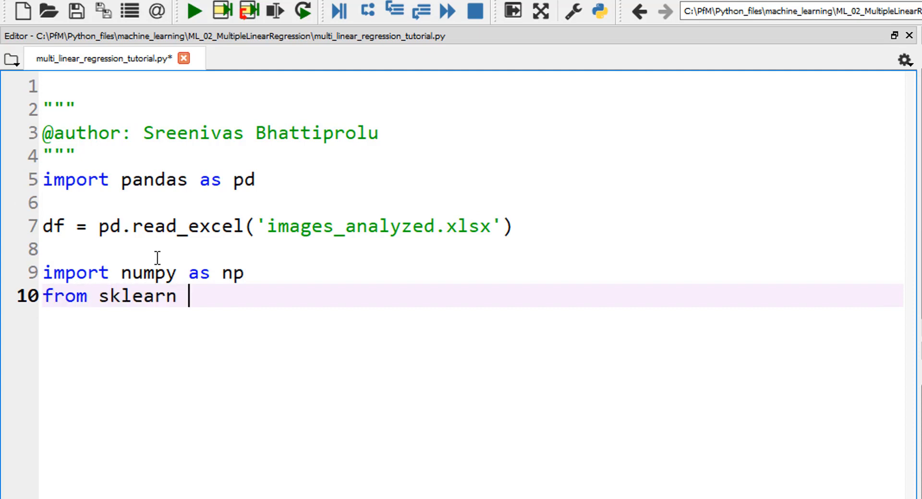
{"action": "type", "text": "i"}
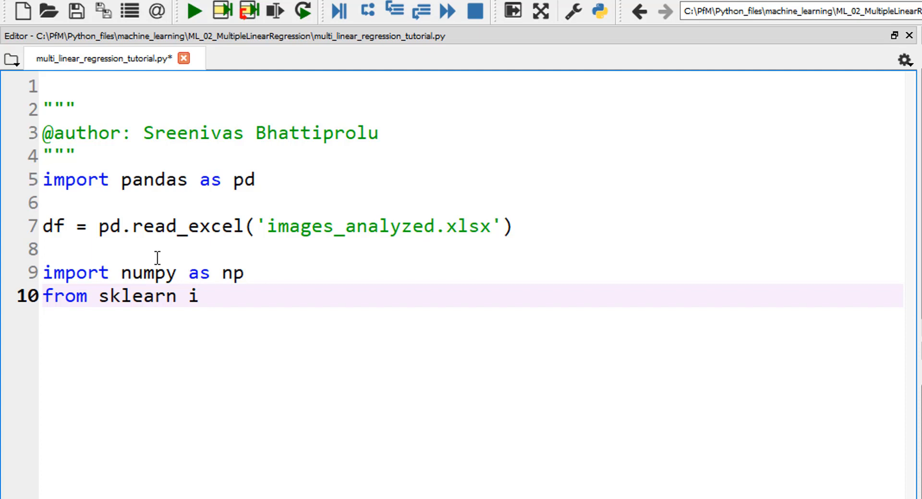
{"action": "type", "text": "mport line"}
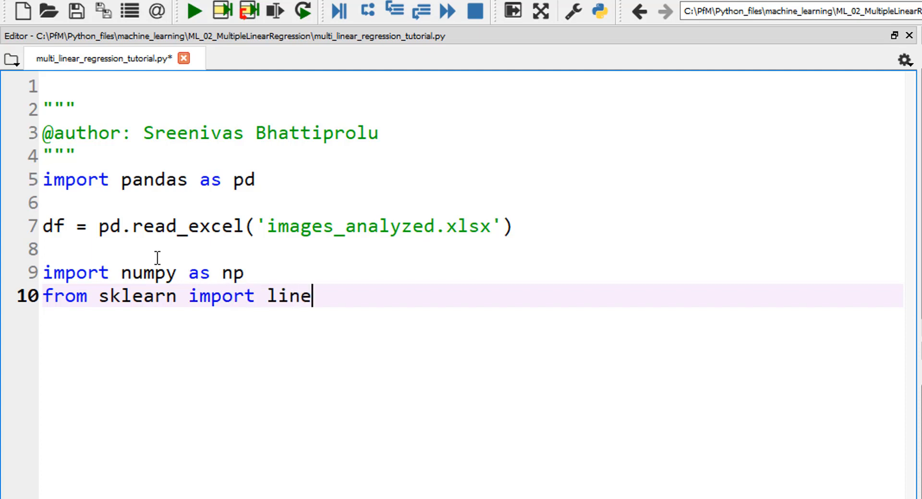
{"action": "type", "text": "ar_model"}
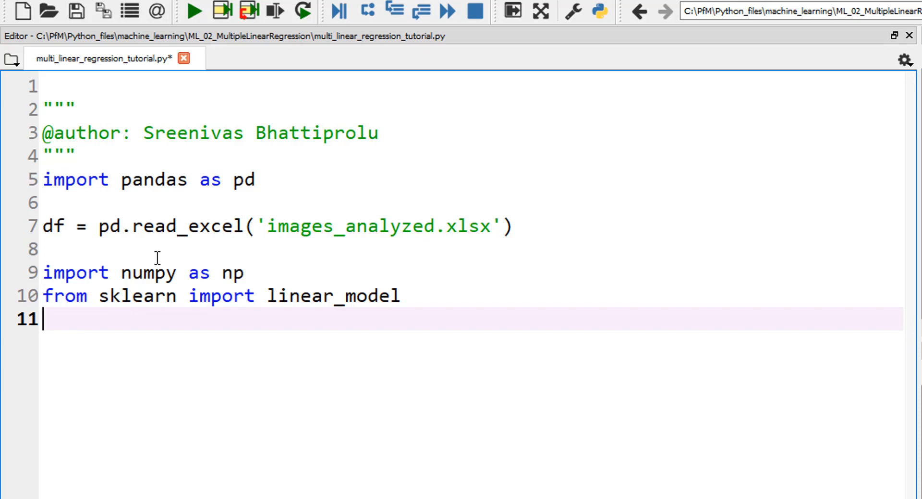
{"action": "type", "text": "re"}
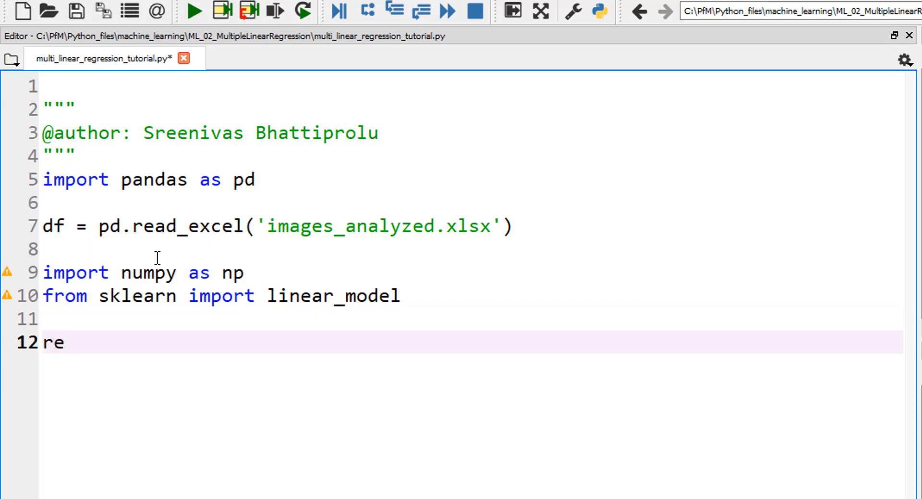
{"action": "type", "text": "g = linea"}
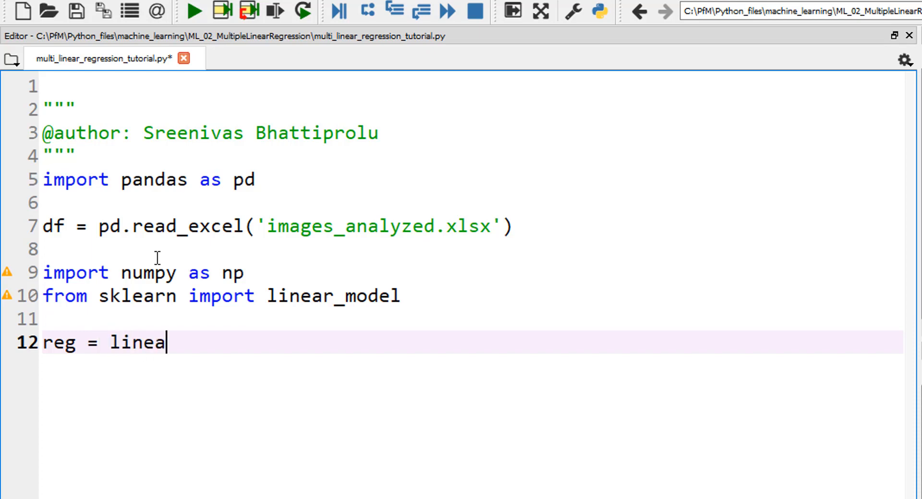
{"action": "type", "text": "r_model.LinearRegression("}
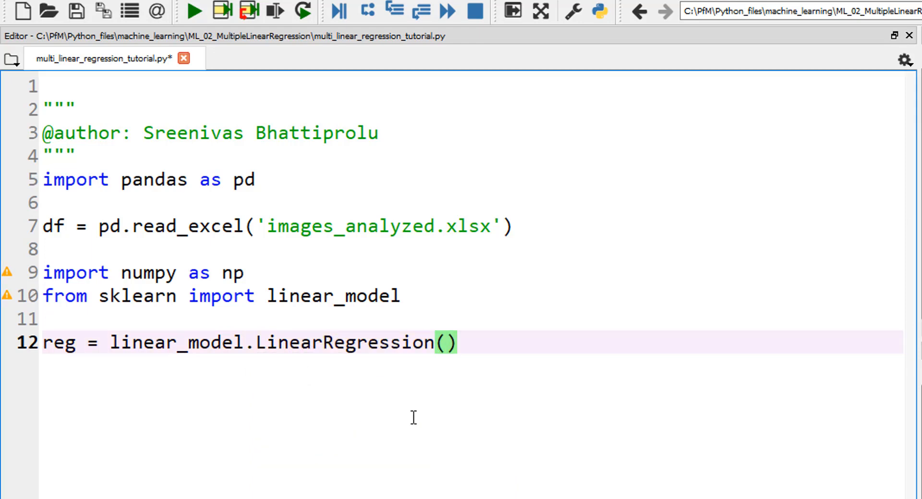
{"action": "key", "text": "enter"}
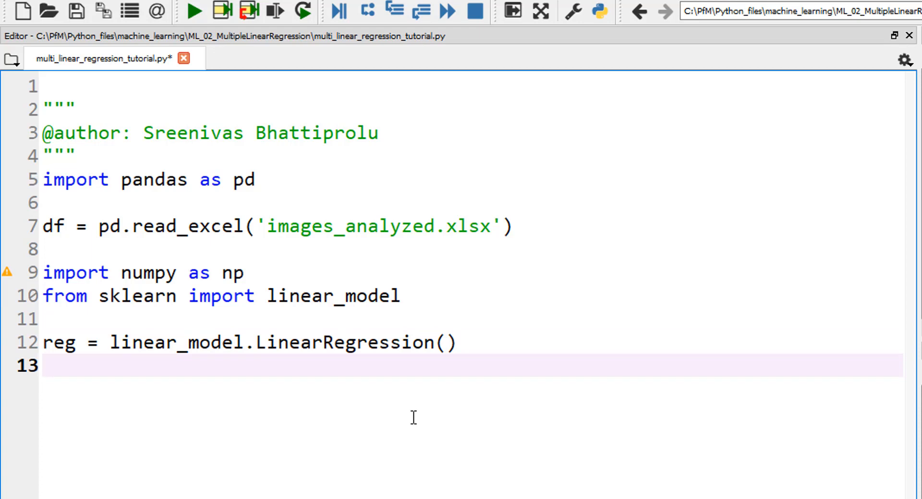
Write reg.fit() on line 13, correcting the 'firt' typo
{"action": "type", "text": "reg"}
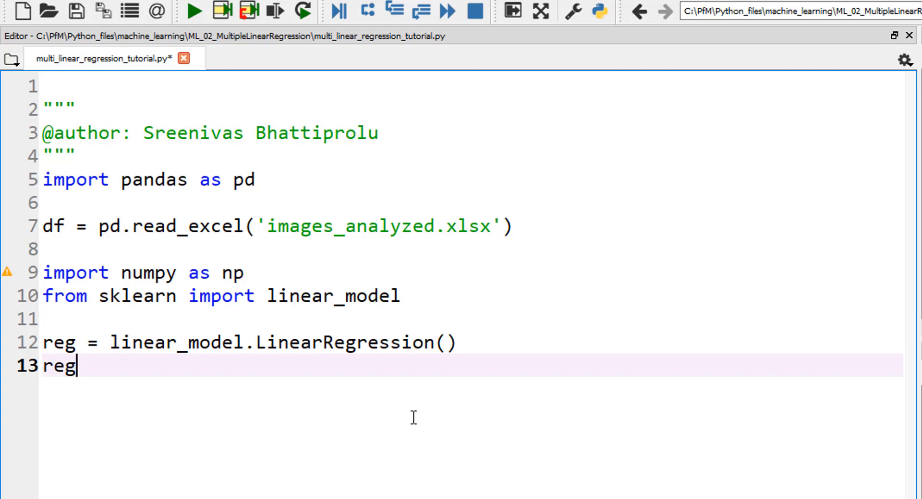
{"action": "type", "text": ".firt"}
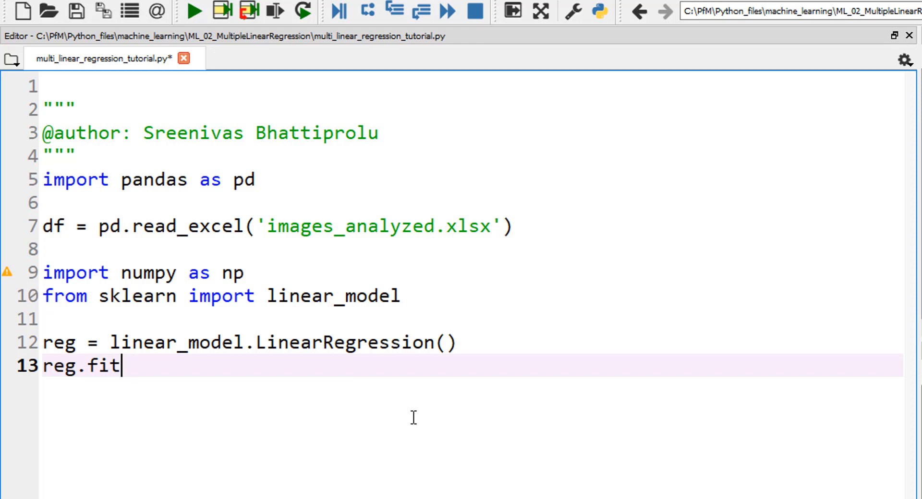
{"action": "double_click", "coordinate": [104, 366]}
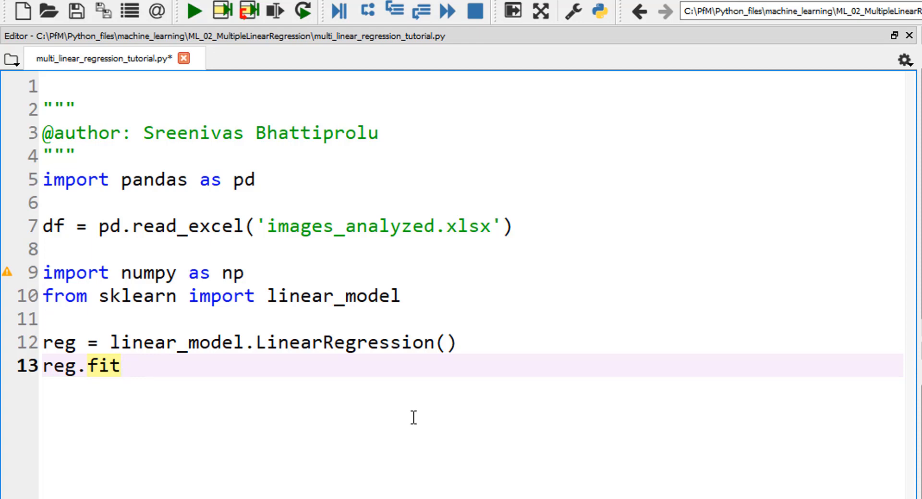
{"action": "type", "text": "()"}
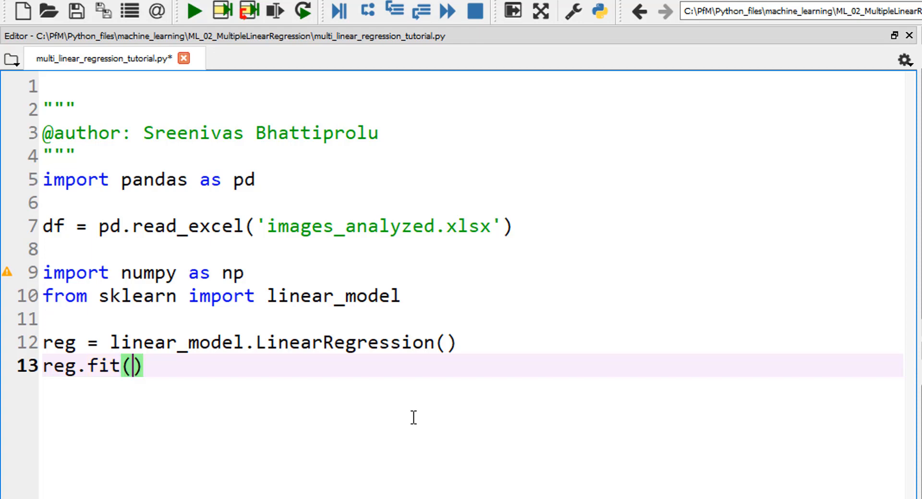
Pass df's Time, Coffee and Age columns as features and df.Images_Analyzed as target
{"action": "type", "text": "df[['"}
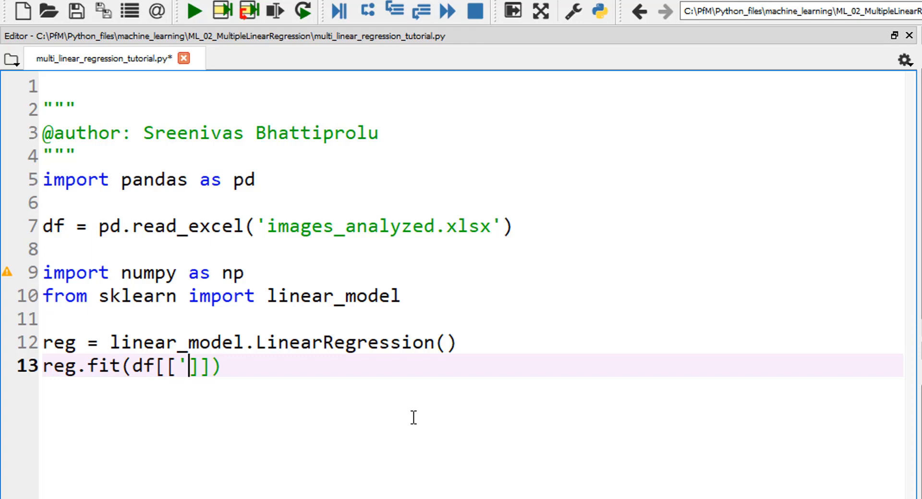
{"action": "type", "text": "Time',"}
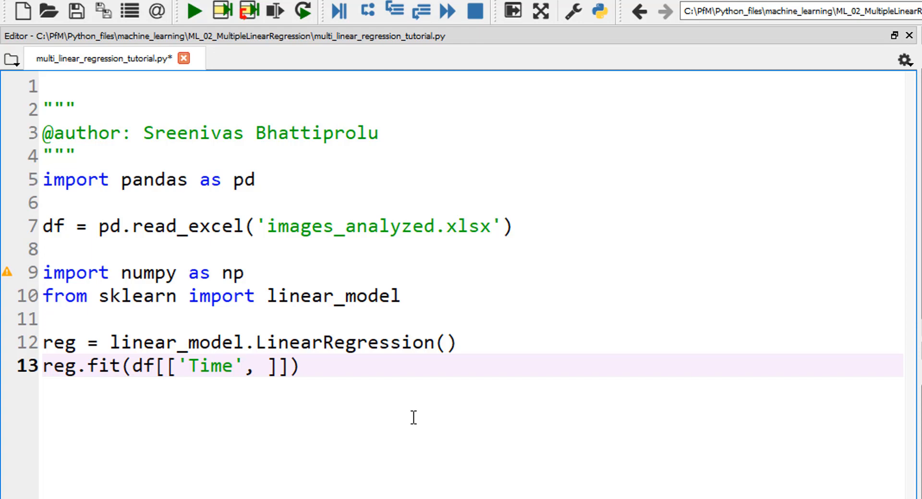
{"action": "type", "text": "'Cof"}
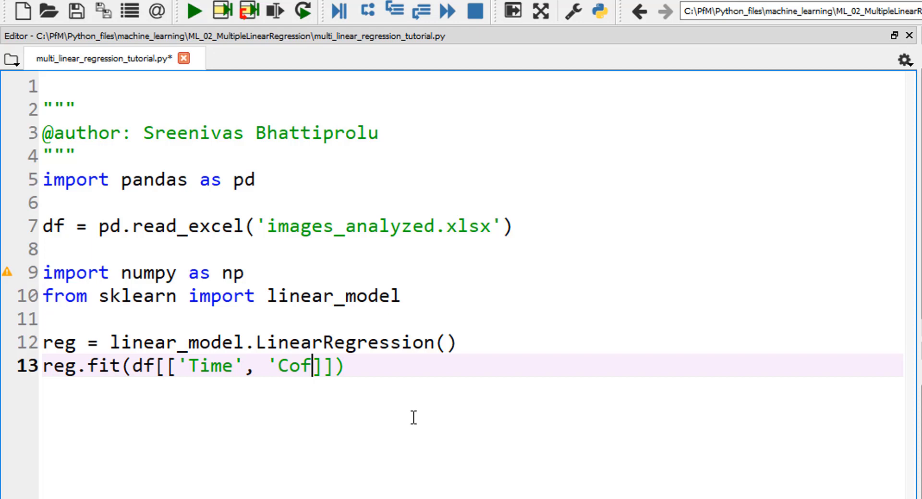
{"action": "type", "text": "fee"}
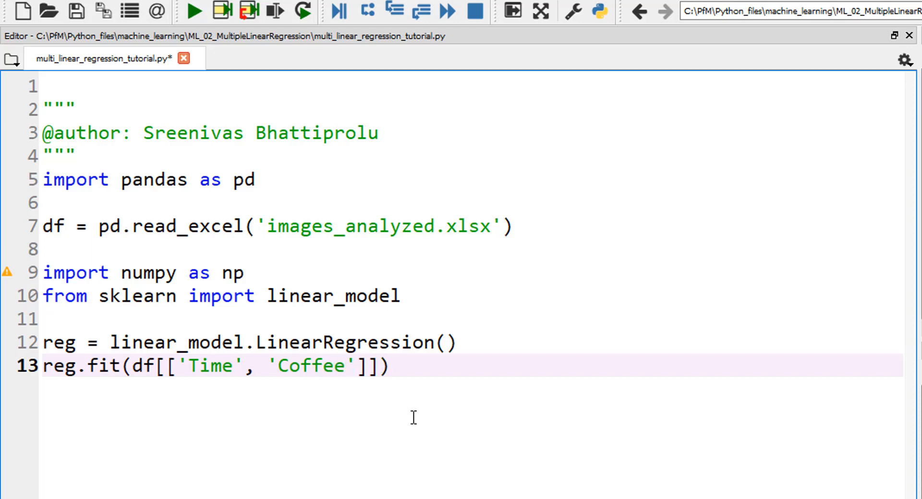
{"action": "type", "text": ", '"}
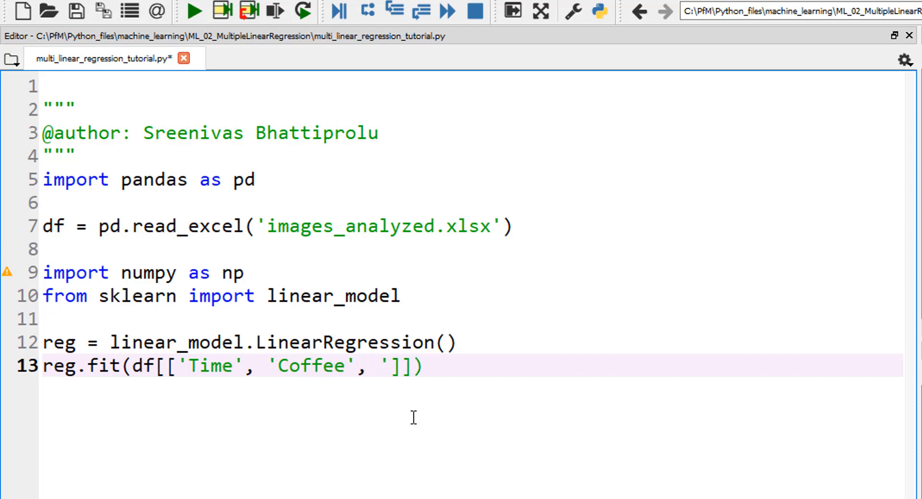
{"action": "type", "text": "Age'"}
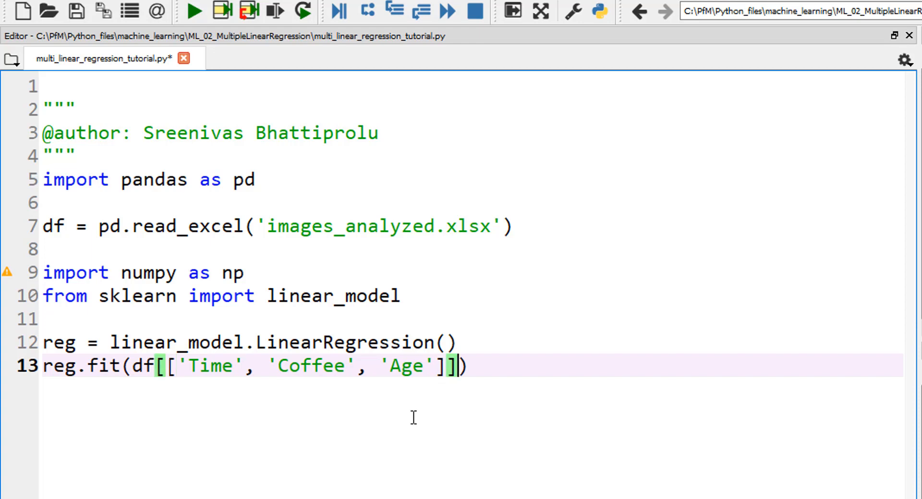
{"action": "type", "text": ","}
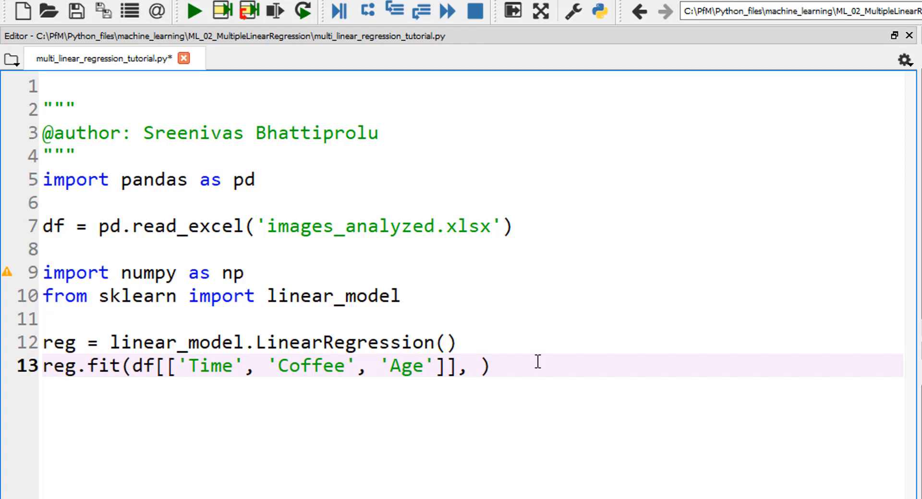
{"action": "type", "text": "df"}
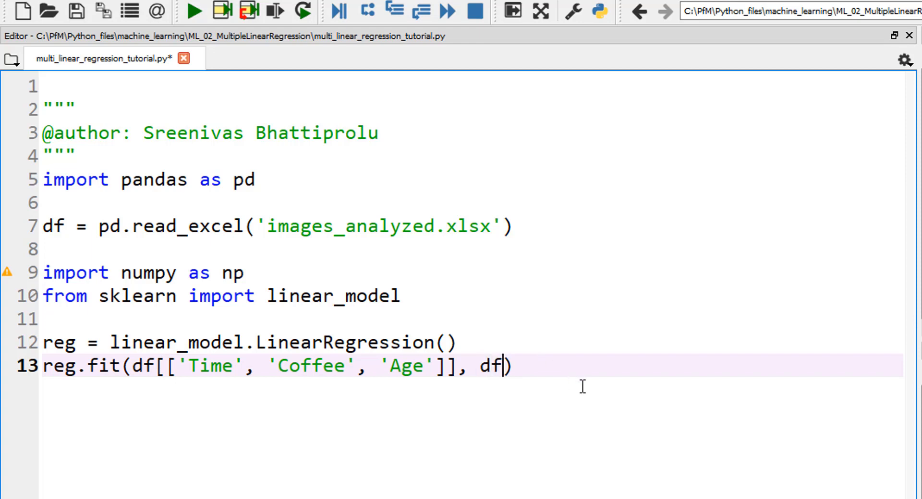
{"action": "type", "text": ".Ima"}
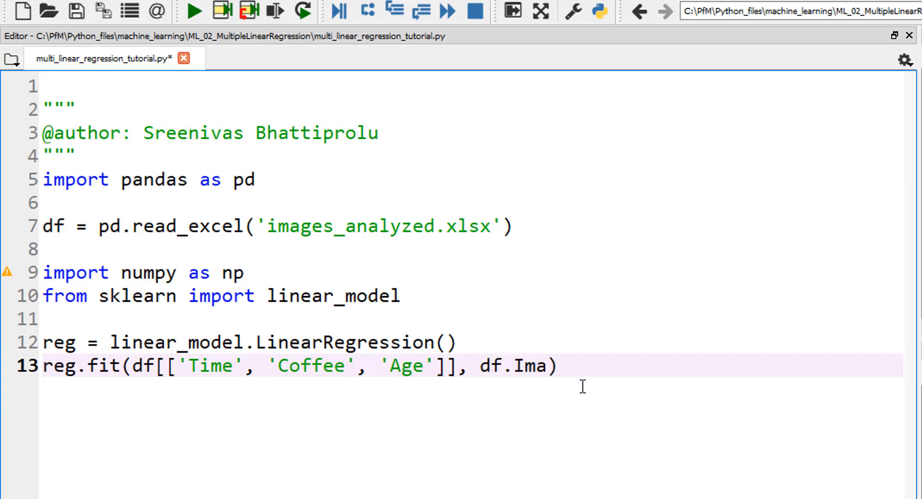
{"action": "type", "text": "ges_"}
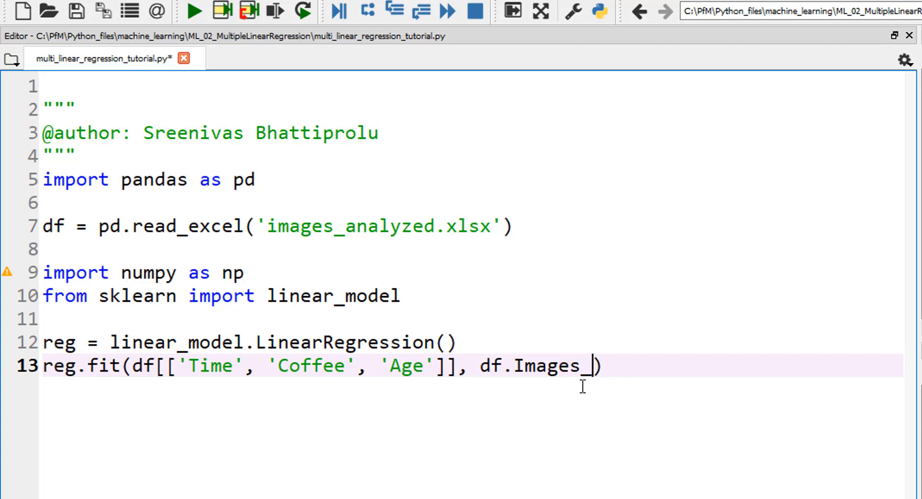
{"action": "type", "text": "Analyzed"}
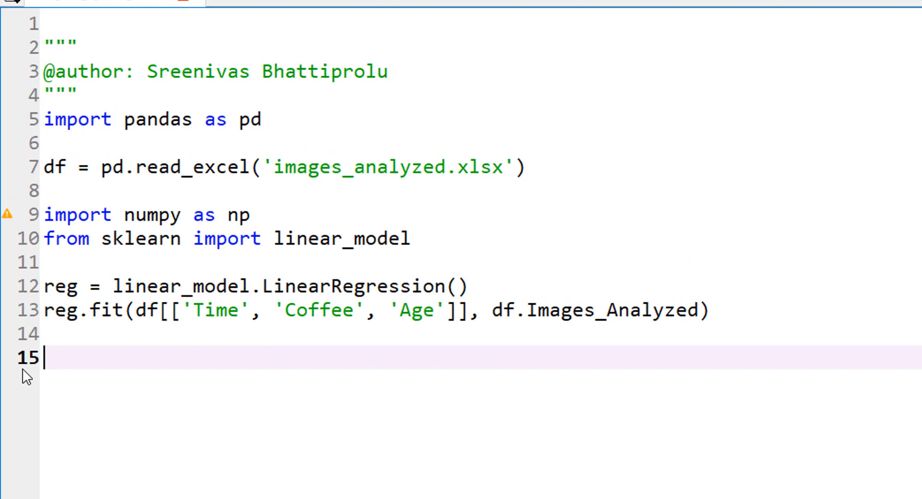
Add print(reg.coef_), run the file, and highlight the Time feature in the fit call
{"action": "type", "text": "prin"}
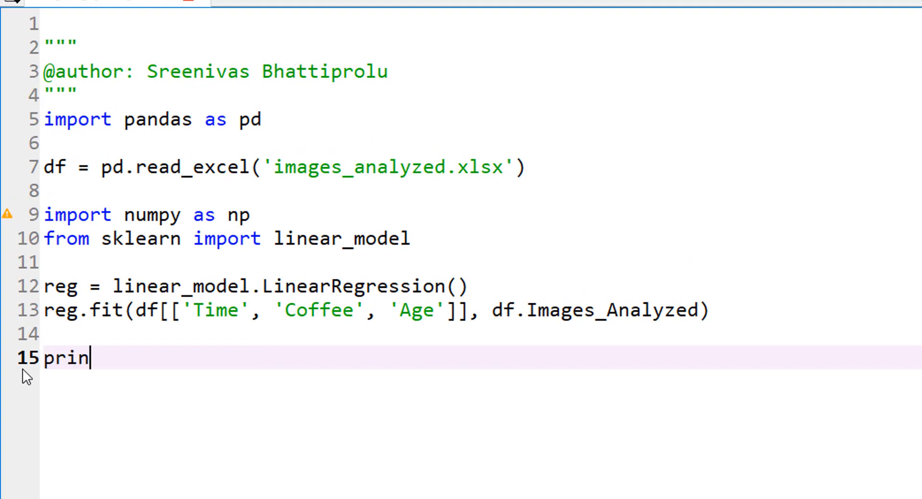
{"action": "type", "text": "t("}
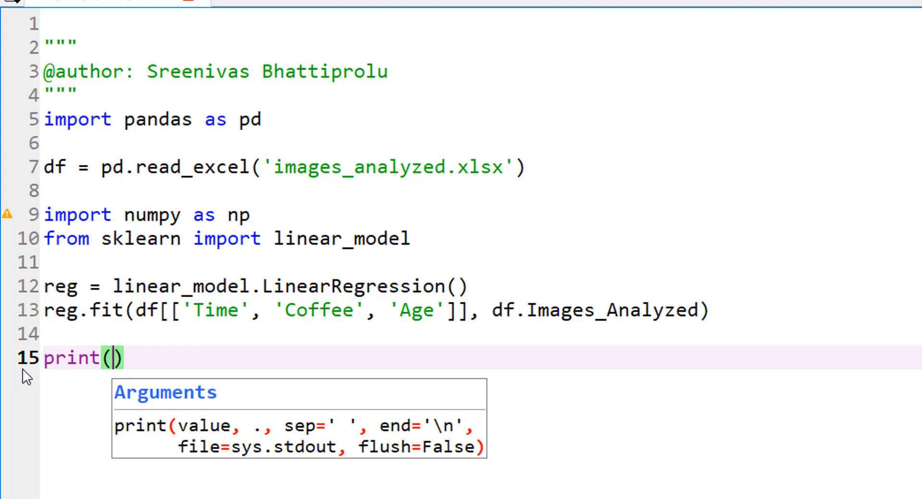
{"action": "type", "text": "reg.co"}
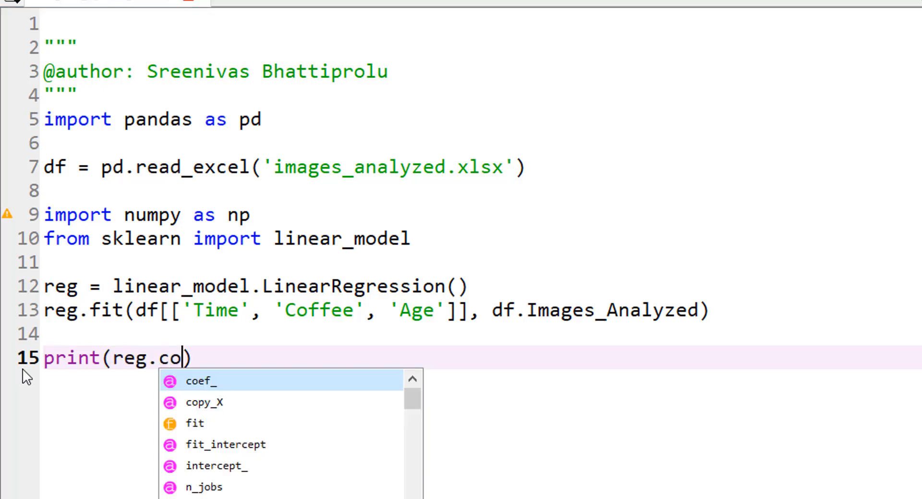
{"action": "left_click", "coordinate": [201, 381]}
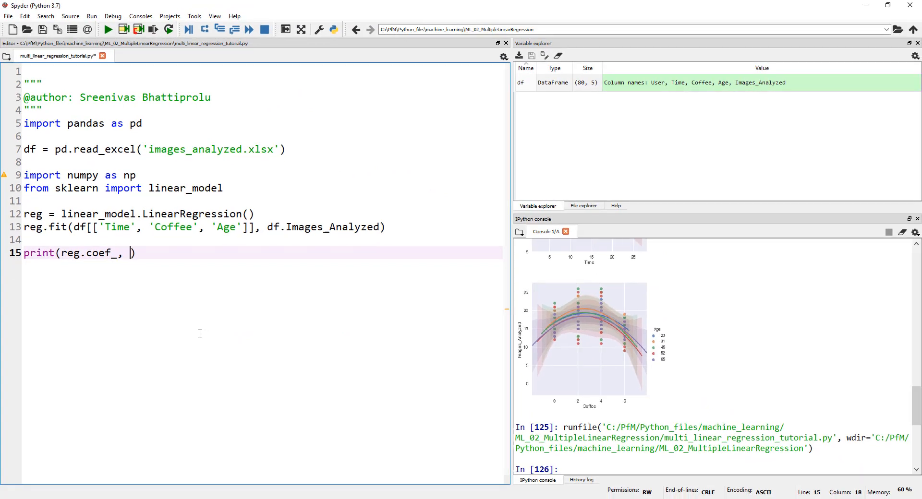
{"action": "key", "text": "BackSpace"}
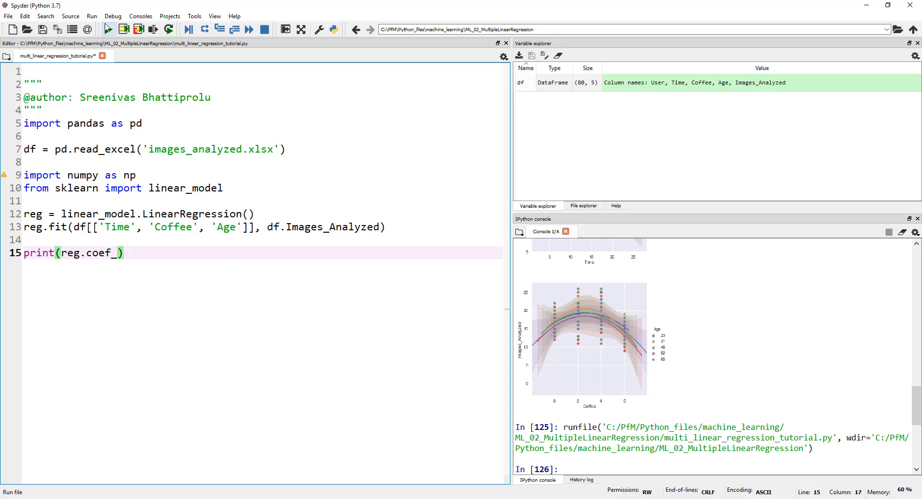
{"action": "left_click", "coordinate": [108, 29]}
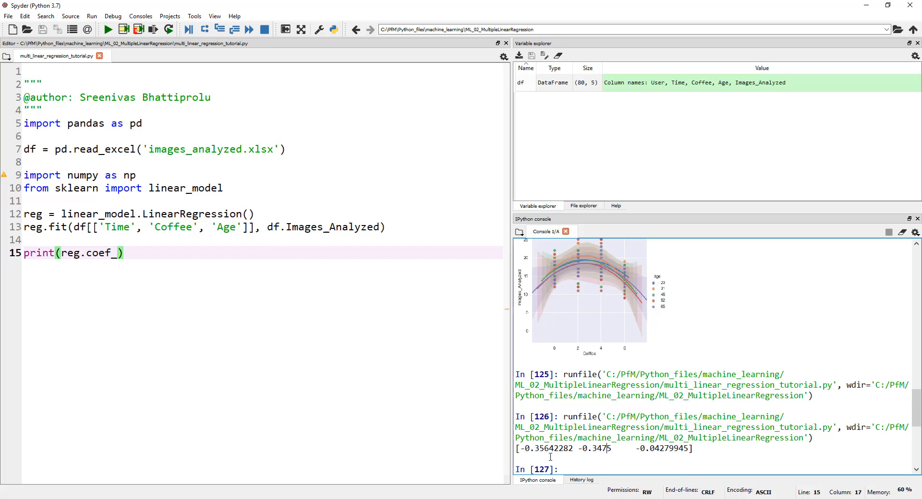
{"action": "mouse_move", "coordinate": [108, 228]}
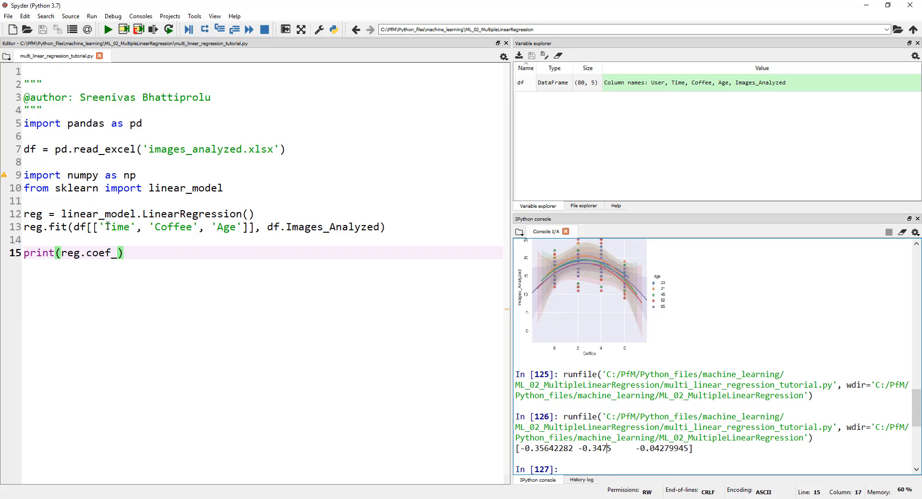
{"action": "double_click", "coordinate": [173, 227]}
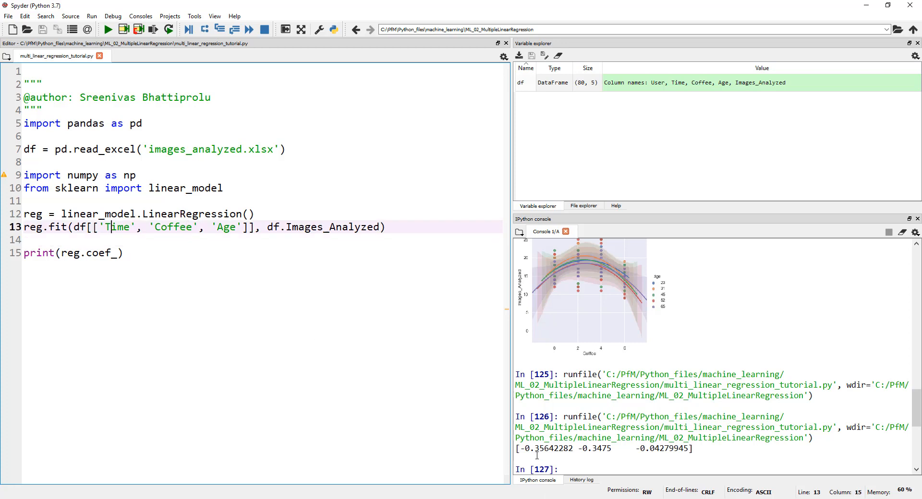
{"action": "double_click", "coordinate": [118, 227]}
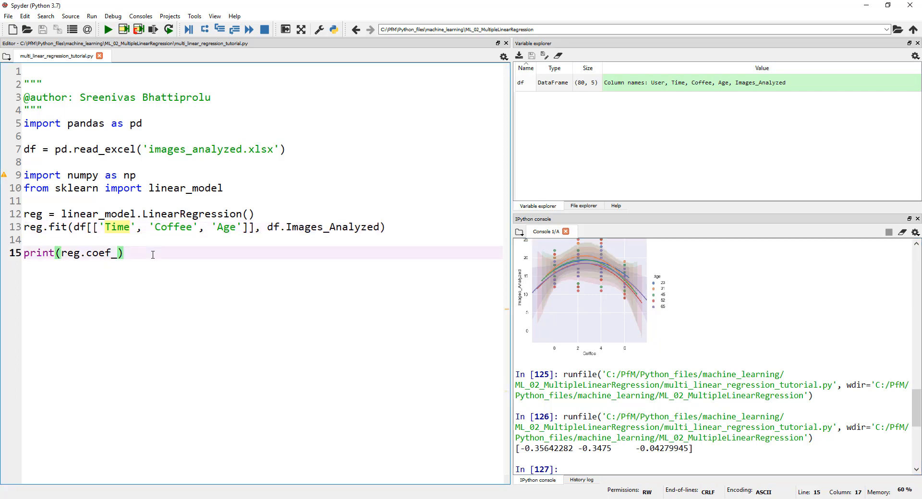
Add print(reg.predict([[13, 2, 23]])) on line 17 and clear the selection
{"action": "type", "text": "print"}
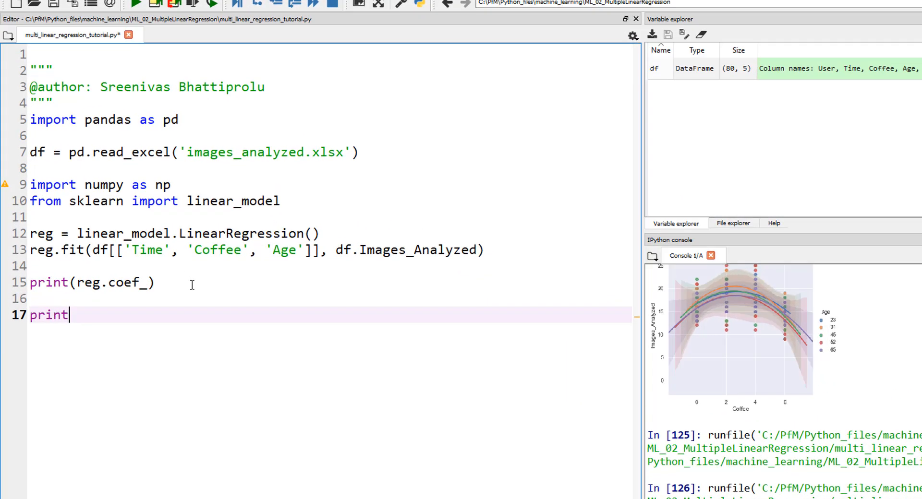
{"action": "type", "text": "(reg"}
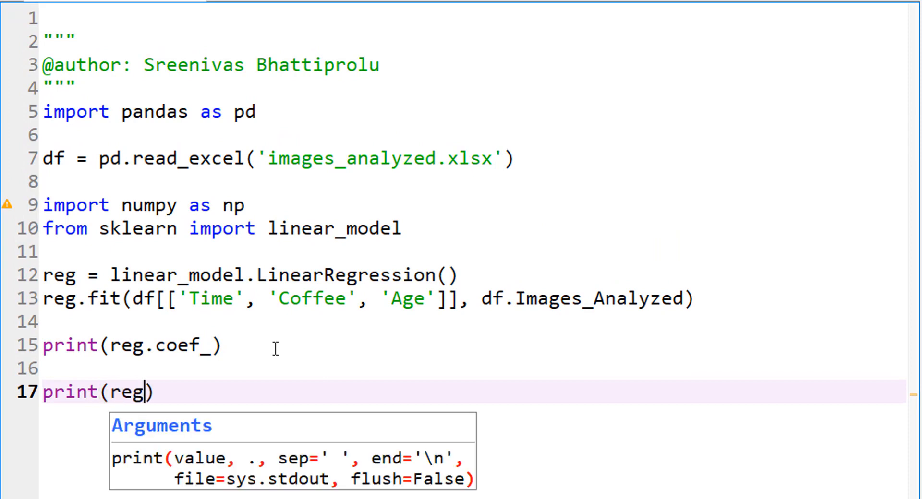
{"action": "type", "text": "."}
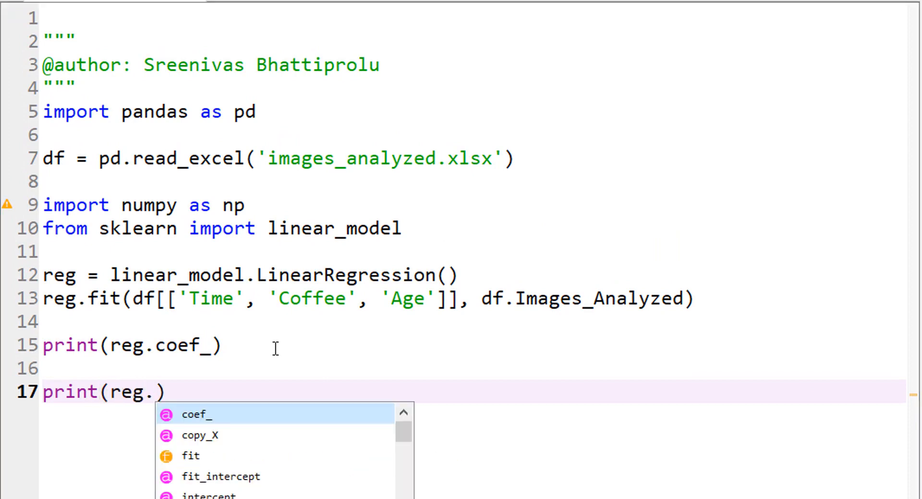
{"action": "type", "text": "pred"}
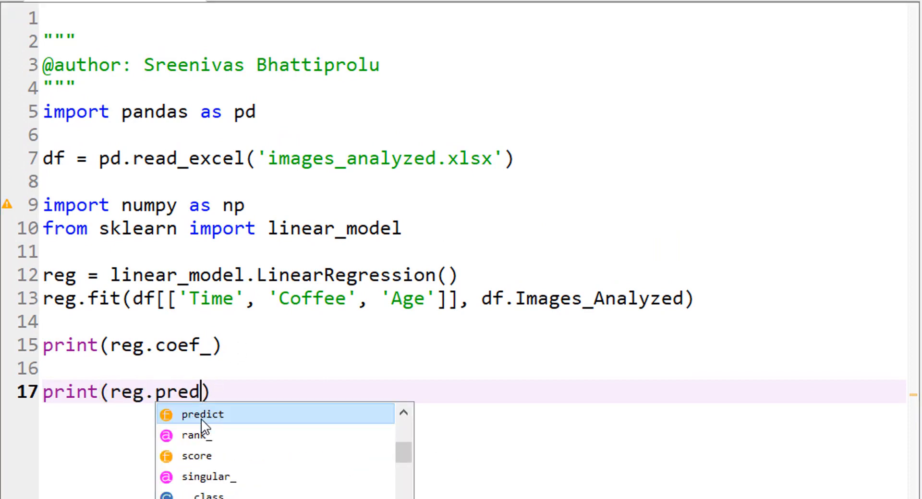
{"action": "left_click", "coordinate": [202, 413]}
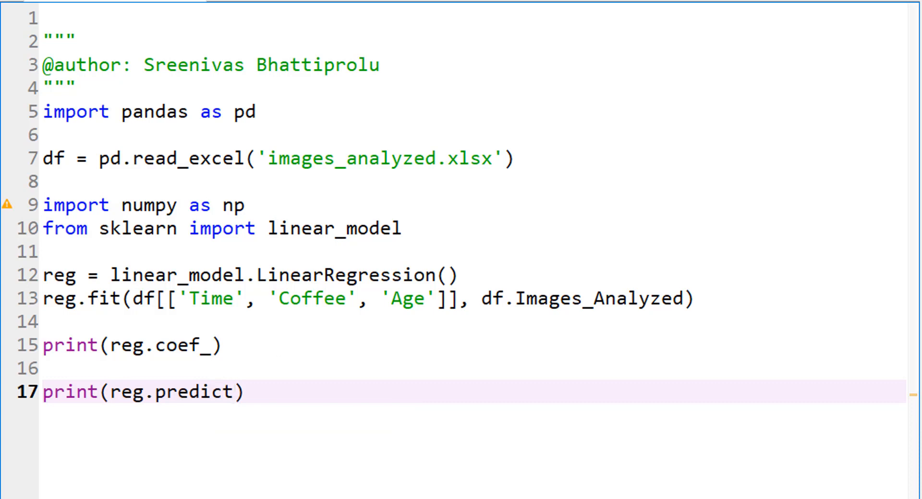
{"action": "type", "text": "("}
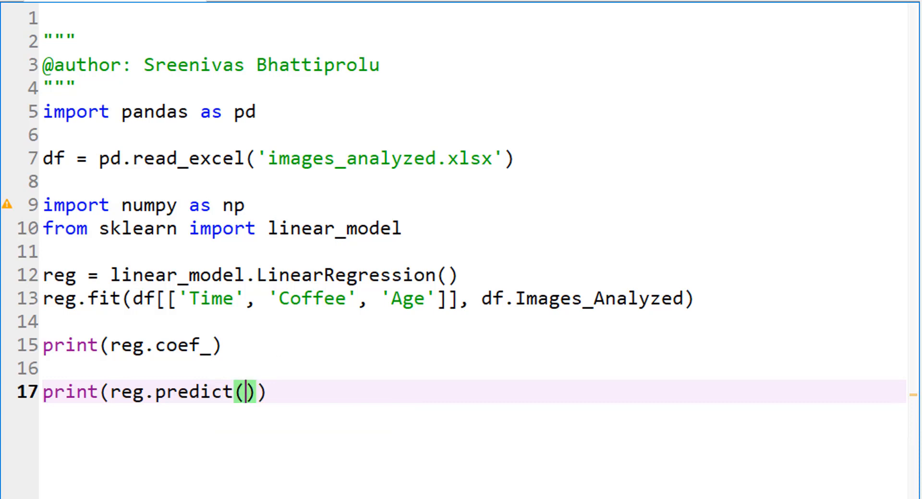
{"action": "type", "text": "["}
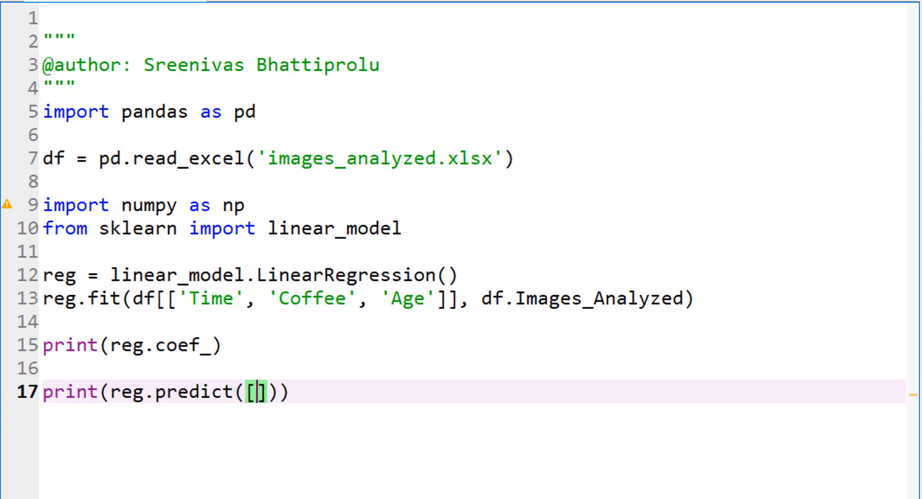
{"action": "type", "text": "["}
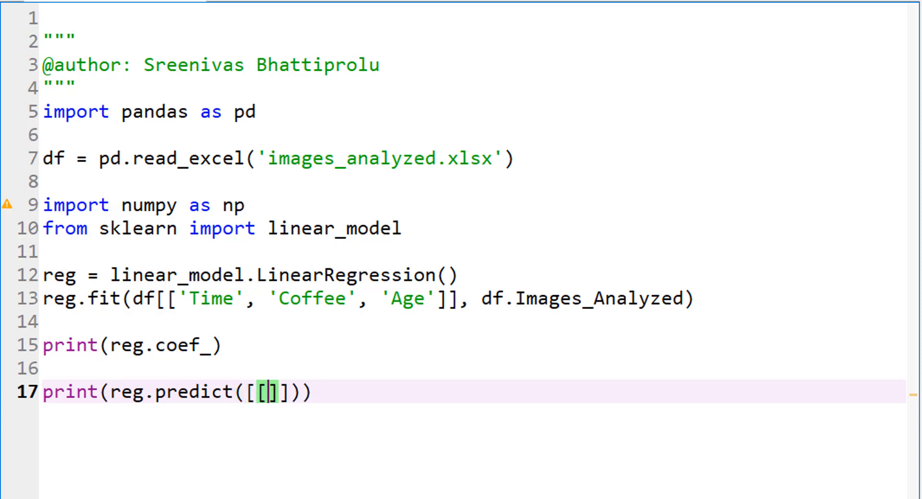
{"action": "type", "text": "13,"}
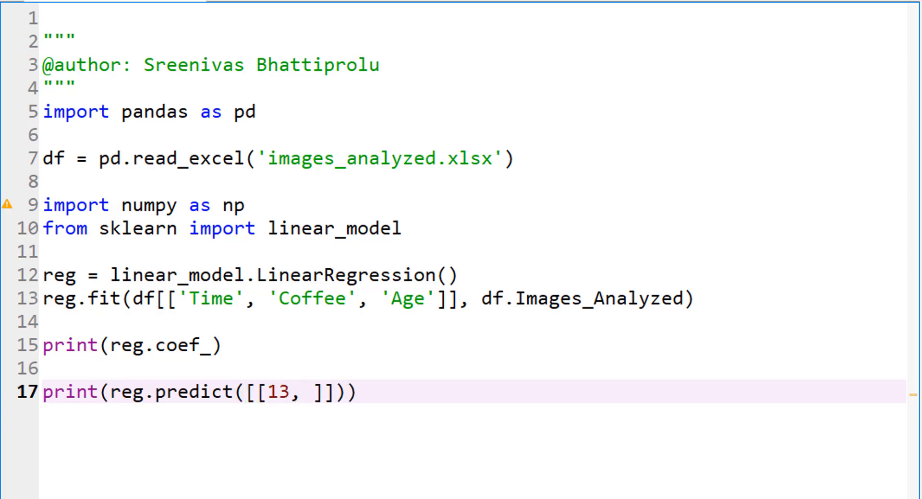
{"action": "type", "text": "2,"}
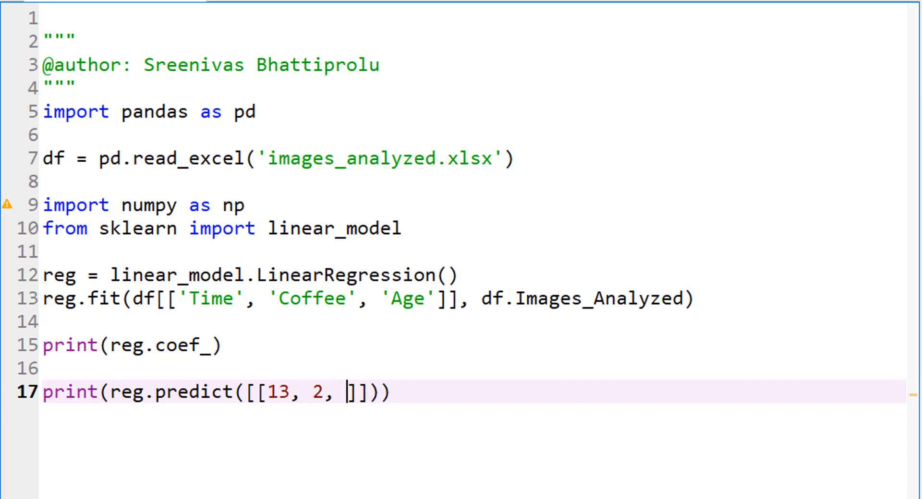
{"action": "type", "text": "23"}
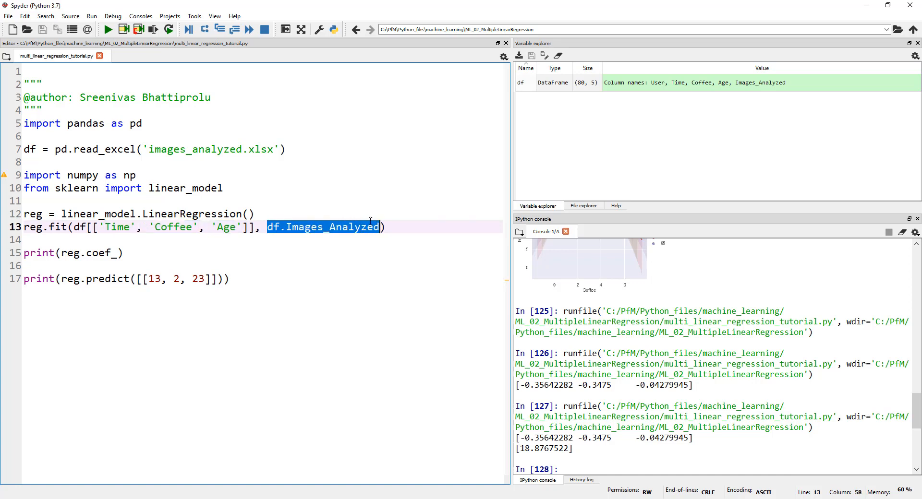
{"action": "left_click", "coordinate": [278, 279]}
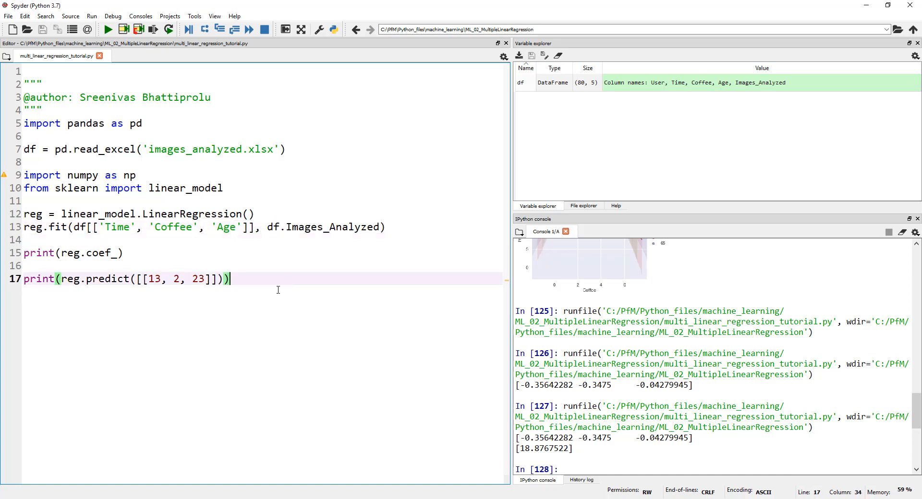